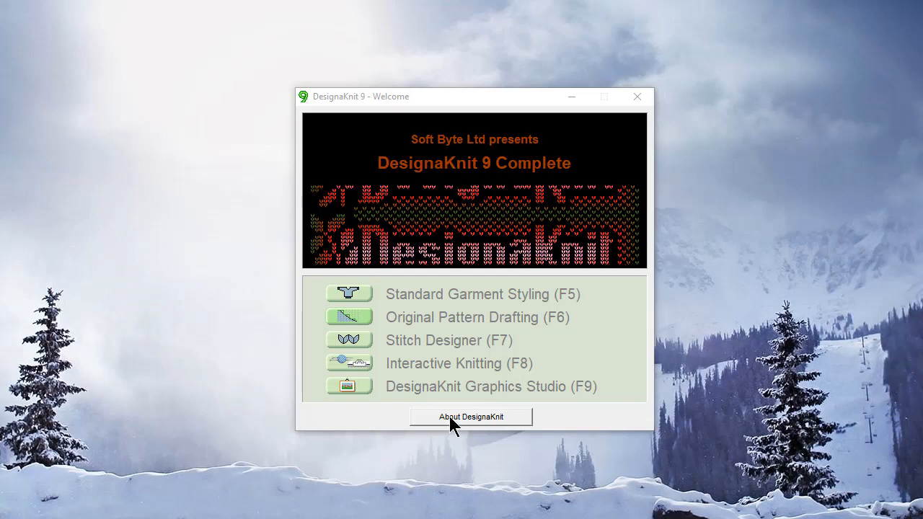
pyautogui.moveTo(352, 389)
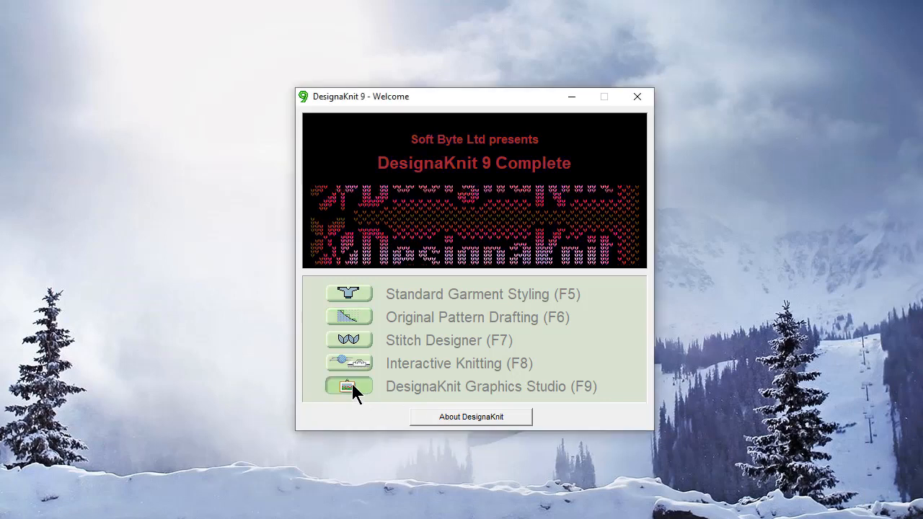
# Launch the Graphics Studio from the Welcome screen and reach its File menu.
pyautogui.click(348, 386)
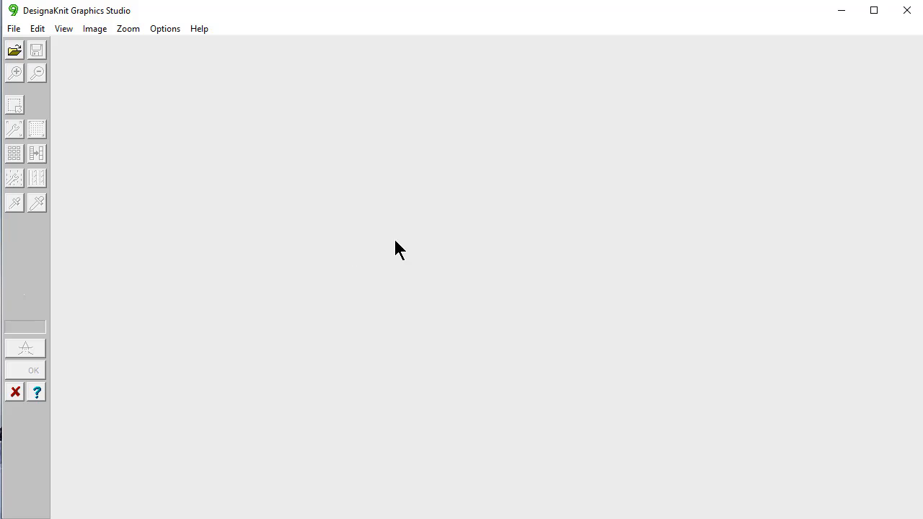
pyautogui.moveTo(415, 170)
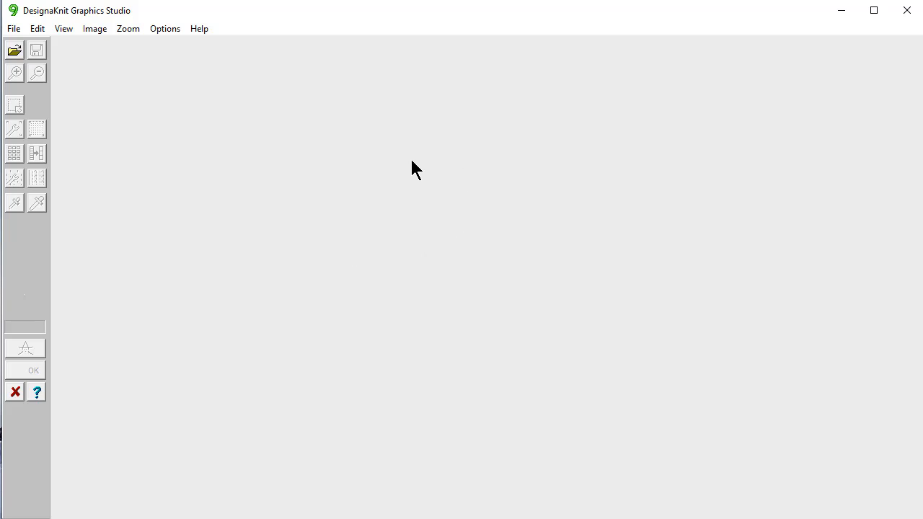
pyautogui.moveTo(353, 90)
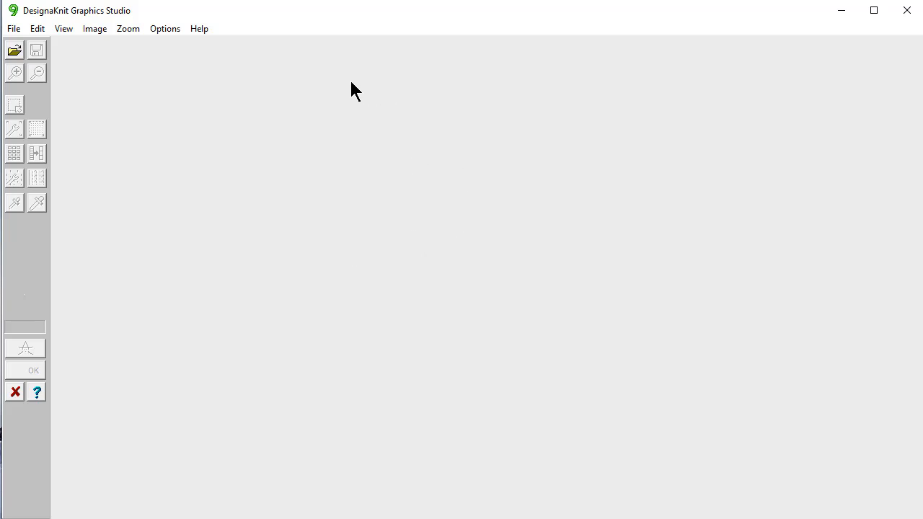
pyautogui.moveTo(238, 101)
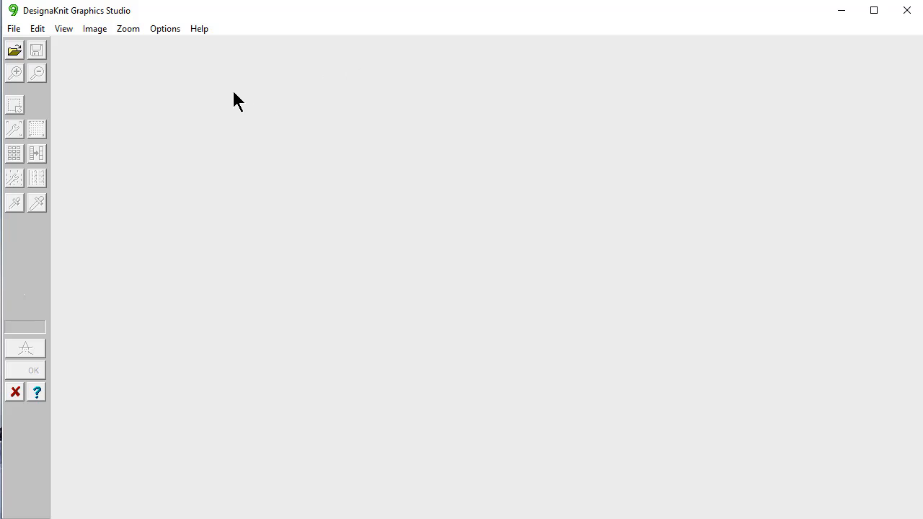
pyautogui.moveTo(187, 101)
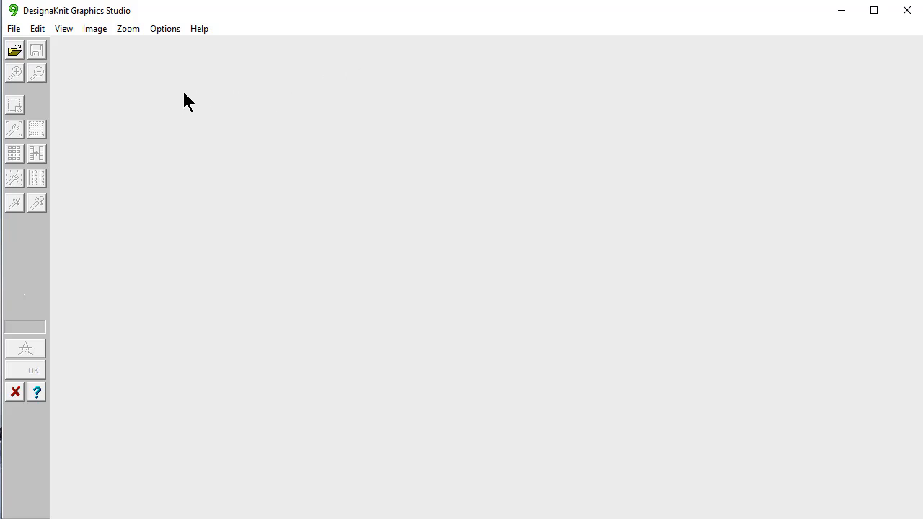
pyautogui.click(13, 28)
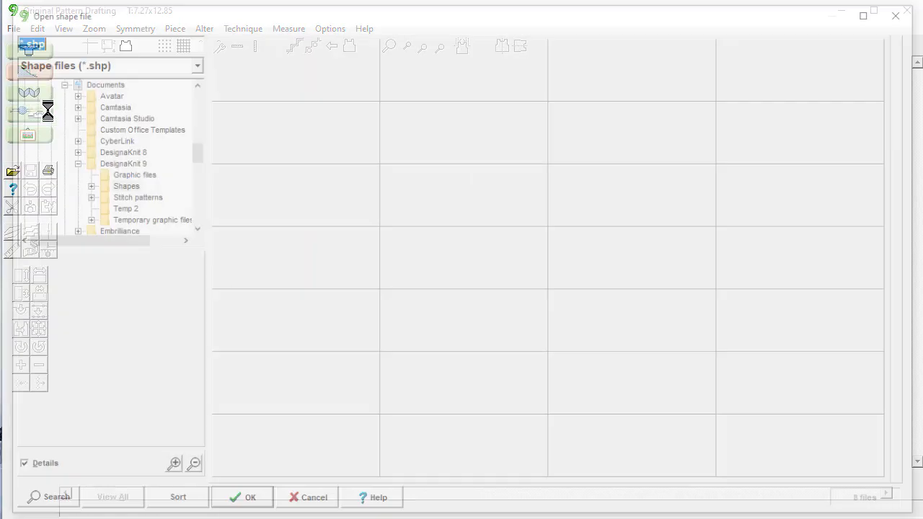
# Open child top new.shp from Shapes in Original Pattern Drafting.
pyautogui.click(125, 185)
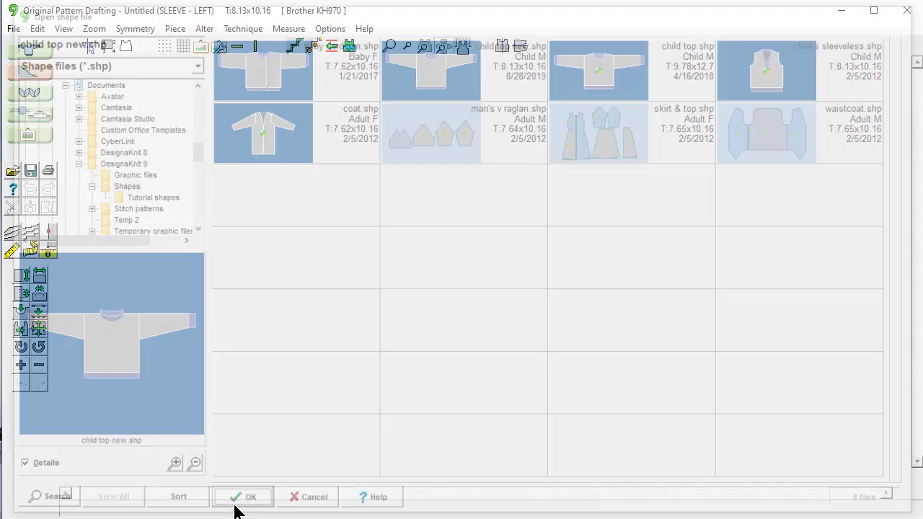
pyautogui.click(243, 497)
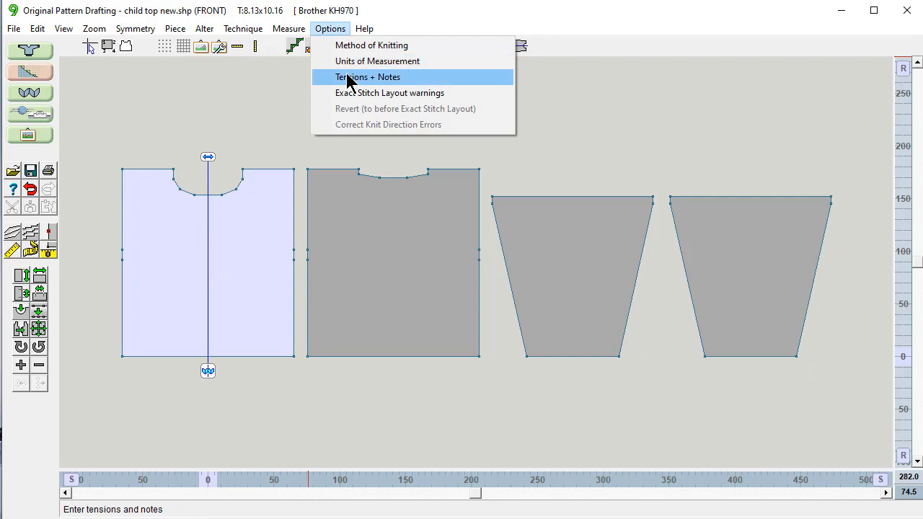
# Switch the units of measurement to centimetres via the Options menu.
pyautogui.click(368, 78)
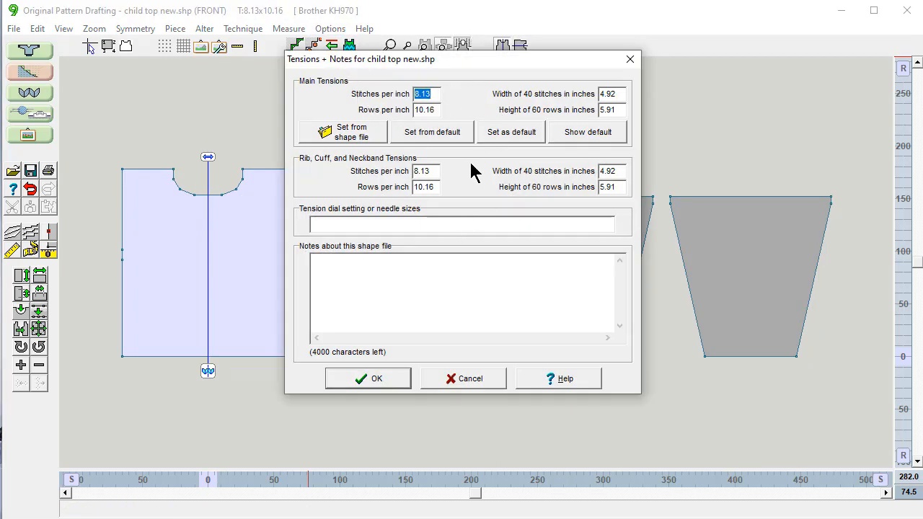
pyautogui.click(367, 378)
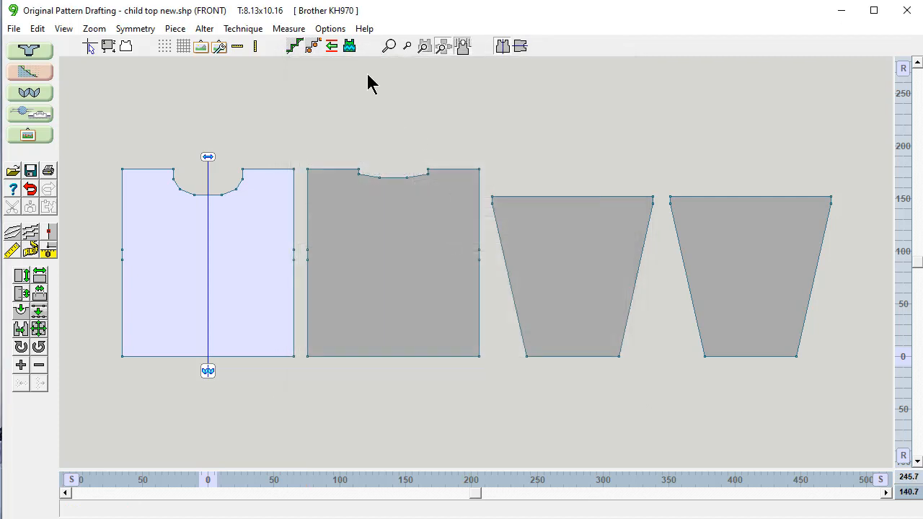
pyautogui.click(330, 28)
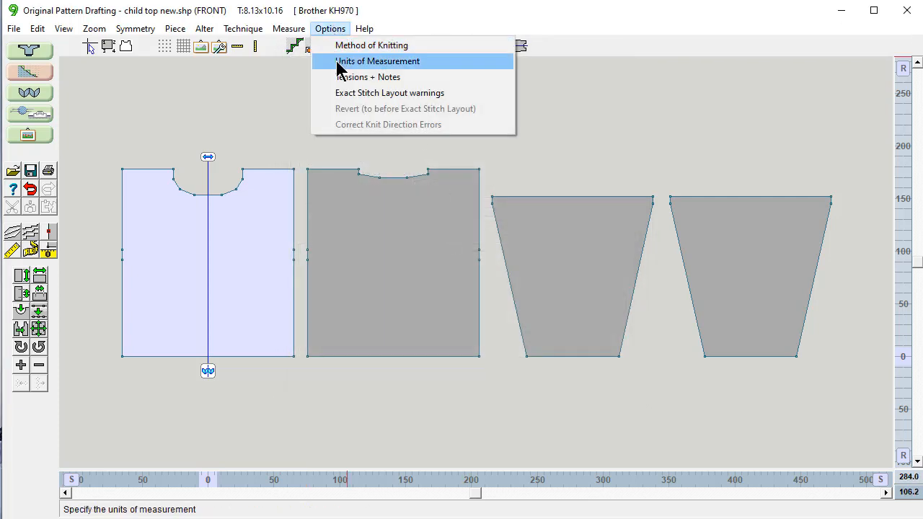
pyautogui.click(378, 61)
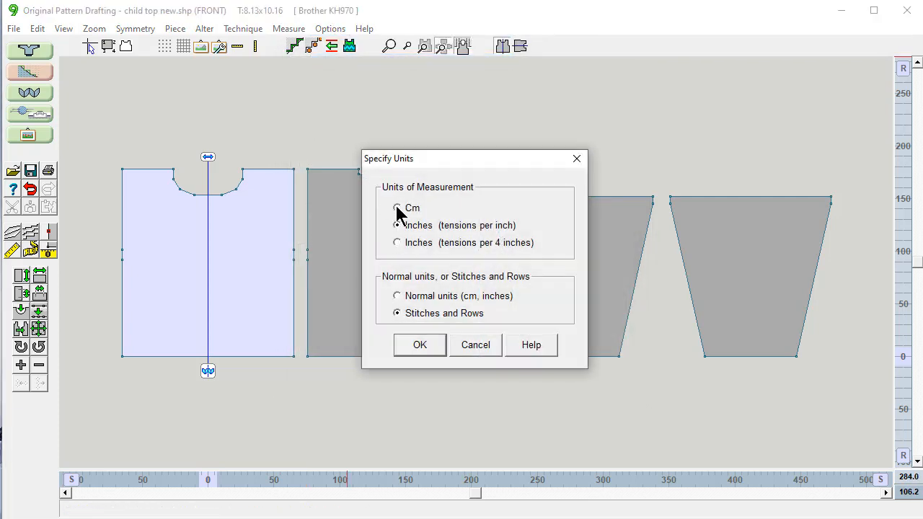
pyautogui.click(420, 344)
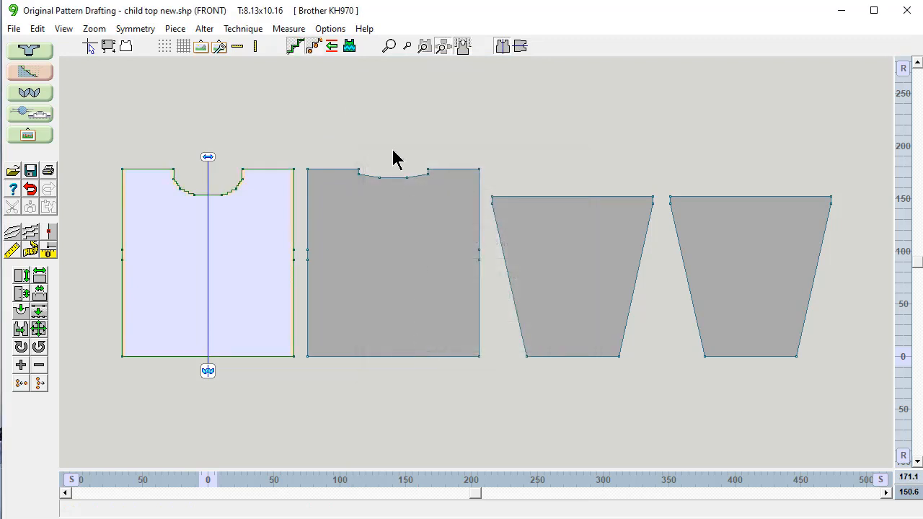
# Set the tension to 32 stitches and 40 rows per 10 cm in Tensions + Notes.
pyautogui.click(329, 28)
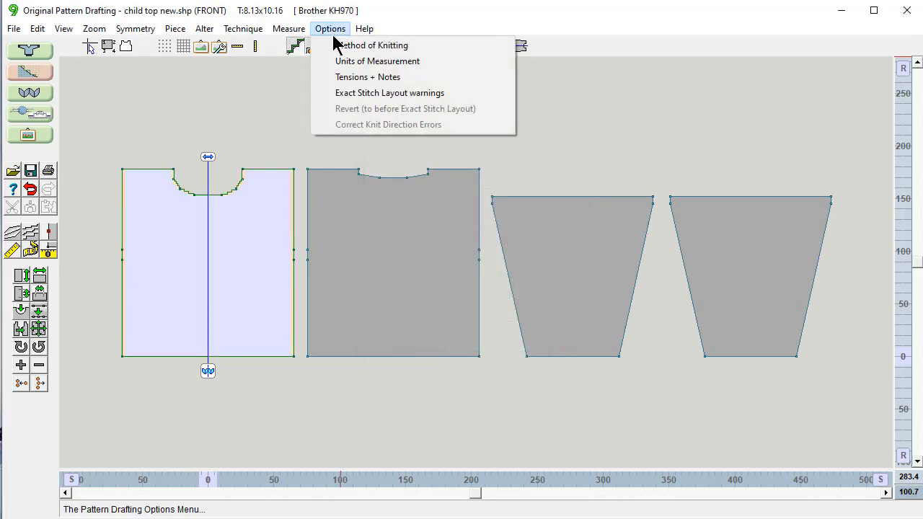
pyautogui.moveTo(350, 77)
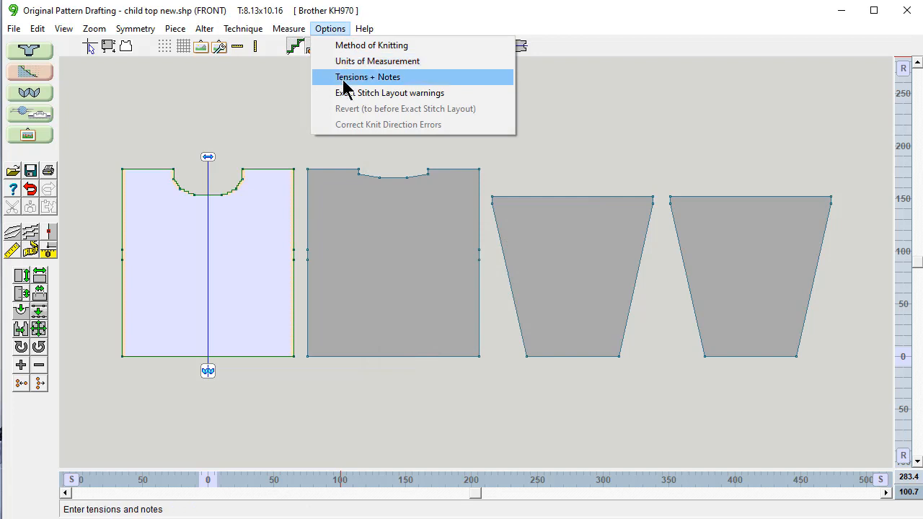
pyautogui.click(368, 77)
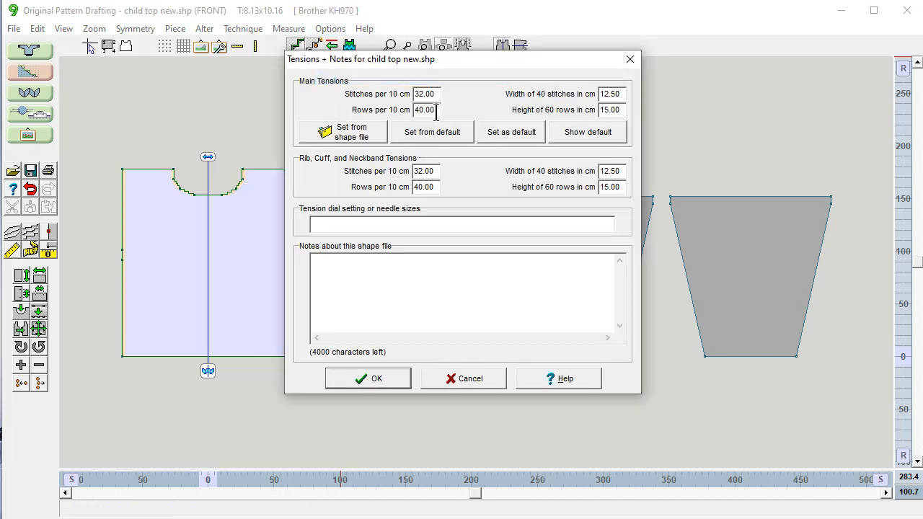
pyautogui.moveTo(429, 137)
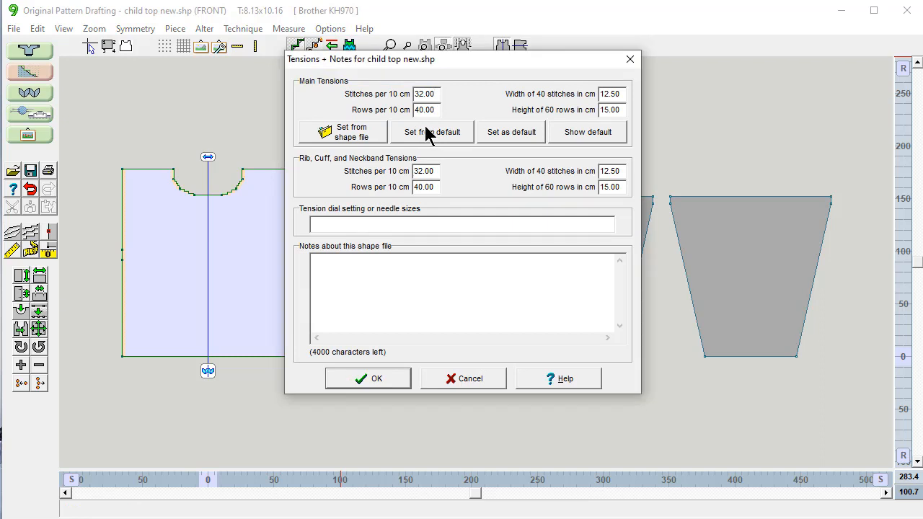
pyautogui.moveTo(373, 383)
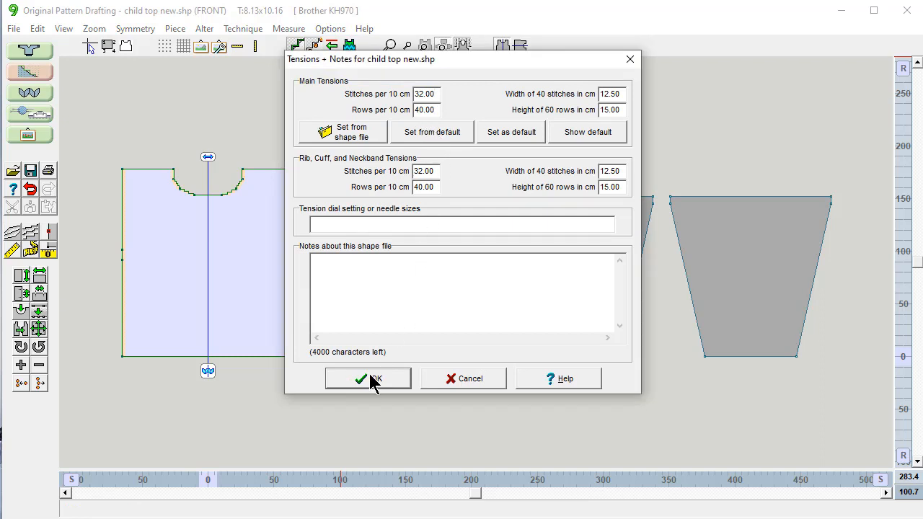
pyautogui.click(368, 379)
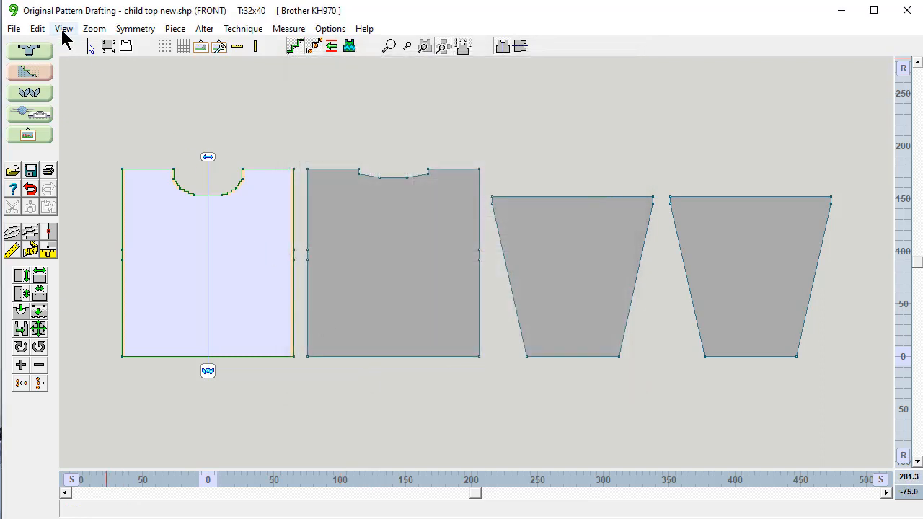
pyautogui.click(63, 28)
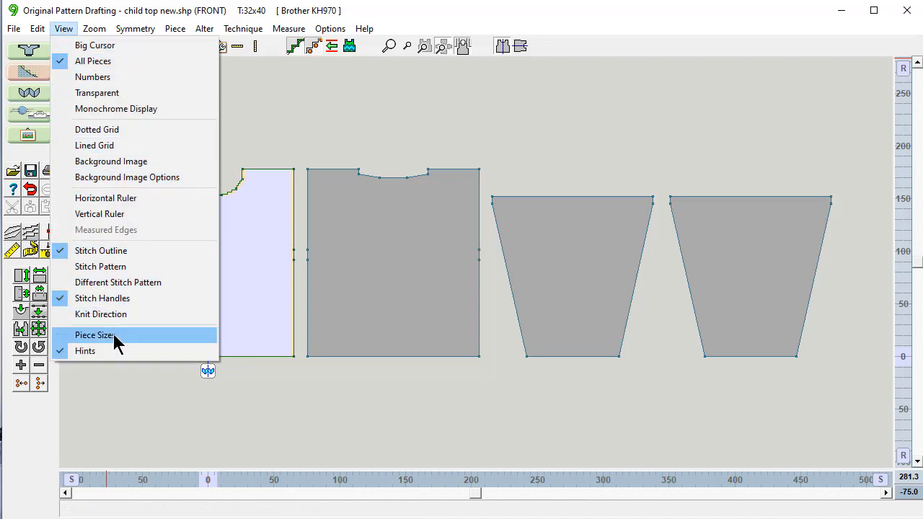
pyautogui.click(94, 334)
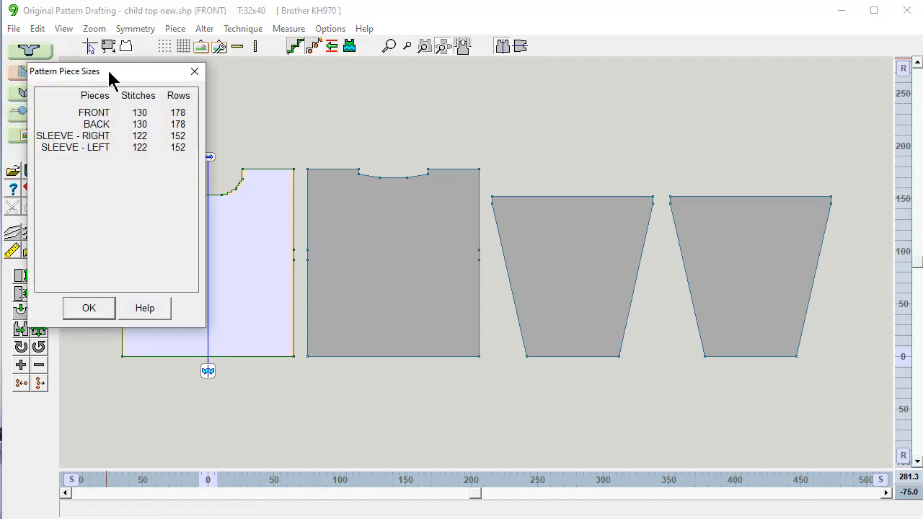
pyautogui.moveTo(110, 71); pyautogui.dragTo(458, 88)
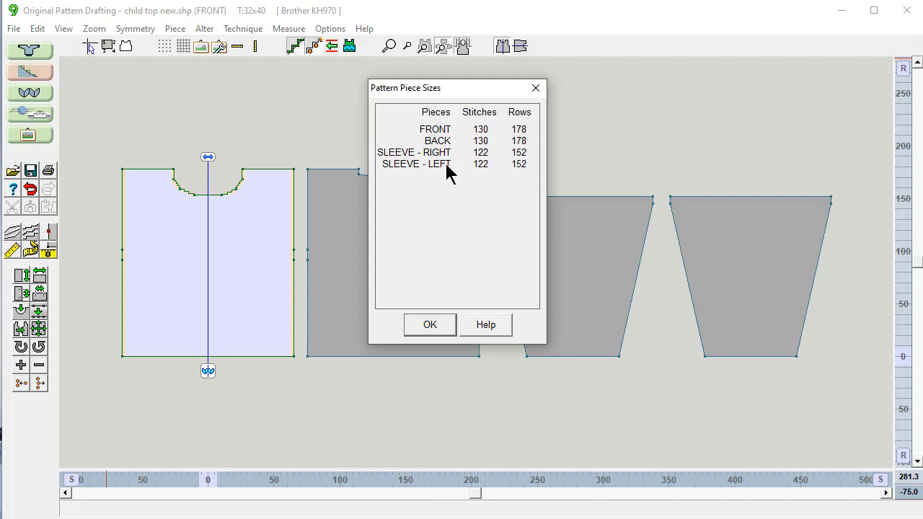
pyautogui.moveTo(489, 142)
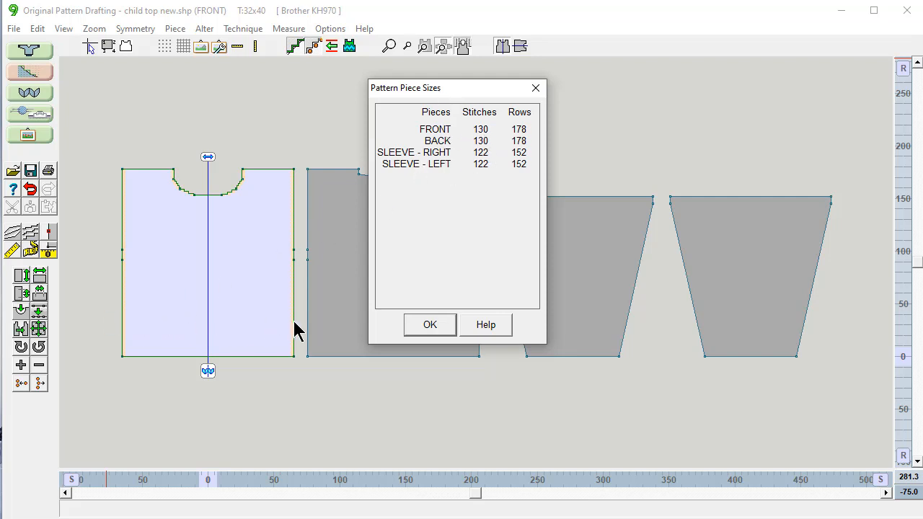
pyautogui.moveTo(274, 177)
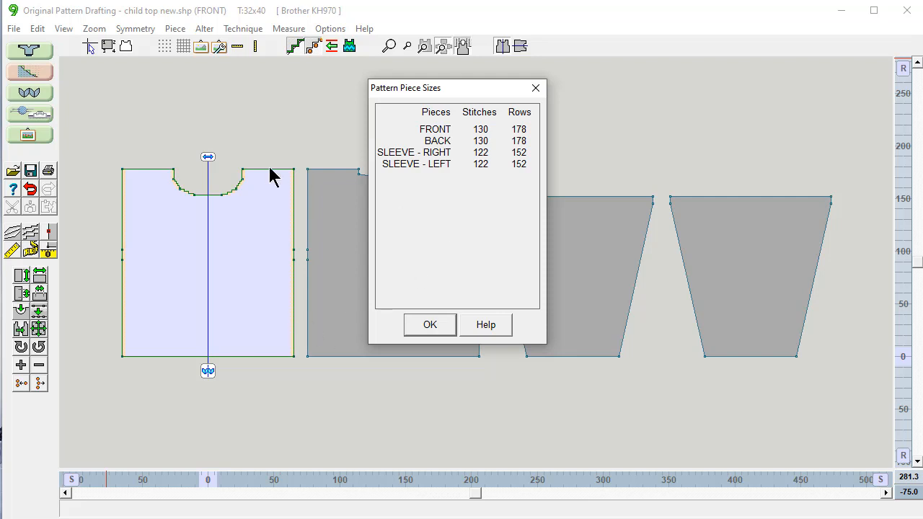
pyautogui.moveTo(289, 160)
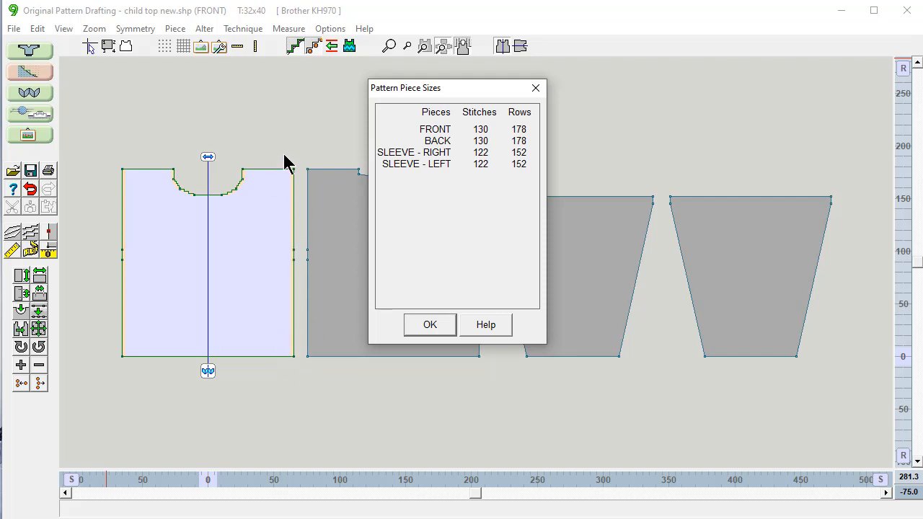
pyautogui.moveTo(467, 331)
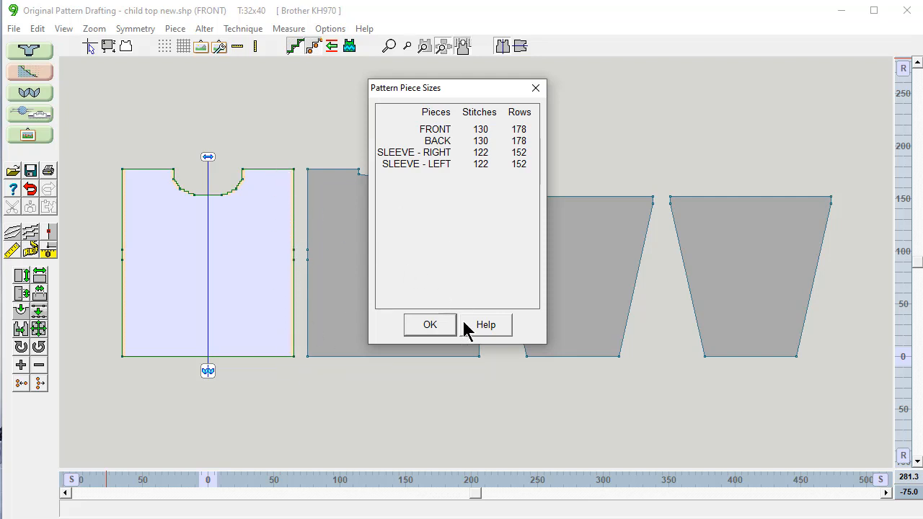
pyautogui.click(430, 324)
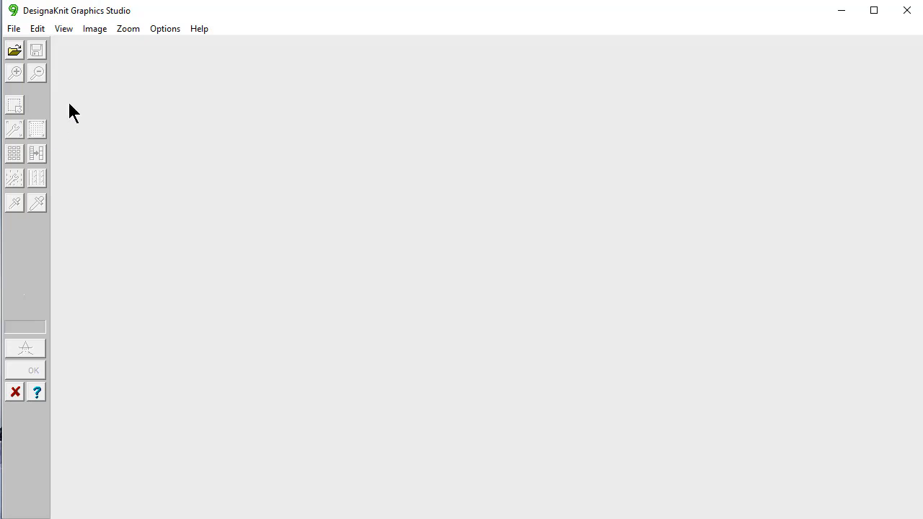
# Open the graphic 7255m5ytzjmwip.jpg, the photo of two puppies in a basket.
pyautogui.click(13, 29)
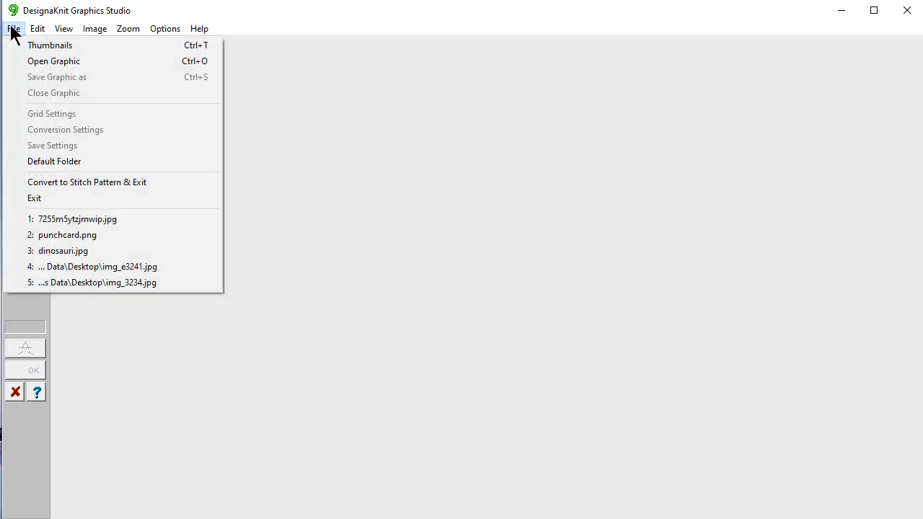
pyautogui.click(53, 61)
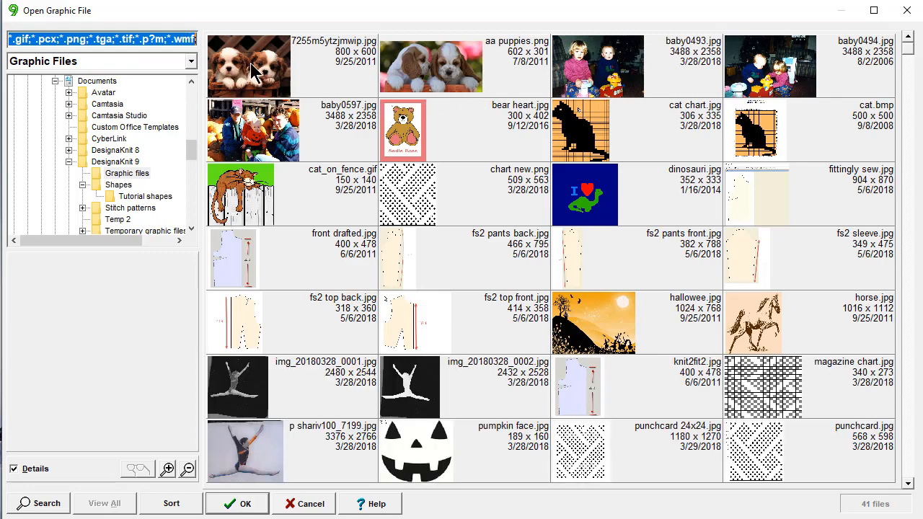
pyautogui.click(237, 504)
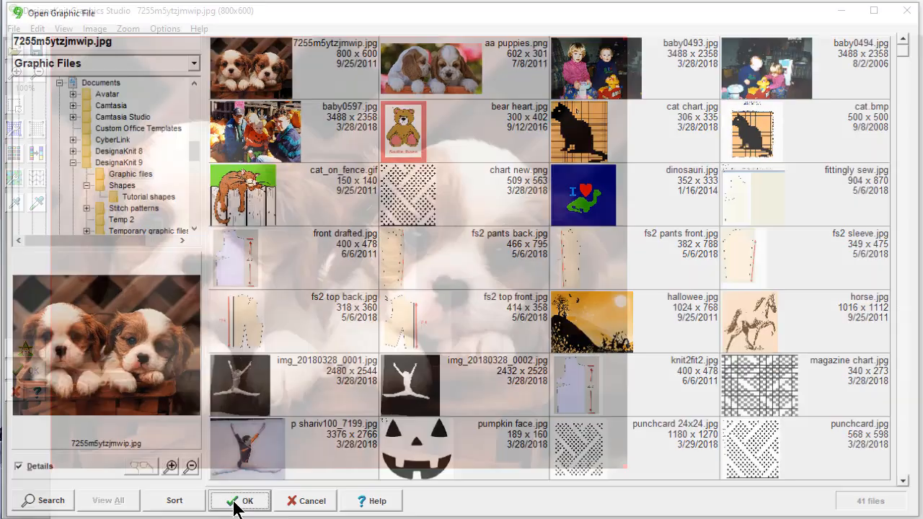
pyautogui.click(239, 500)
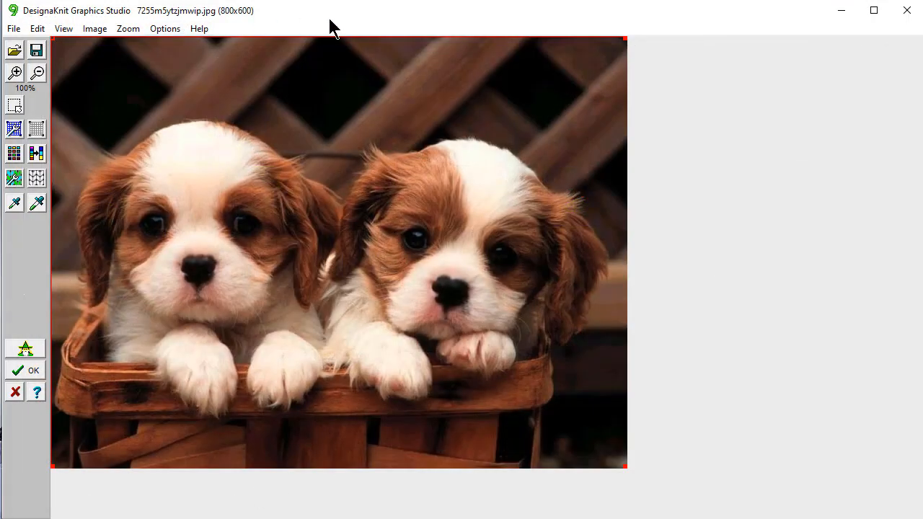
pyautogui.moveTo(324, 20)
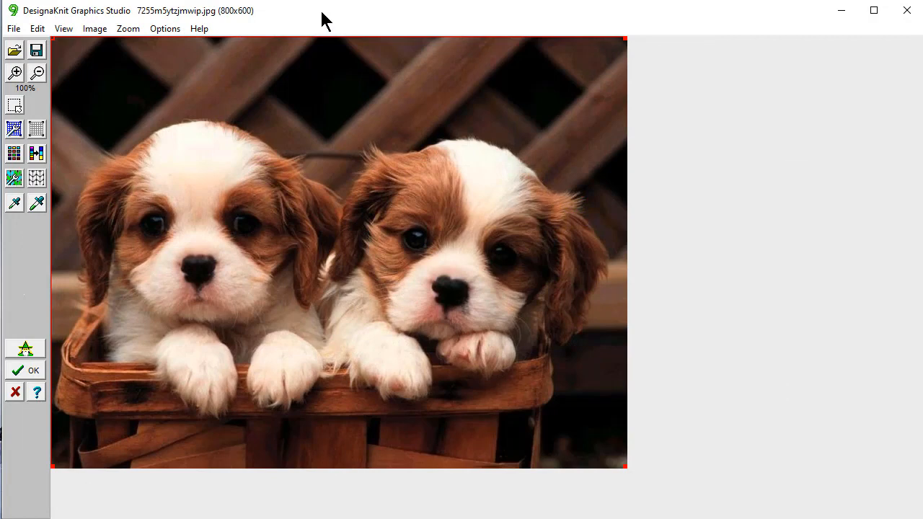
pyautogui.moveTo(241, 44)
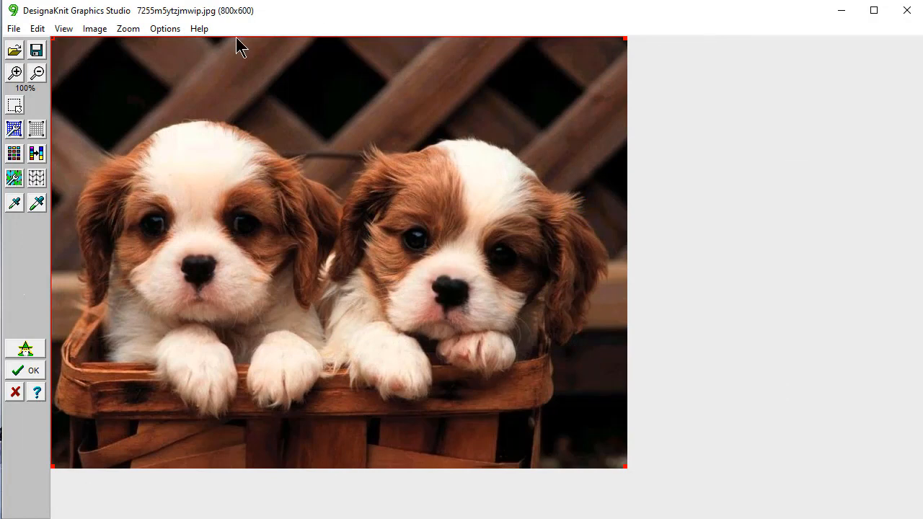
pyautogui.moveTo(26, 348)
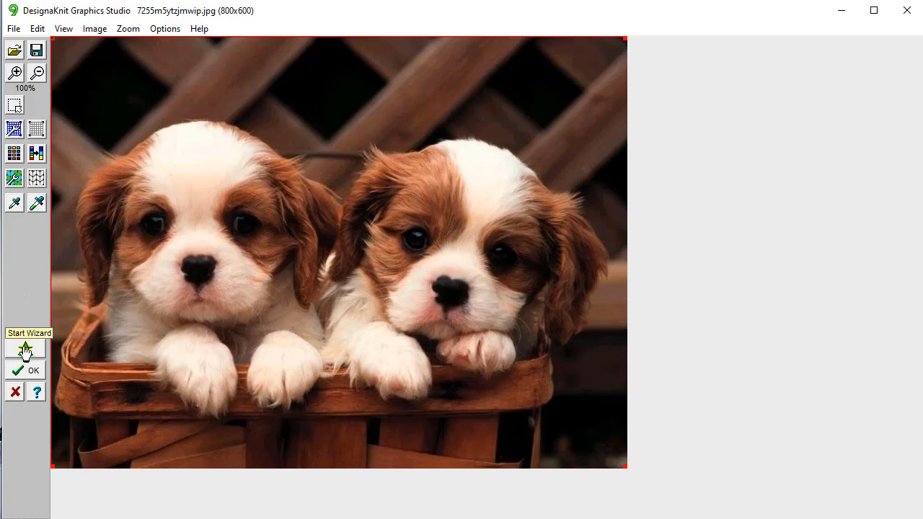
# Start the wizard as a Picture and keep the current 32×40 tensions.
pyautogui.click(25, 349)
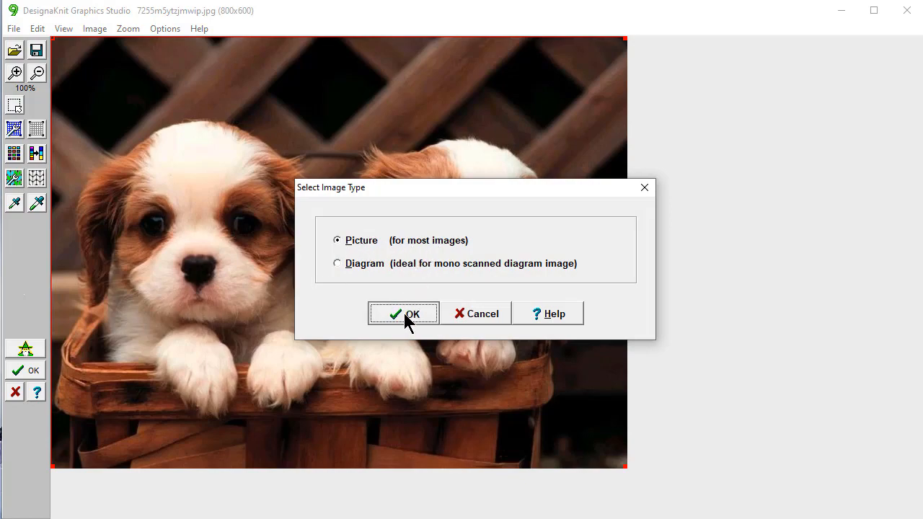
pyautogui.click(403, 313)
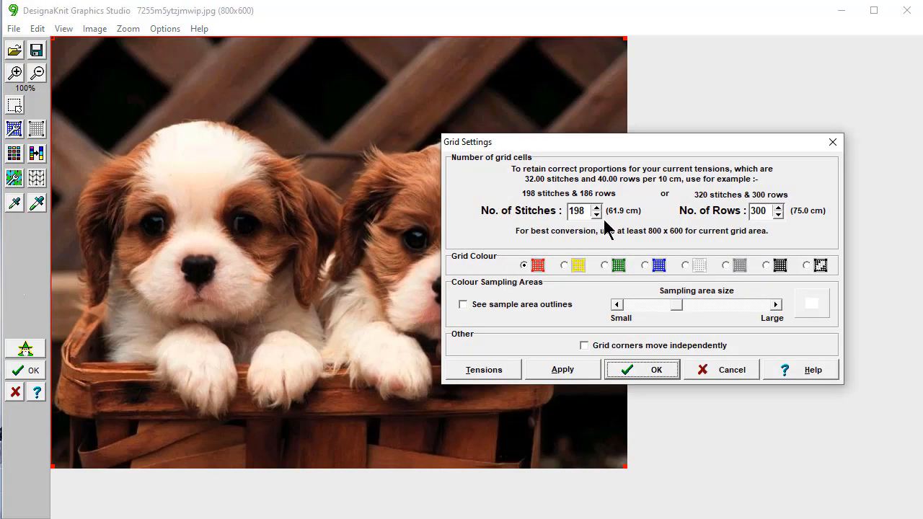
pyautogui.moveTo(486, 378)
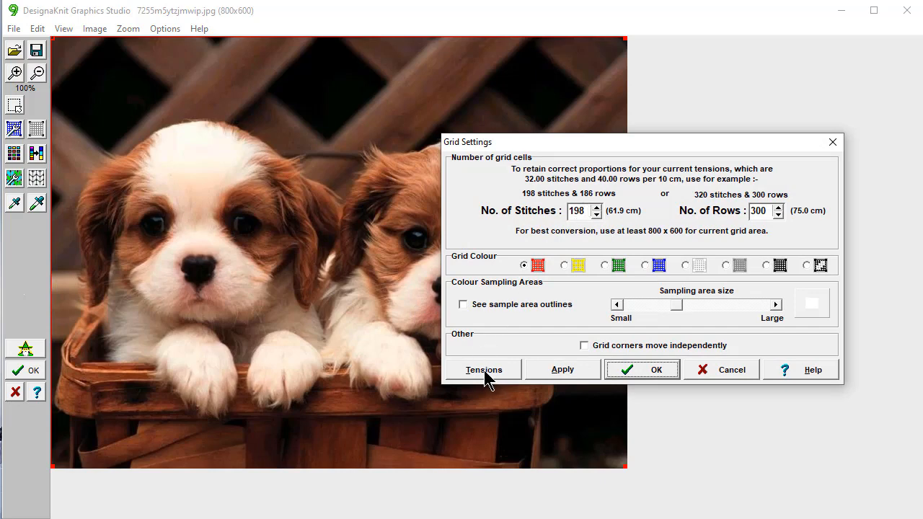
pyautogui.click(483, 369)
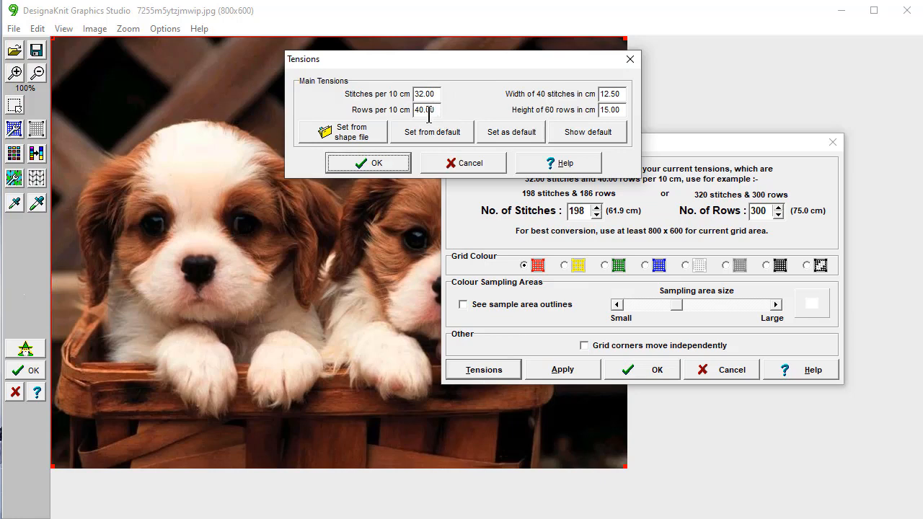
pyautogui.click(368, 162)
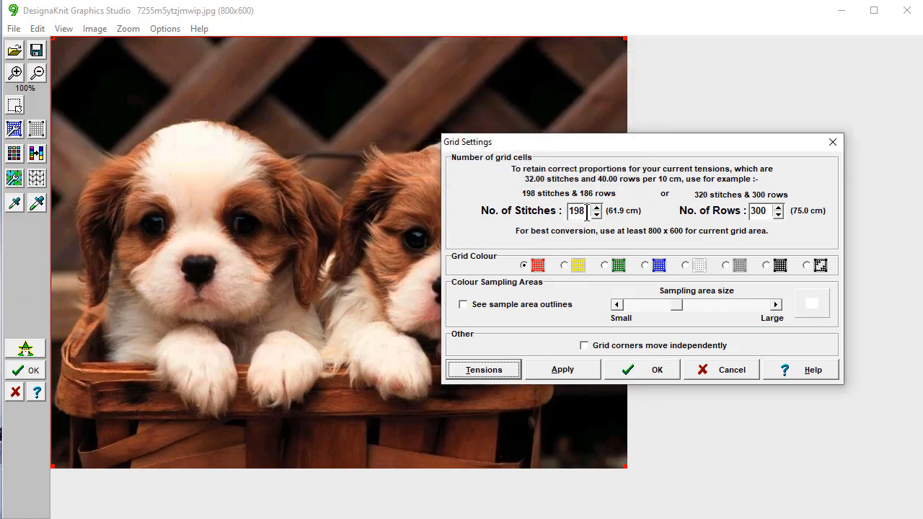
# Set the grid to 130 stitches by 122 rows.
pyautogui.tripleClick(577, 210)
pyautogui.write('130')
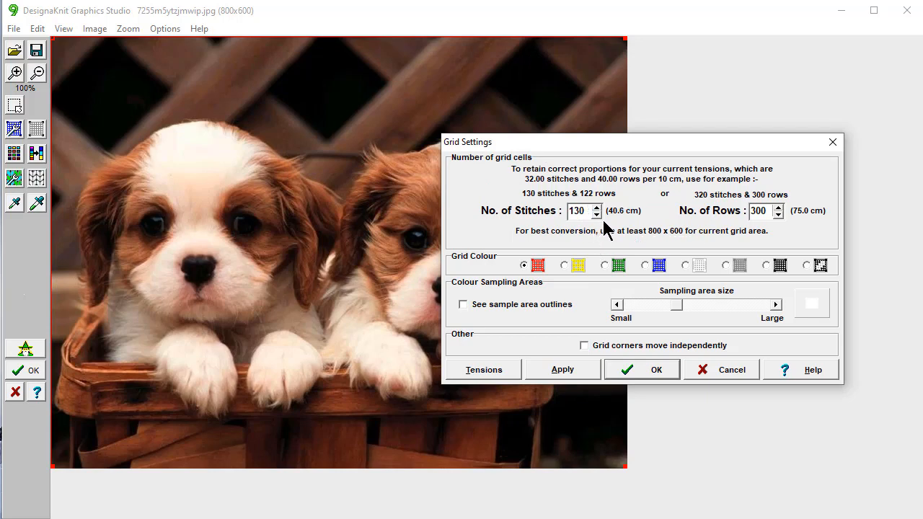
pyautogui.moveTo(592, 203)
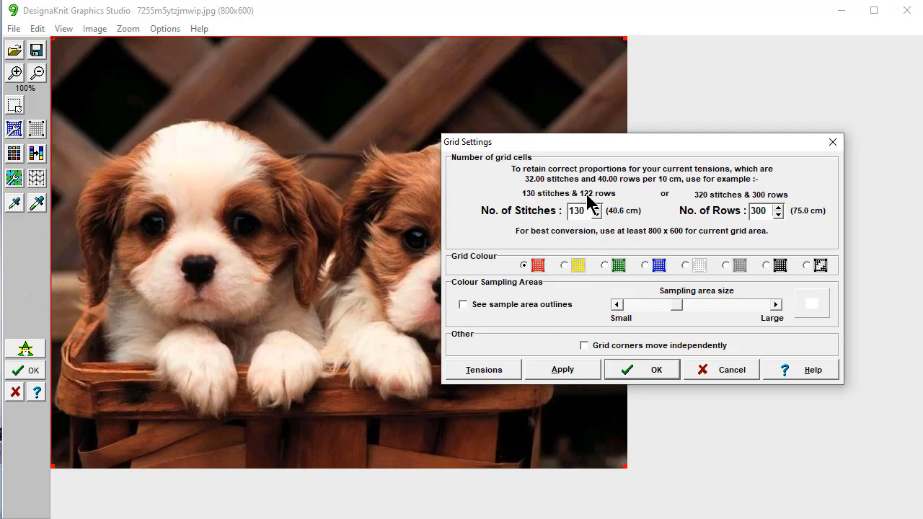
pyautogui.moveTo(582, 193)
pyautogui.write('1222')
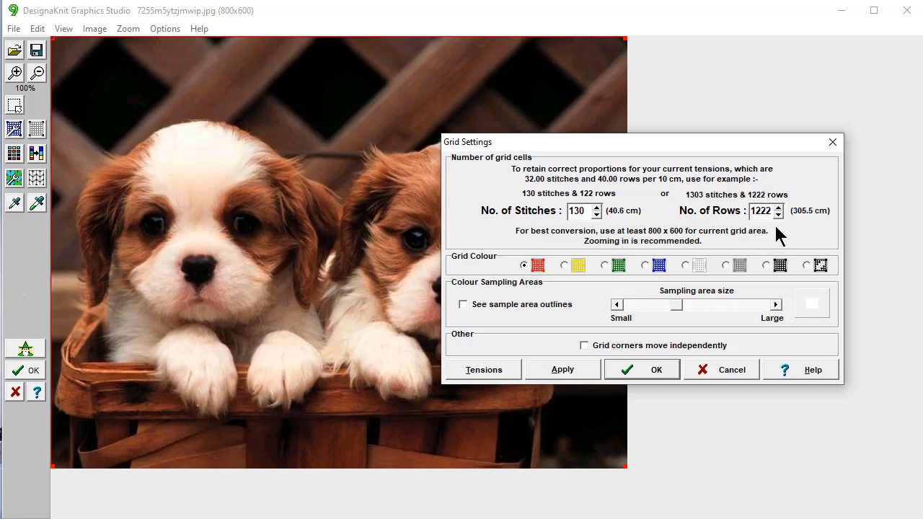
pyautogui.click(775, 214)
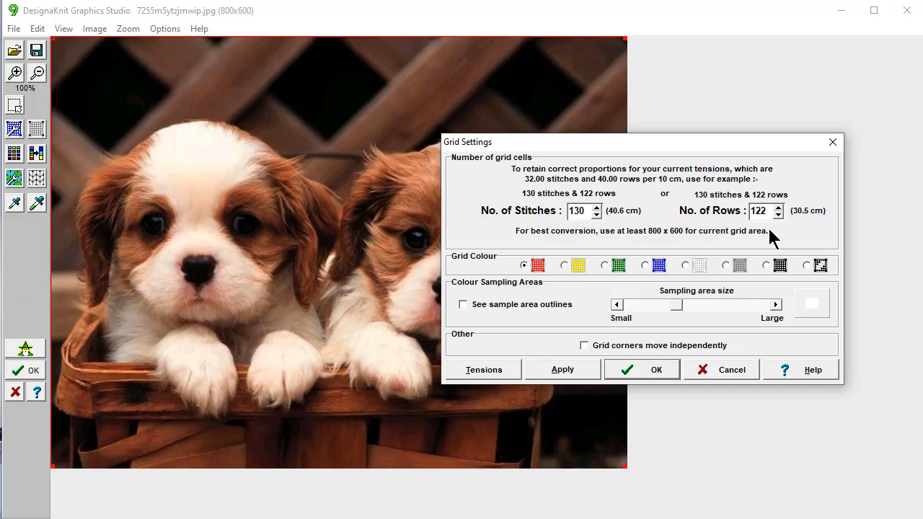
pyautogui.moveTo(759, 239)
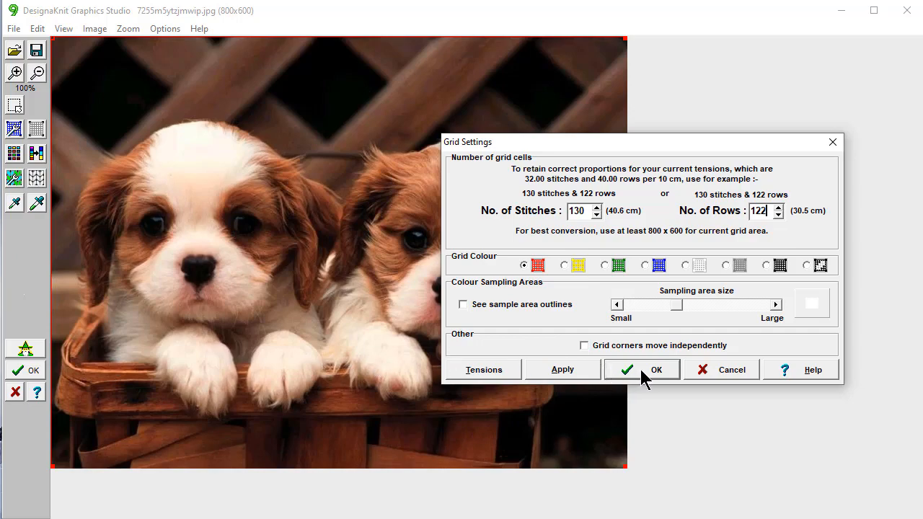
# Accept the 130×122 grid and convert using Option 1 fine grained dithering.
pyautogui.click(641, 369)
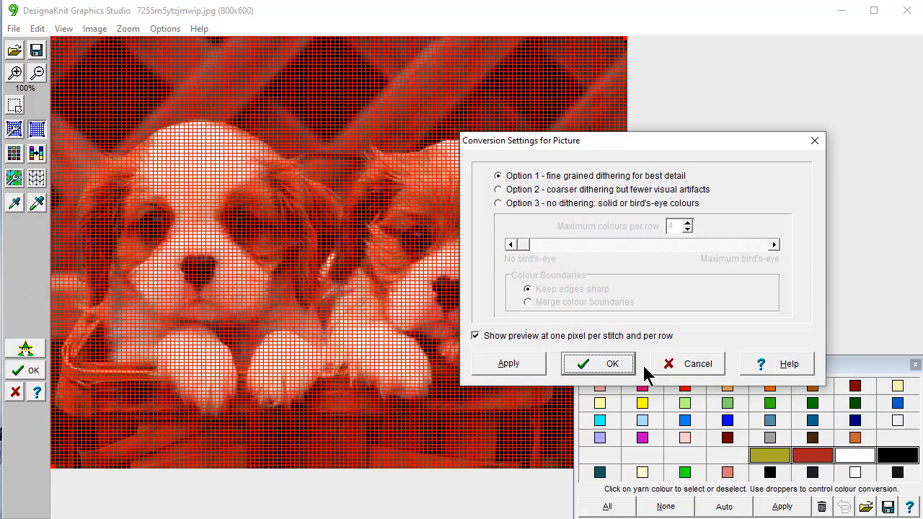
pyautogui.moveTo(604, 187)
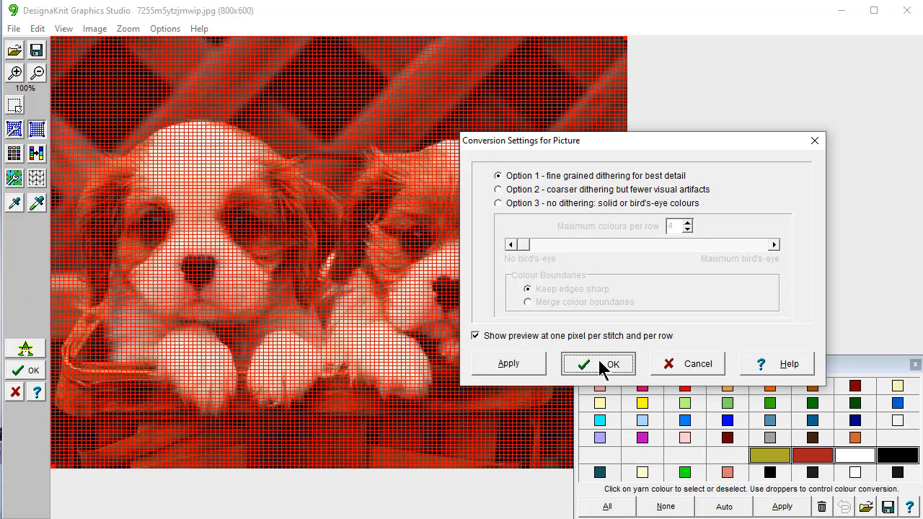
pyautogui.click(597, 364)
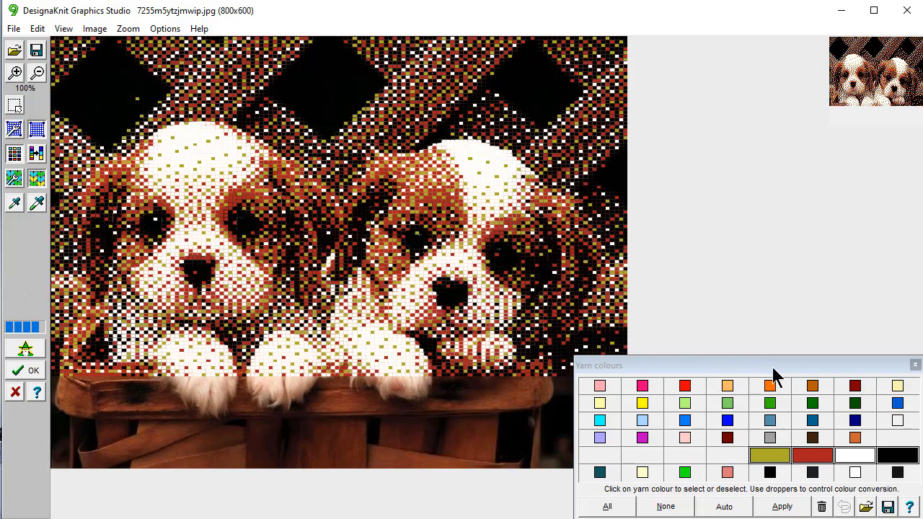
# Close the Yarn colours palette to abandon the conversion and return to the original photo.
pyautogui.click(781, 506)
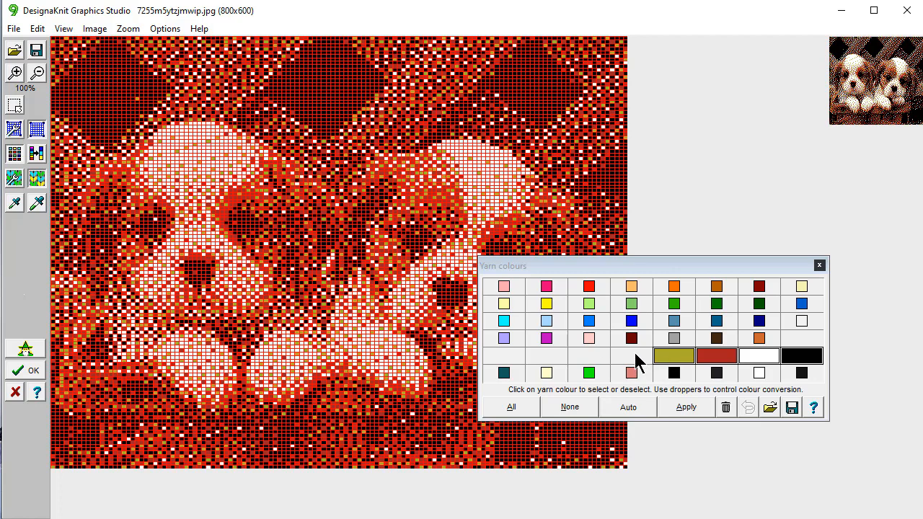
pyautogui.moveTo(775, 145)
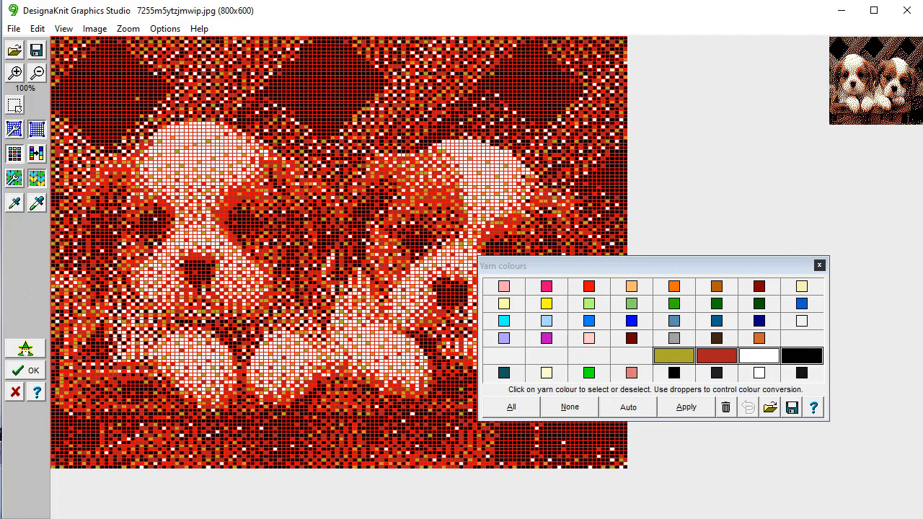
pyautogui.moveTo(818, 149)
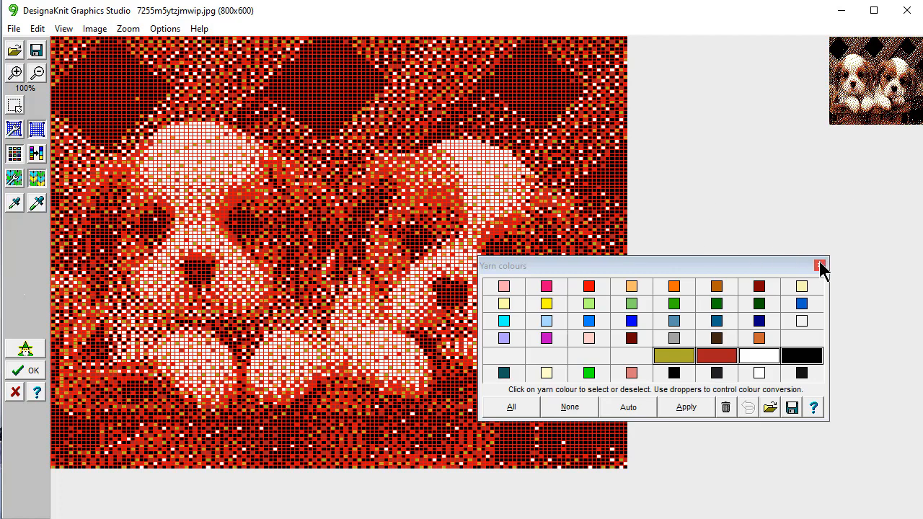
pyautogui.click(820, 265)
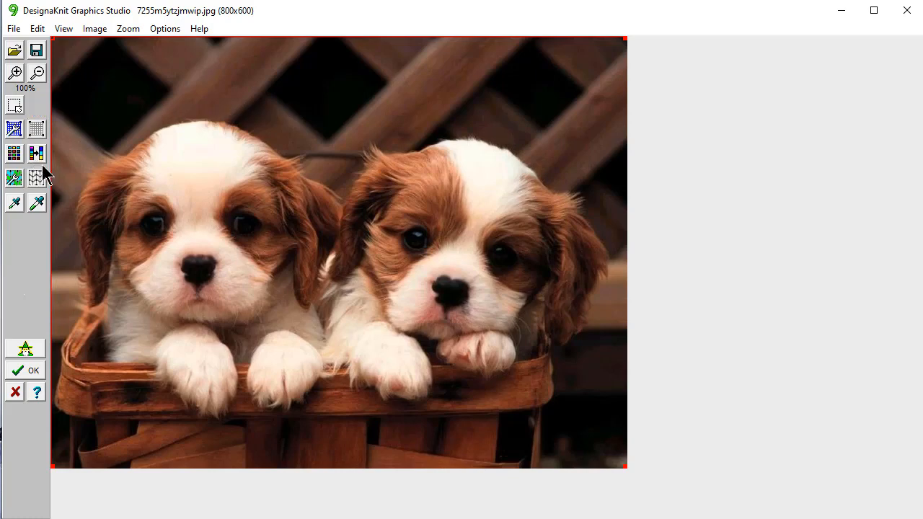
pyautogui.moveTo(36, 154)
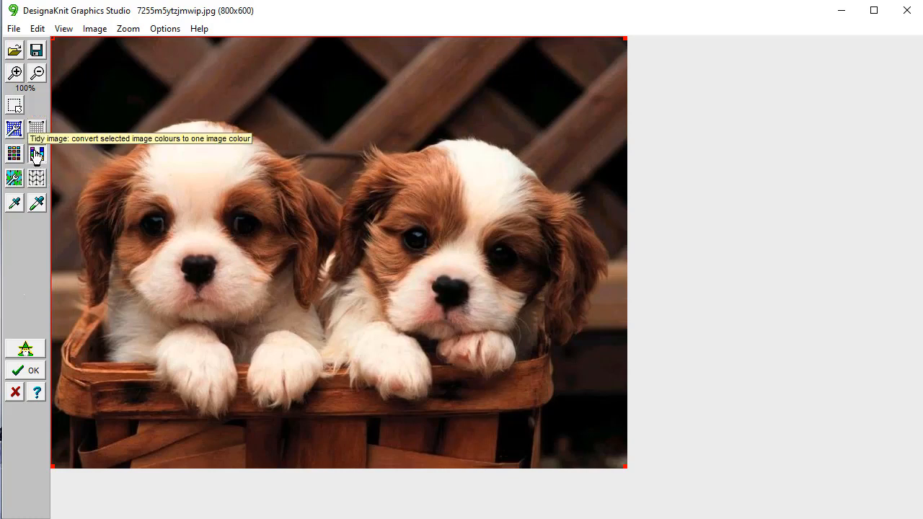
# Tidy the image: sample the dark background and include similar and in-between colours.
pyautogui.click(36, 153)
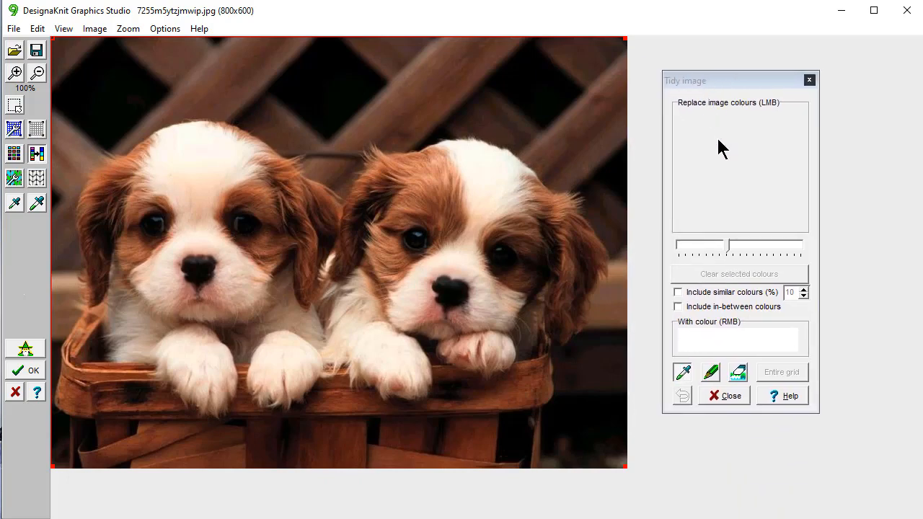
pyautogui.click(441, 70)
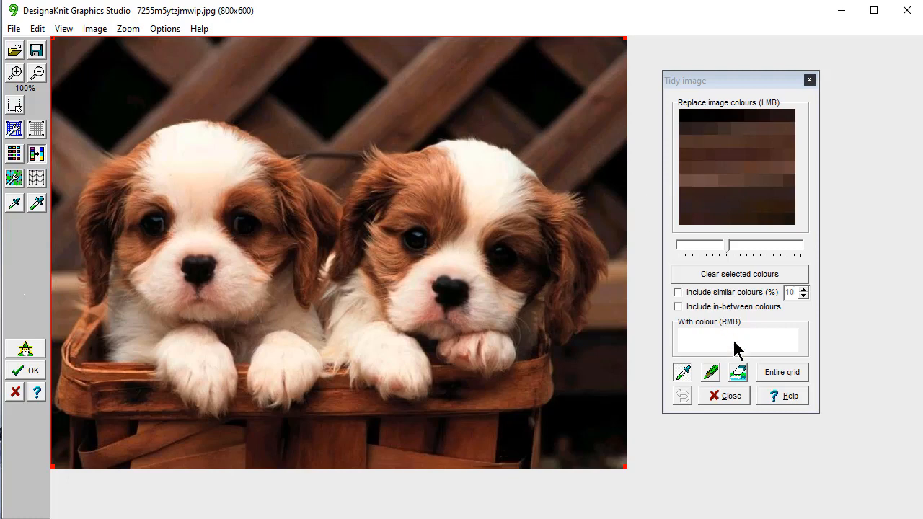
pyautogui.moveTo(566, 90)
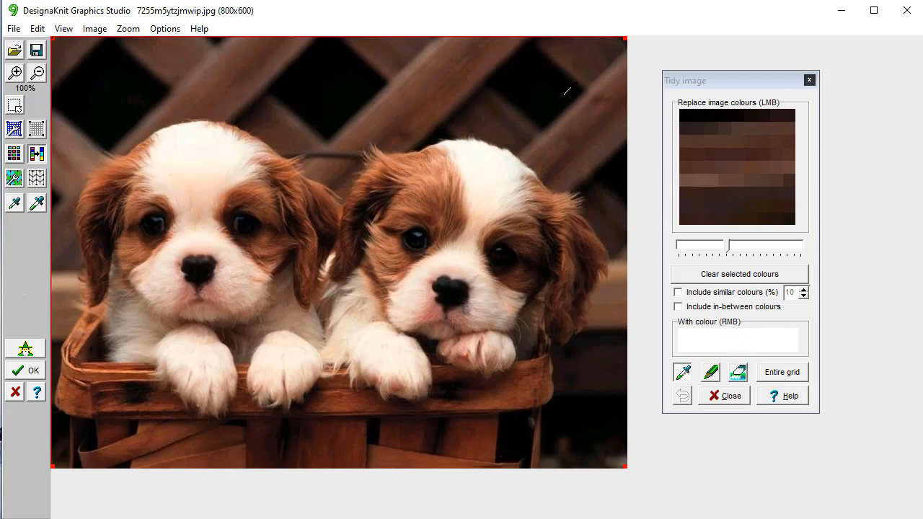
pyautogui.moveTo(506, 110)
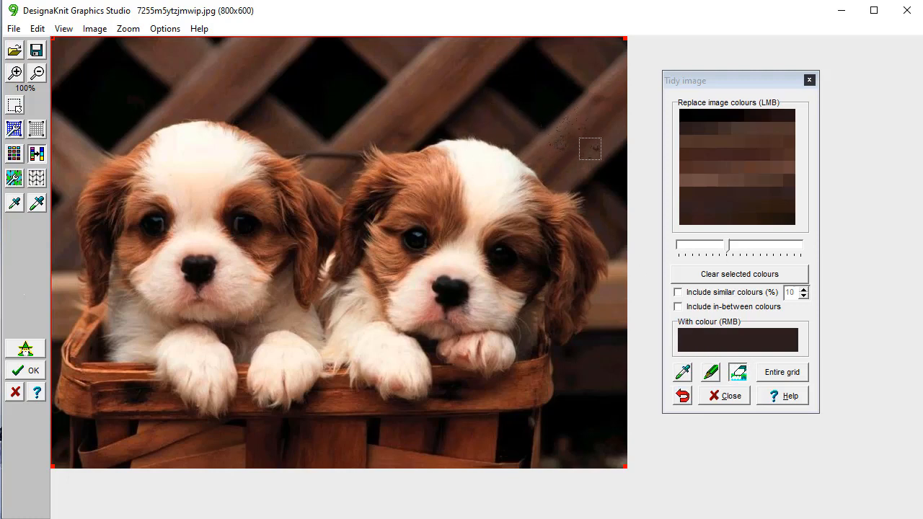
pyautogui.click(677, 292)
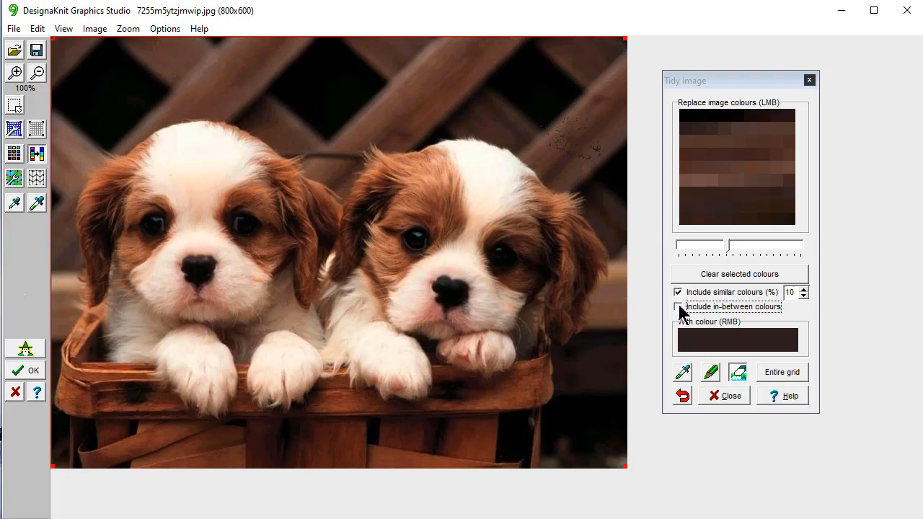
pyautogui.click(677, 306)
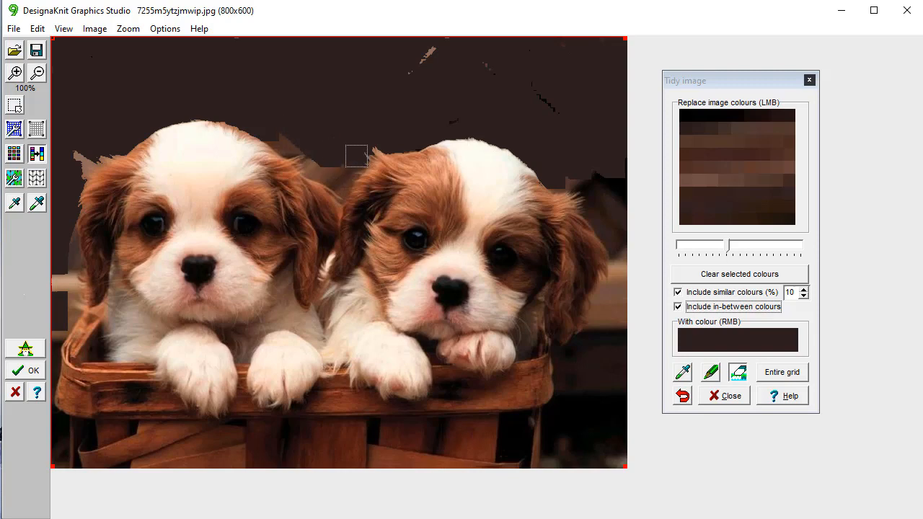
pyautogui.moveTo(339, 180)
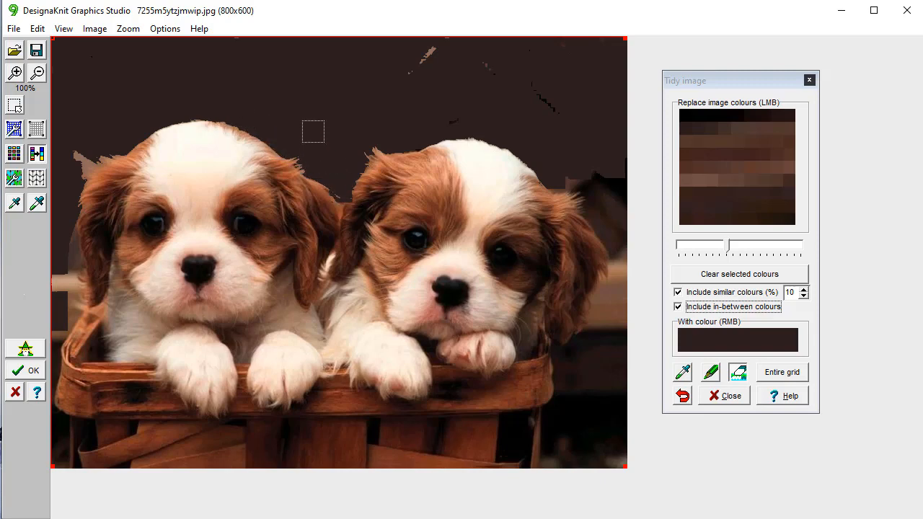
pyautogui.moveTo(332, 164)
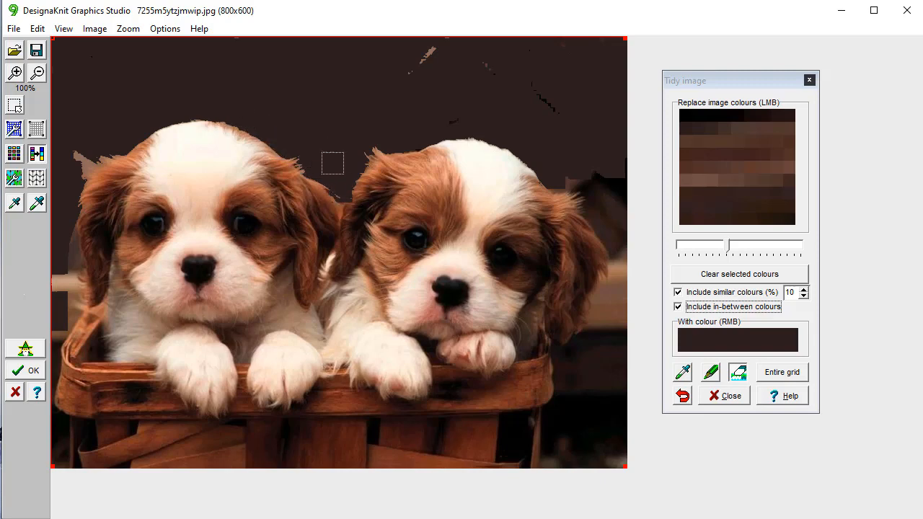
pyautogui.moveTo(532, 148)
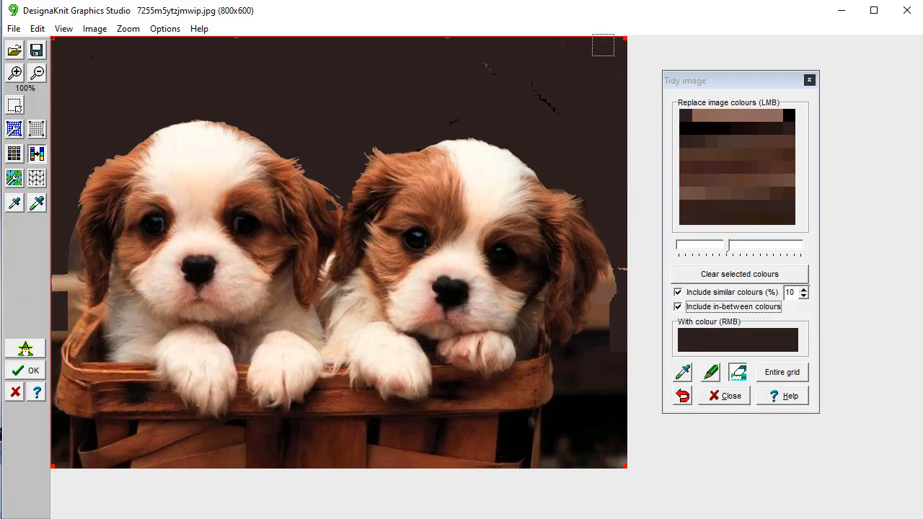
pyautogui.moveTo(577, 136)
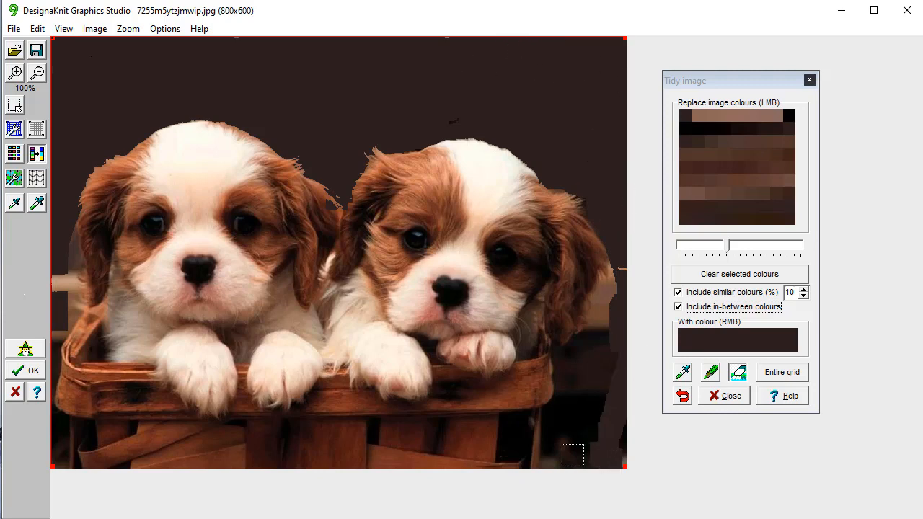
pyautogui.moveTo(624, 247)
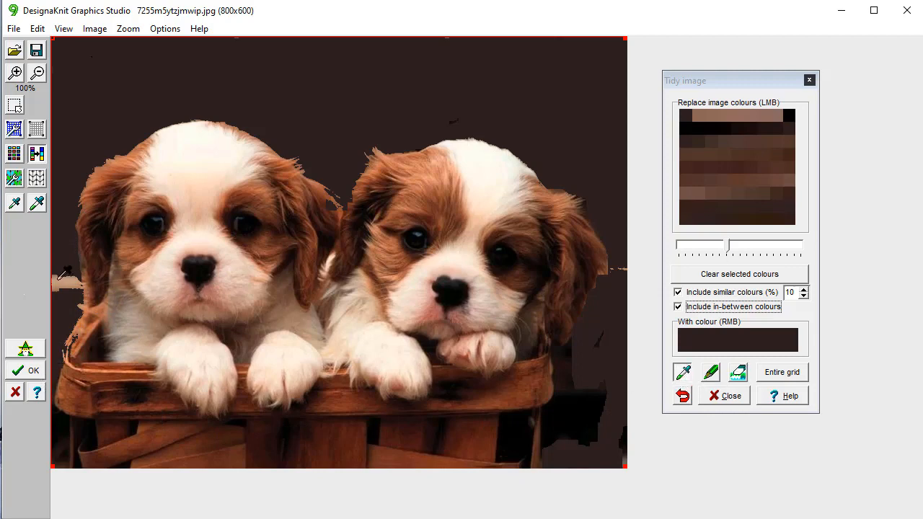
# Replace stray light background patches with the dark brown background colour.
pyautogui.click(483, 403)
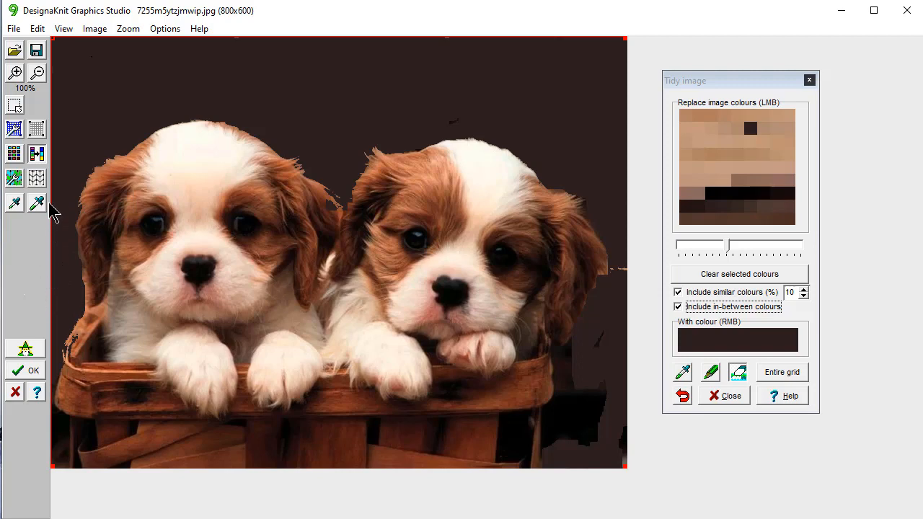
pyautogui.moveTo(750, 403)
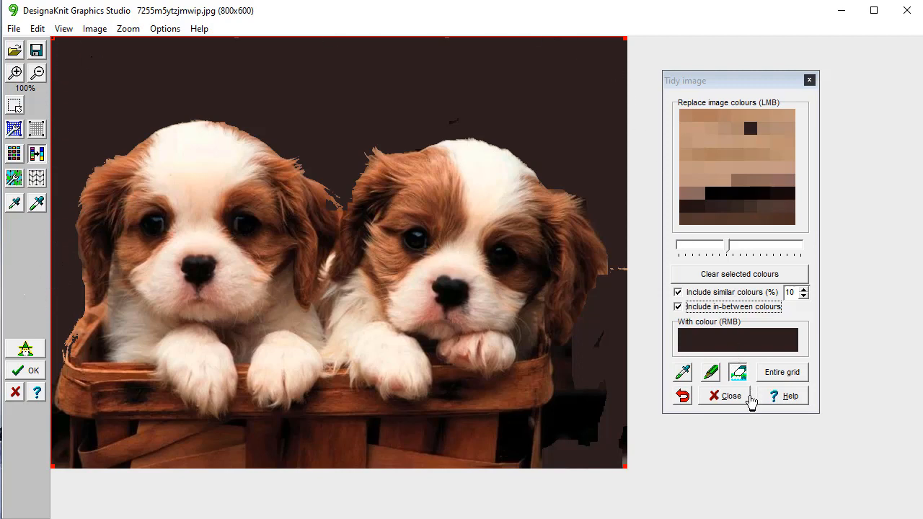
# Close Tidy image and preview the photo converted to a stitch pattern.
pyautogui.click(725, 395)
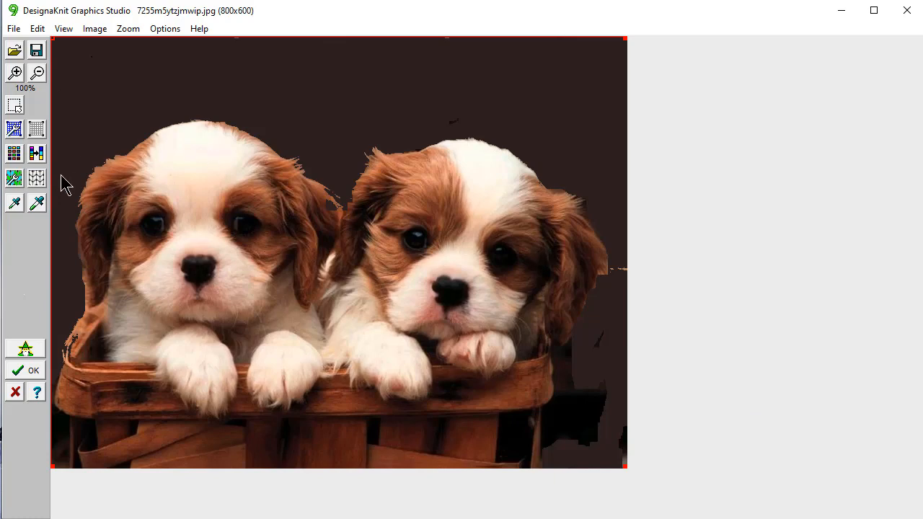
pyautogui.moveTo(36, 178)
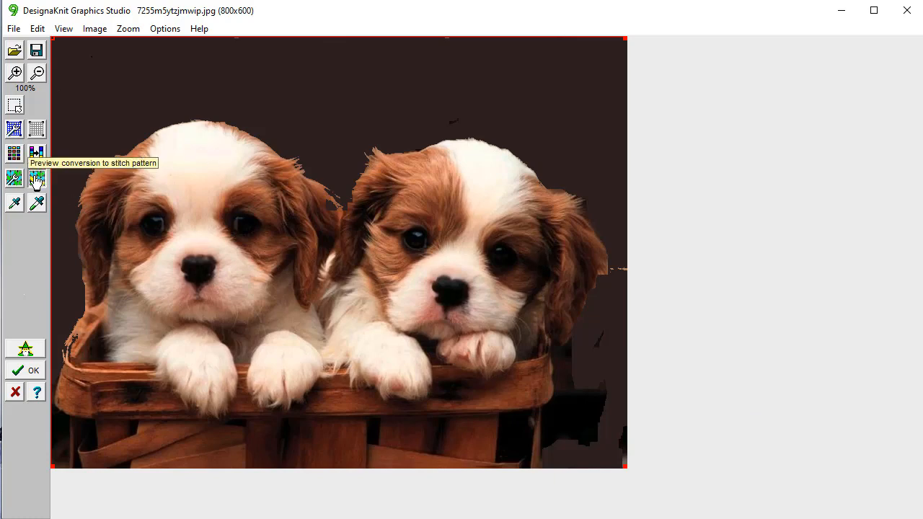
pyautogui.click(36, 153)
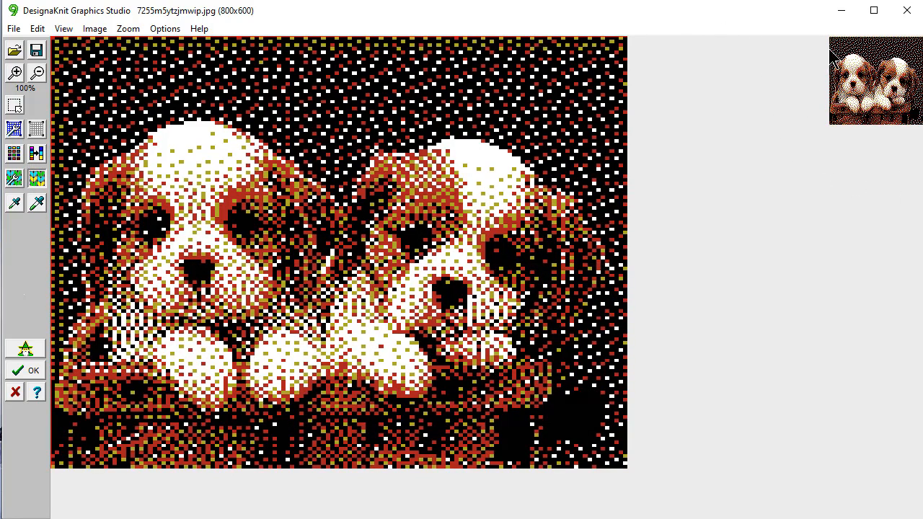
pyautogui.moveTo(510, 110)
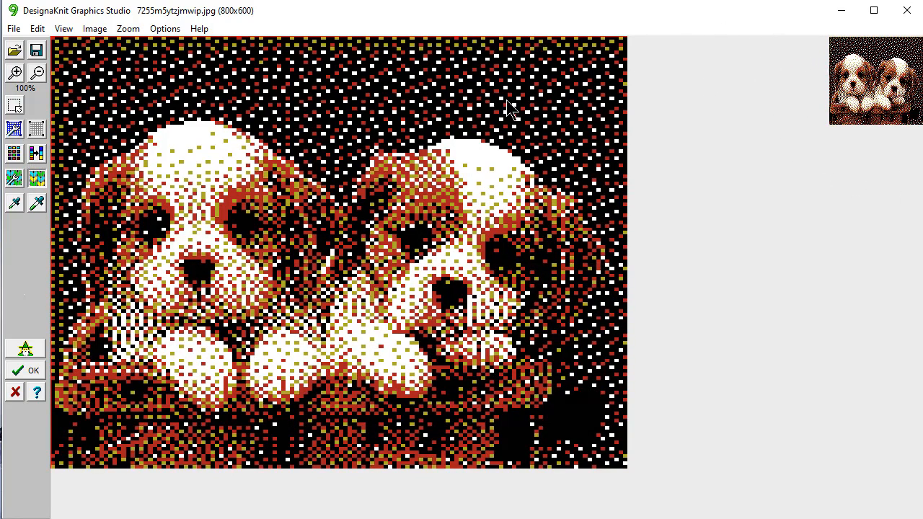
pyautogui.moveTo(747, 71)
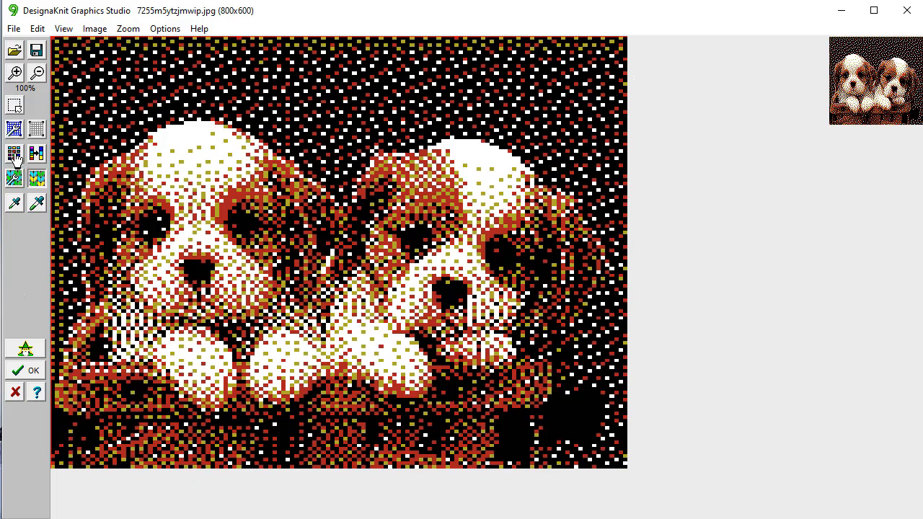
# Auto-pick yarn colours with the maximum lowered to 3 (rust, cream, black).
pyautogui.click(14, 154)
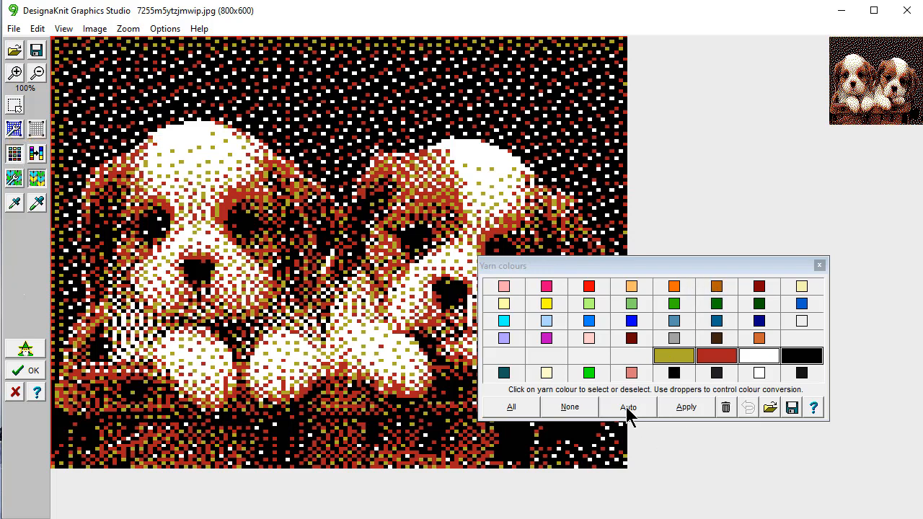
pyautogui.click(627, 406)
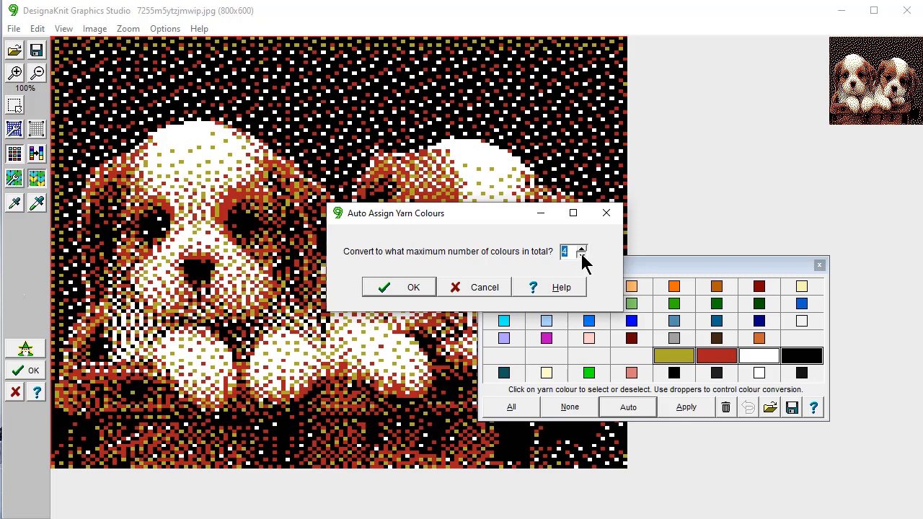
pyautogui.click(581, 254)
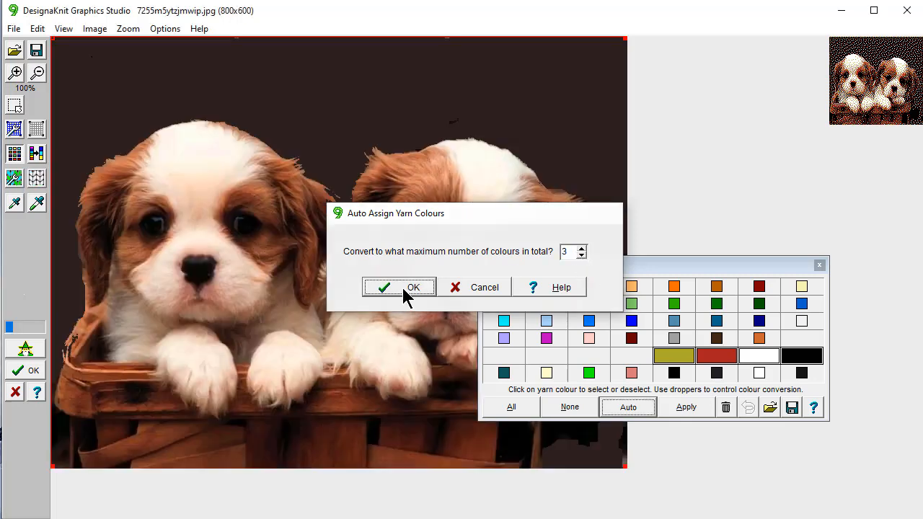
pyautogui.click(413, 286)
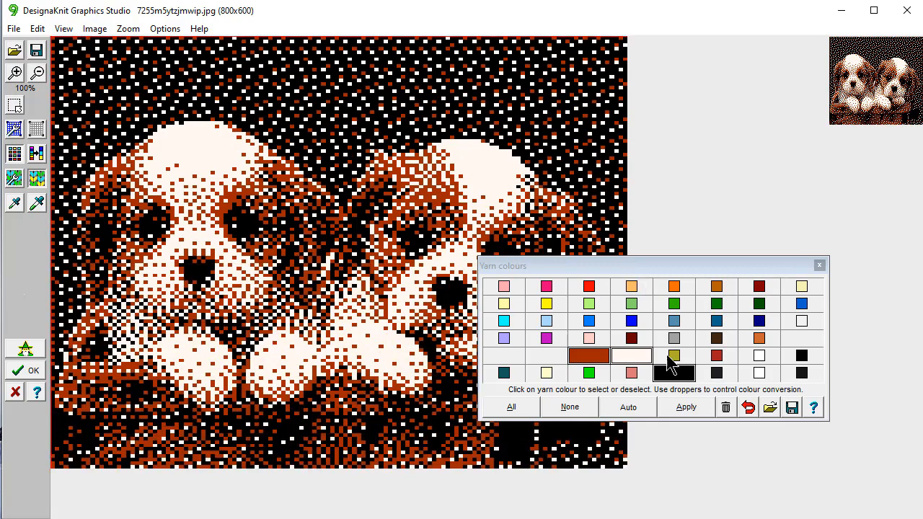
pyautogui.moveTo(645, 325)
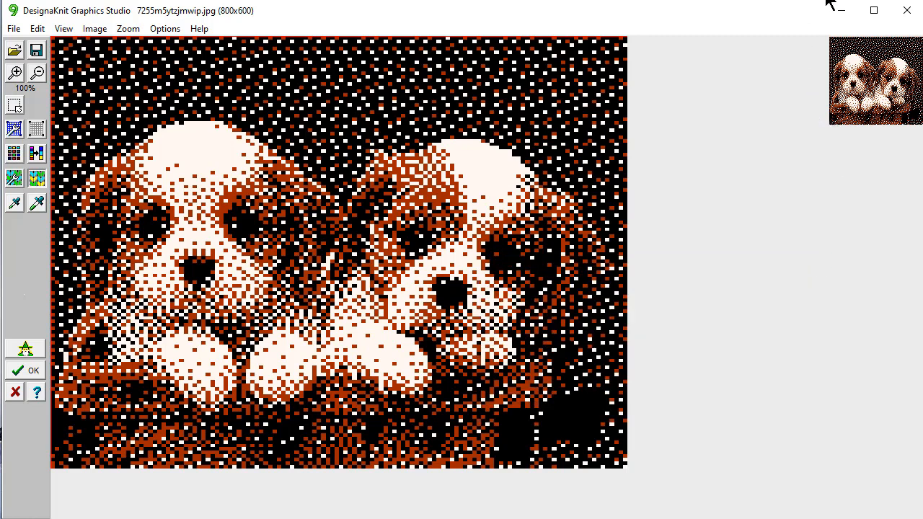
pyautogui.moveTo(809, 177)
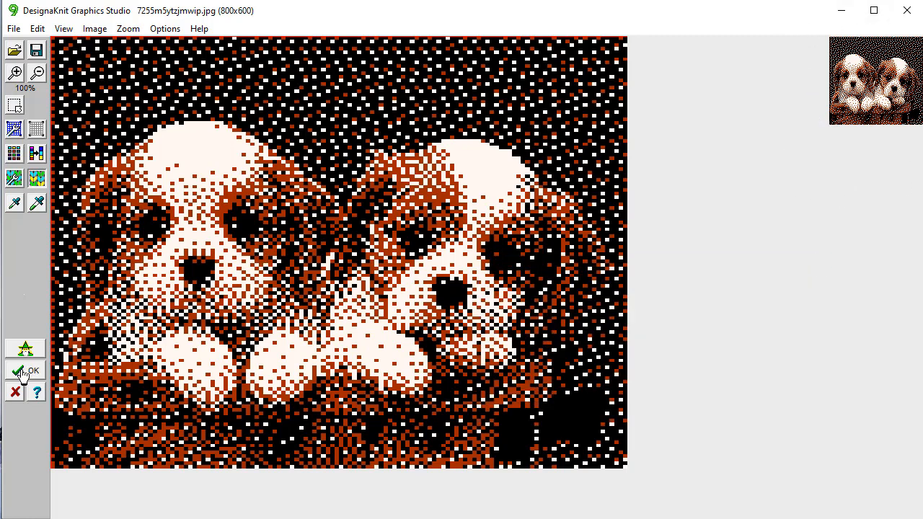
# Accept the converted stitch pattern, keeping the settings and leaving the photo unsaved.
pyautogui.click(25, 370)
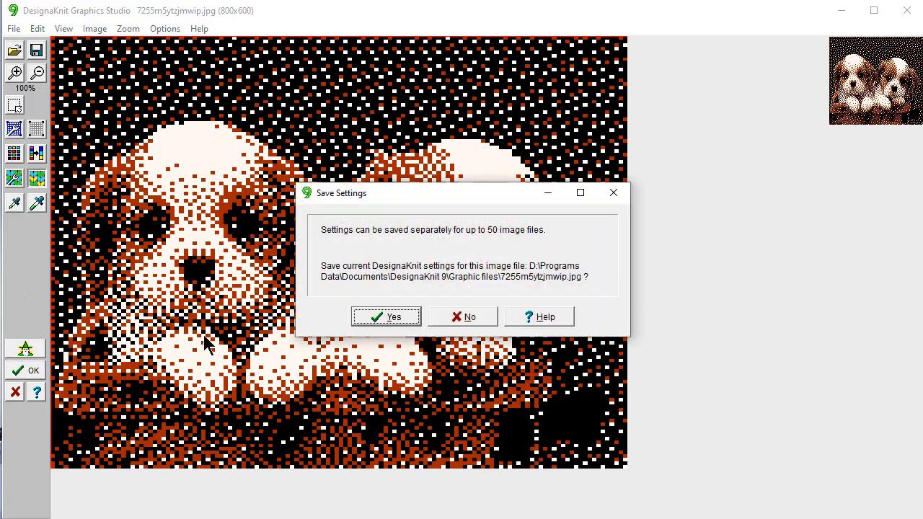
pyautogui.click(462, 316)
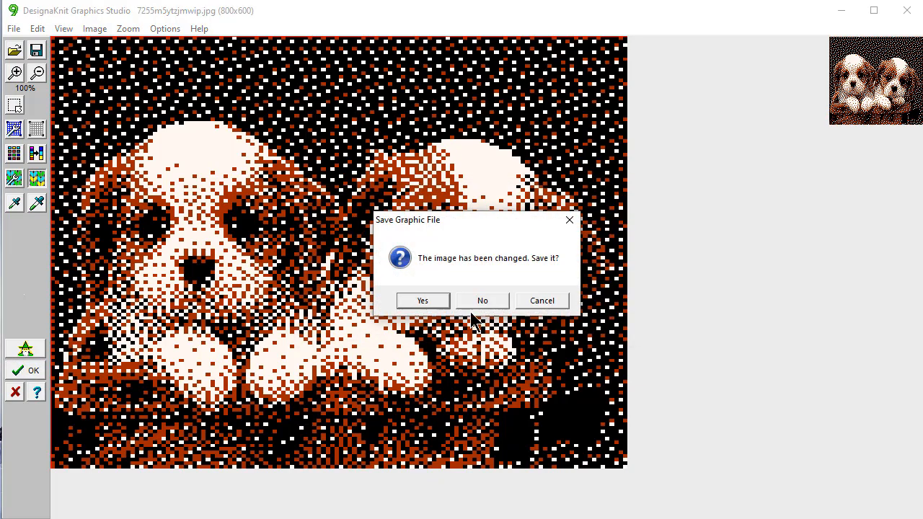
pyautogui.click(482, 300)
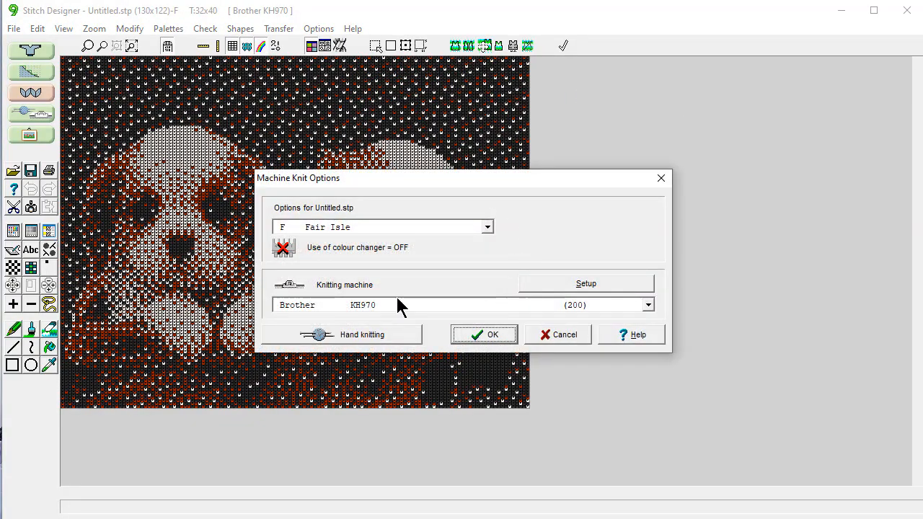
# Set the knitting technique to 3-colour Jacquard with the colour changer ON.
pyautogui.click(486, 226)
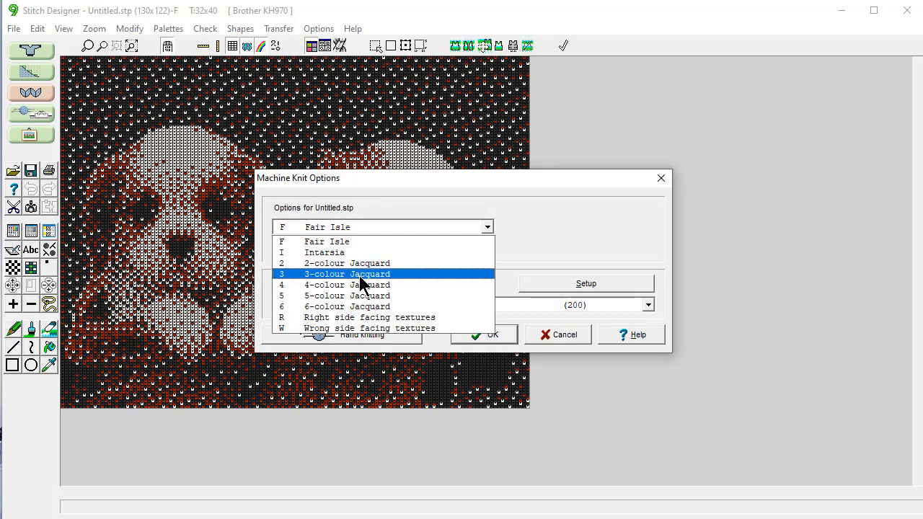
pyautogui.click(347, 274)
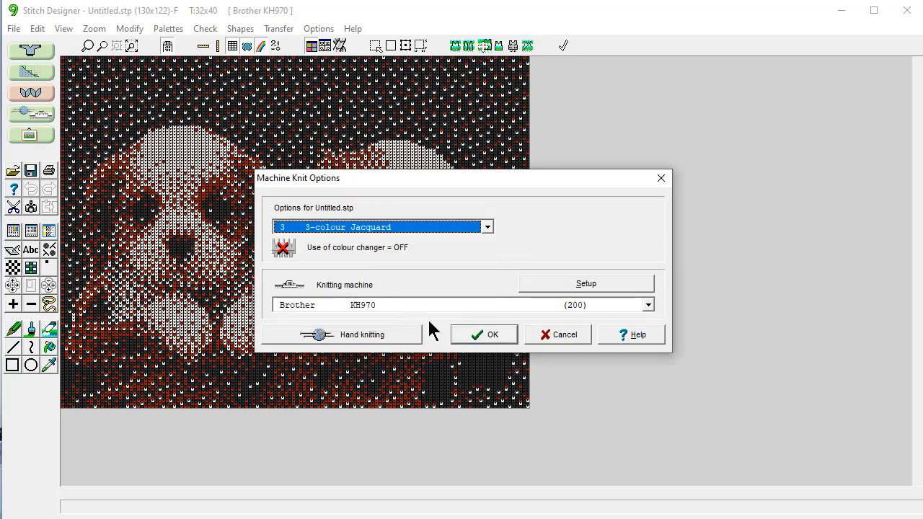
pyautogui.click(283, 246)
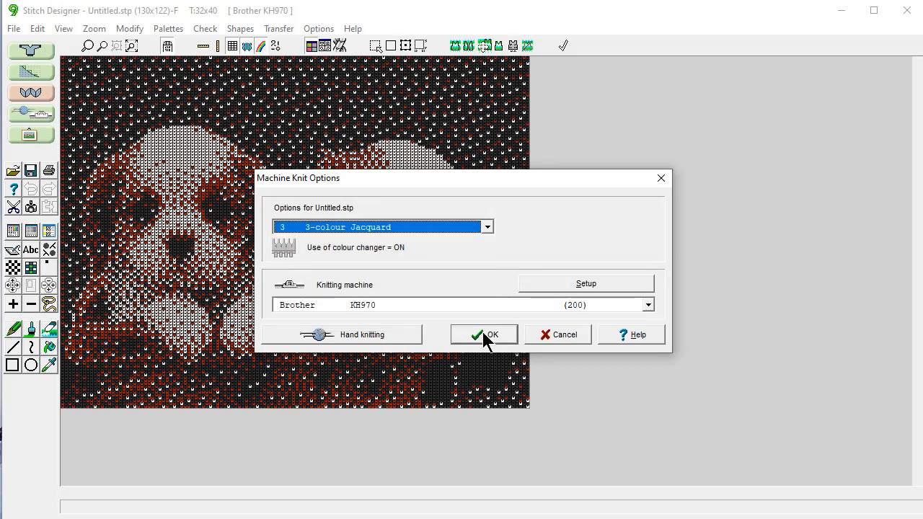
pyautogui.click(484, 334)
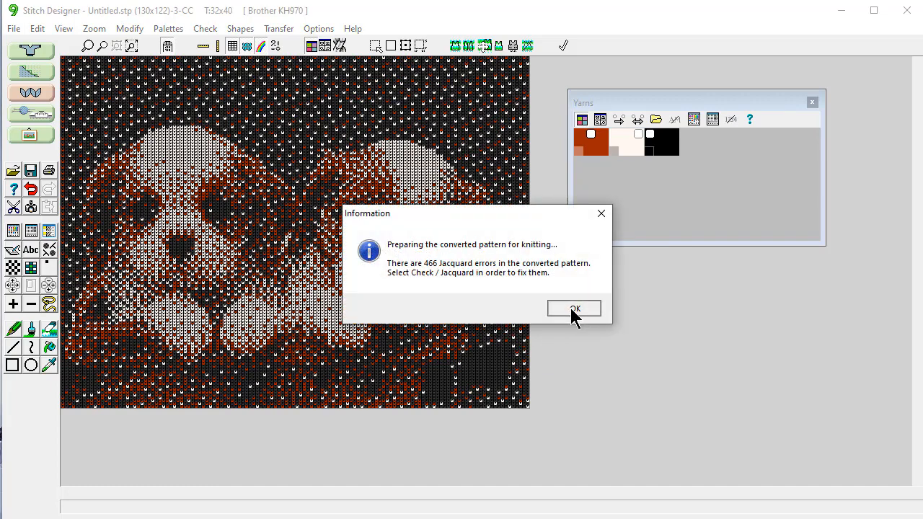
# Run the Jacquard error check and agree to reorder the yarn sequence.
pyautogui.click(573, 308)
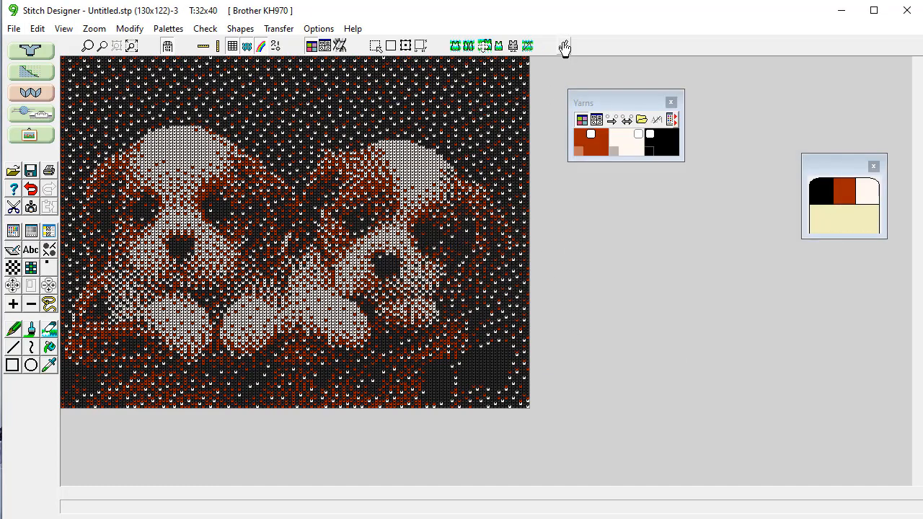
pyautogui.click(564, 45)
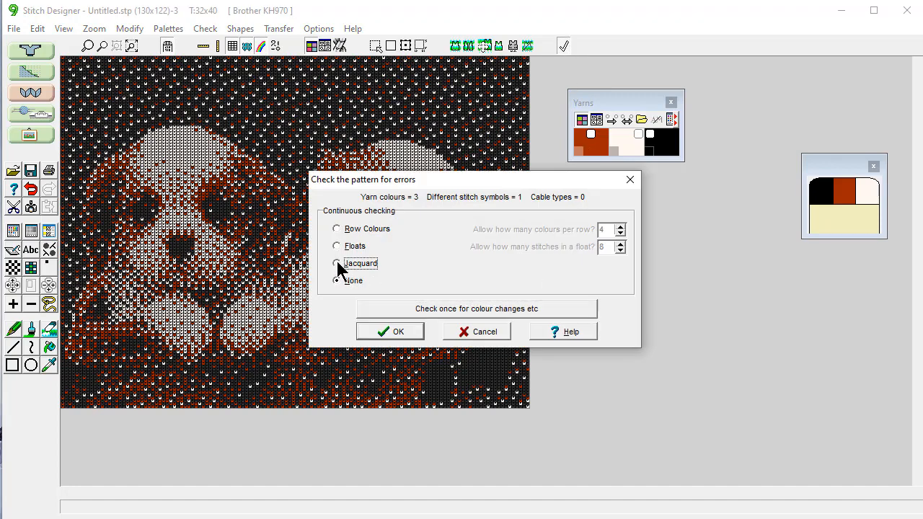
pyautogui.click(390, 331)
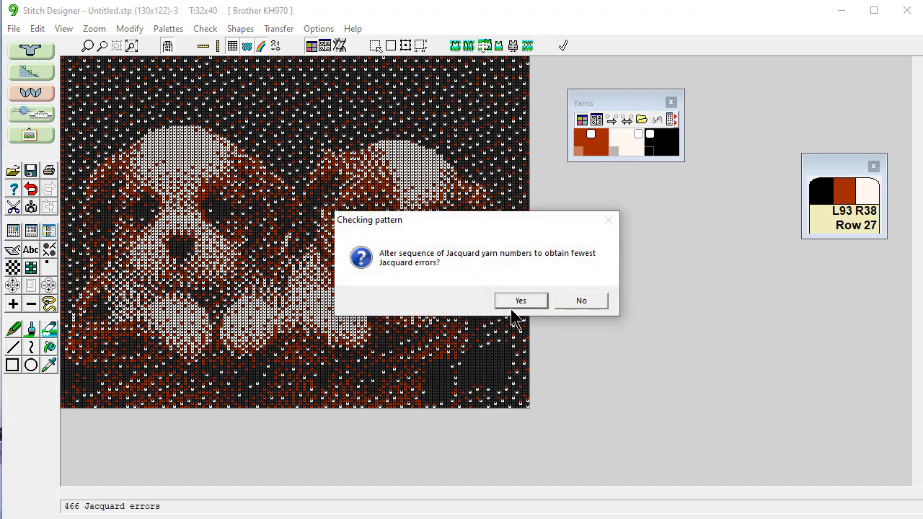
pyautogui.moveTo(520, 301)
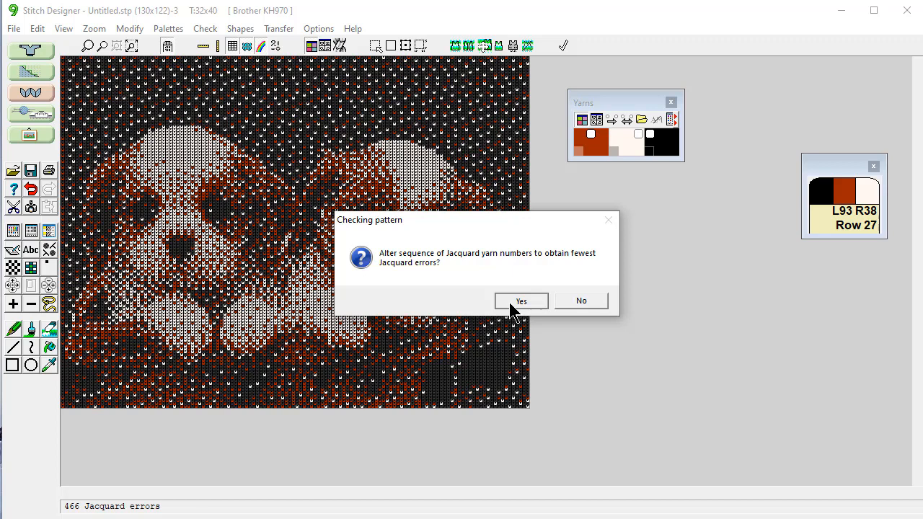
pyautogui.click(521, 301)
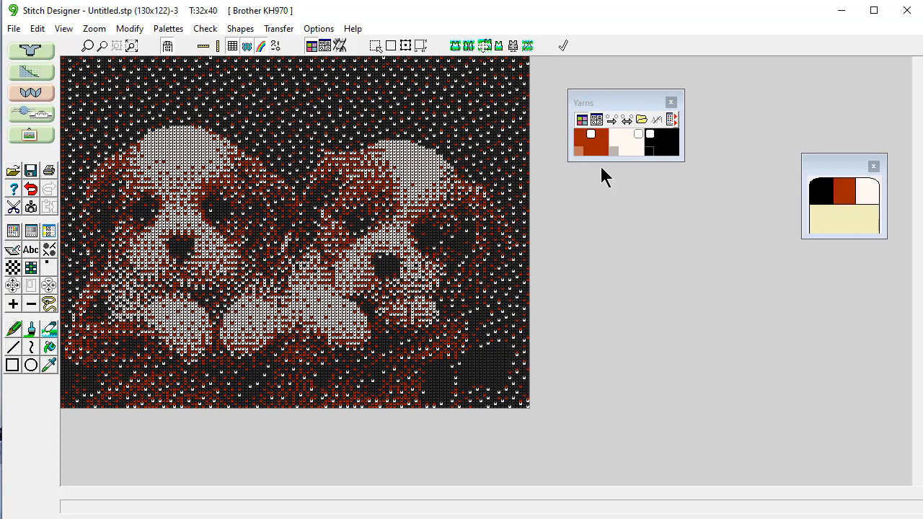
pyautogui.moveTo(206, 273)
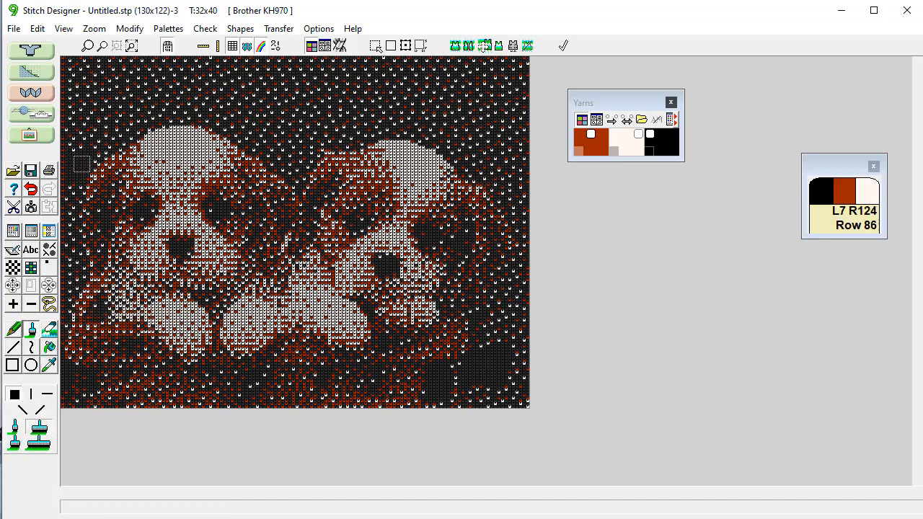
pyautogui.moveTo(131, 122)
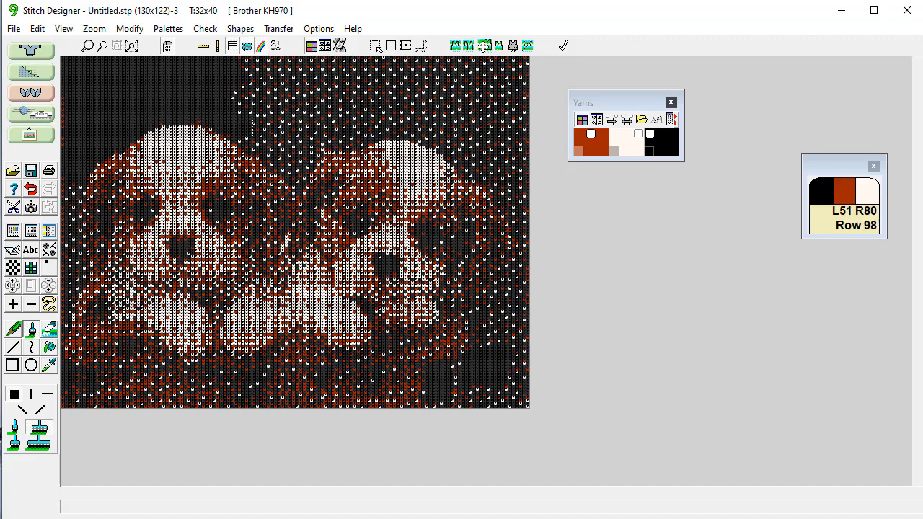
pyautogui.moveTo(265, 147)
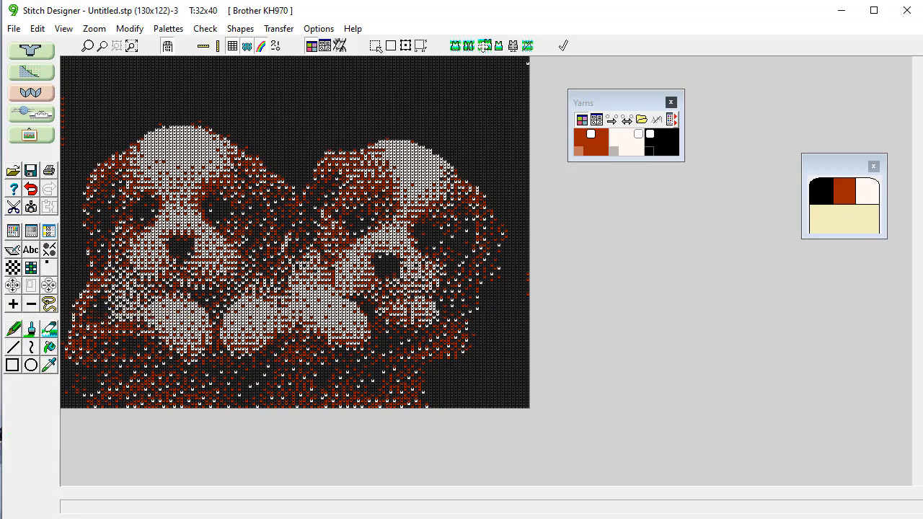
pyautogui.moveTo(278, 189)
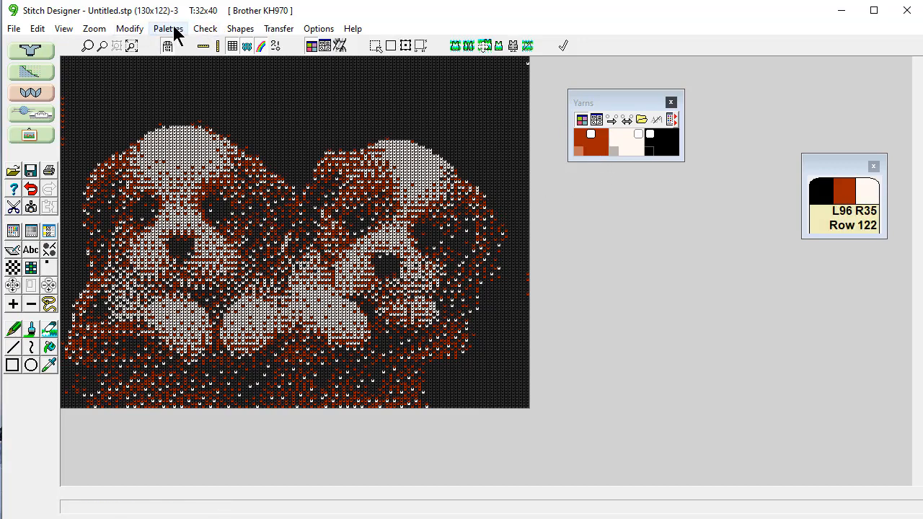
# In Yarn Colour Setup, recolour the rust-red yarn to a warm mid brown and apply it.
pyautogui.click(168, 28)
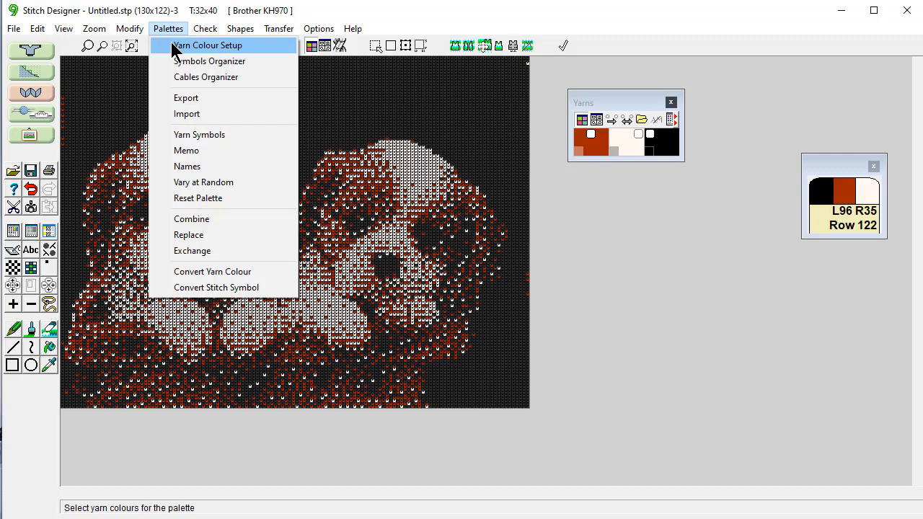
pyautogui.click(207, 44)
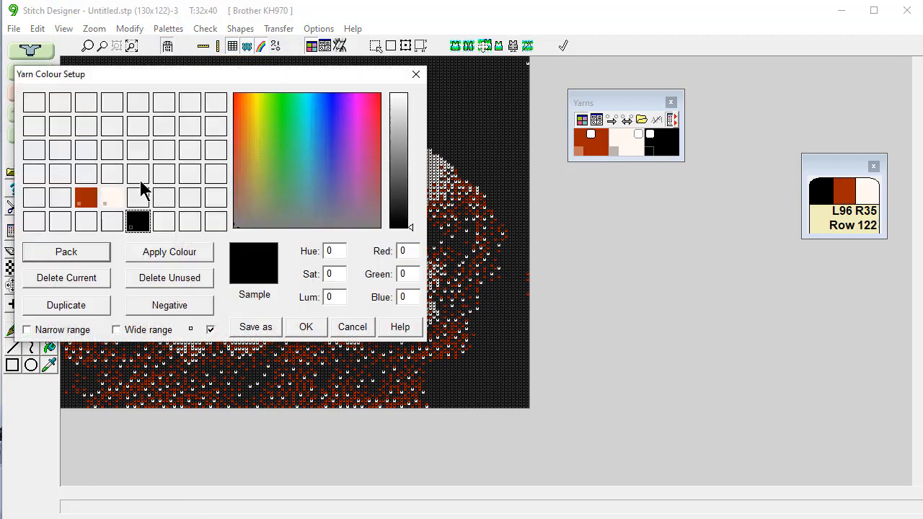
pyautogui.click(288, 160)
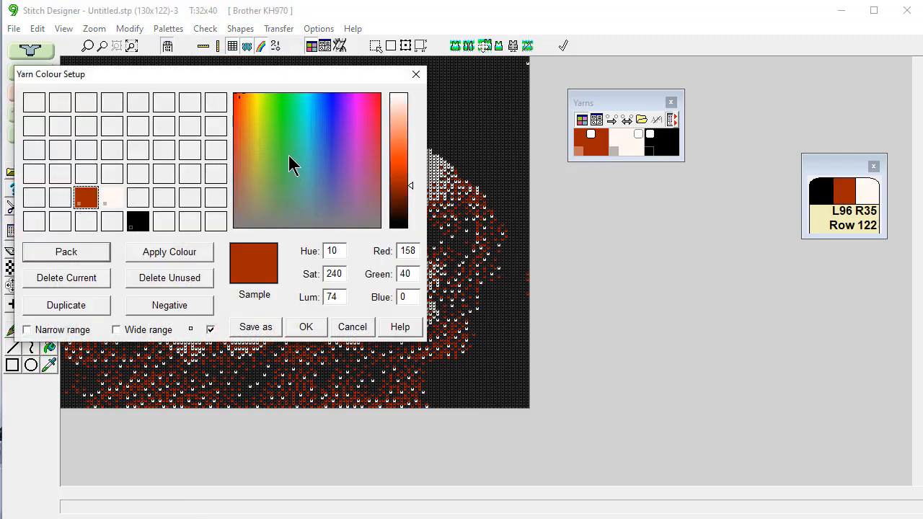
pyautogui.click(399, 186)
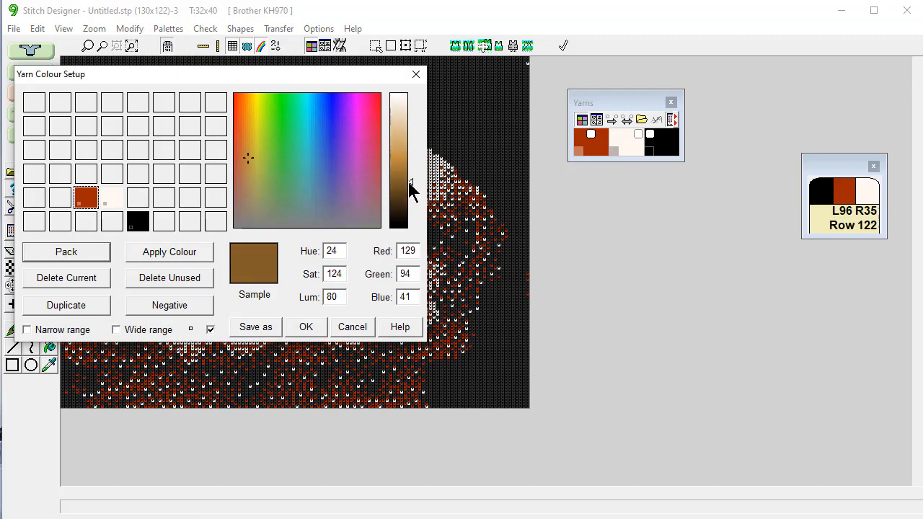
pyautogui.click(169, 252)
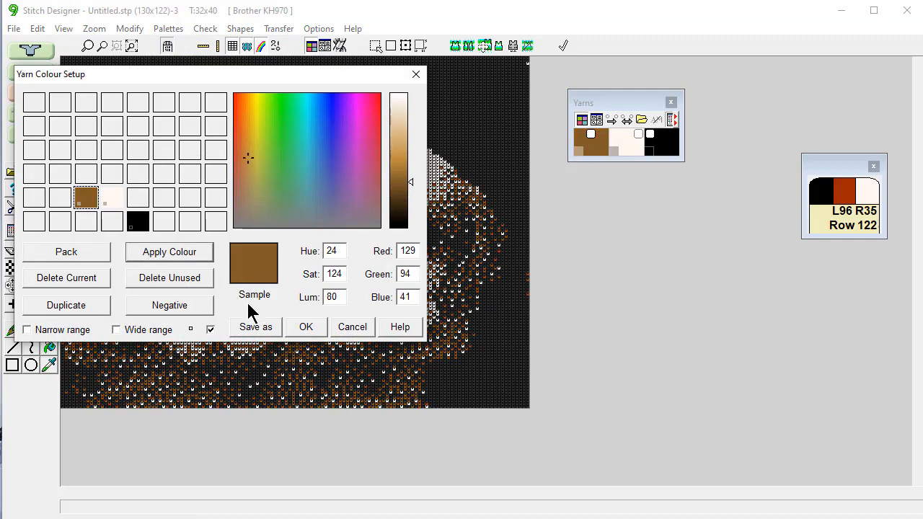
pyautogui.click(306, 327)
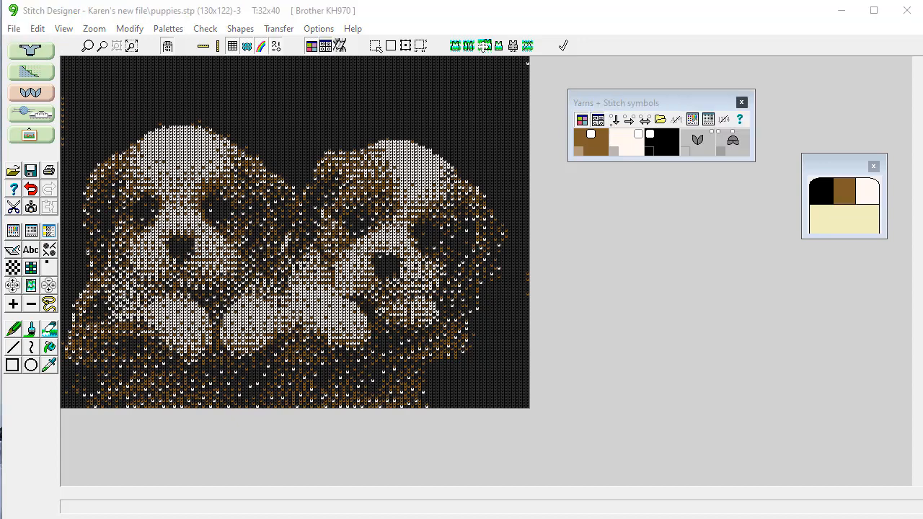
pyautogui.moveTo(739, 339)
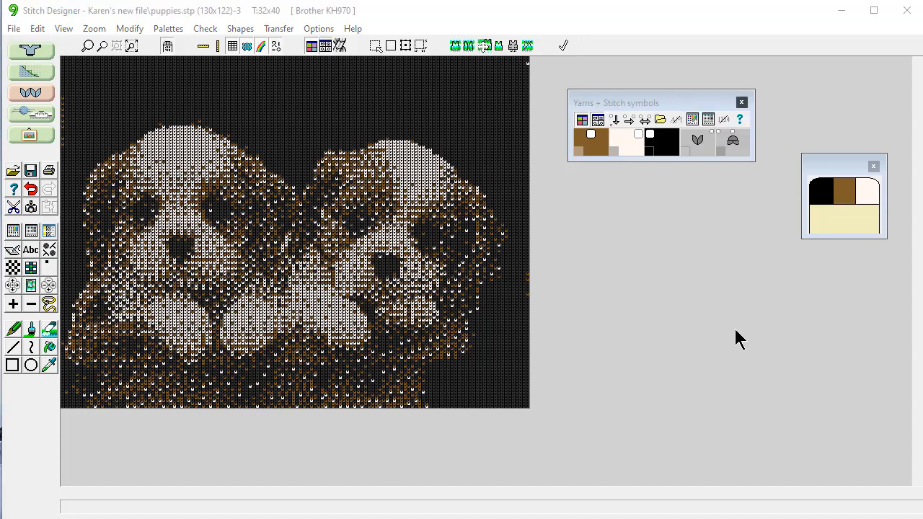
pyautogui.moveTo(716, 321)
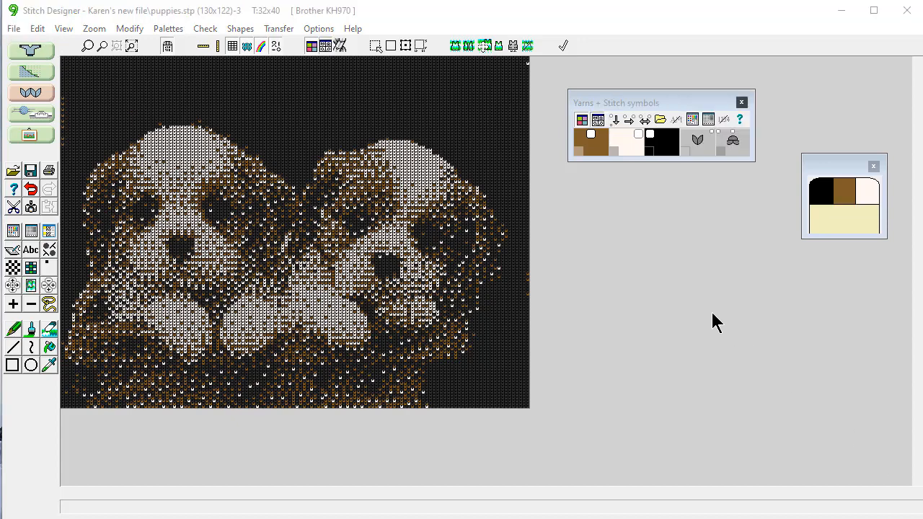
pyautogui.moveTo(707, 310)
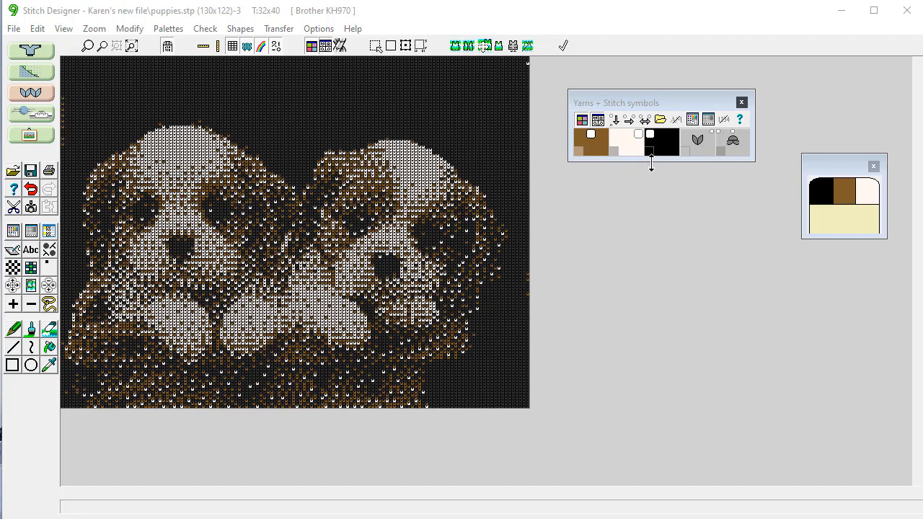
pyautogui.moveTo(660, 162)
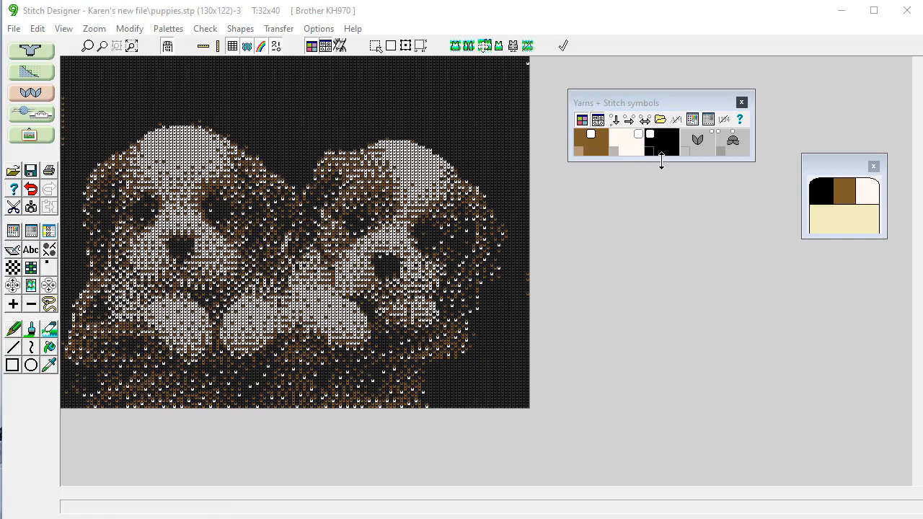
pyautogui.moveTo(402, 136)
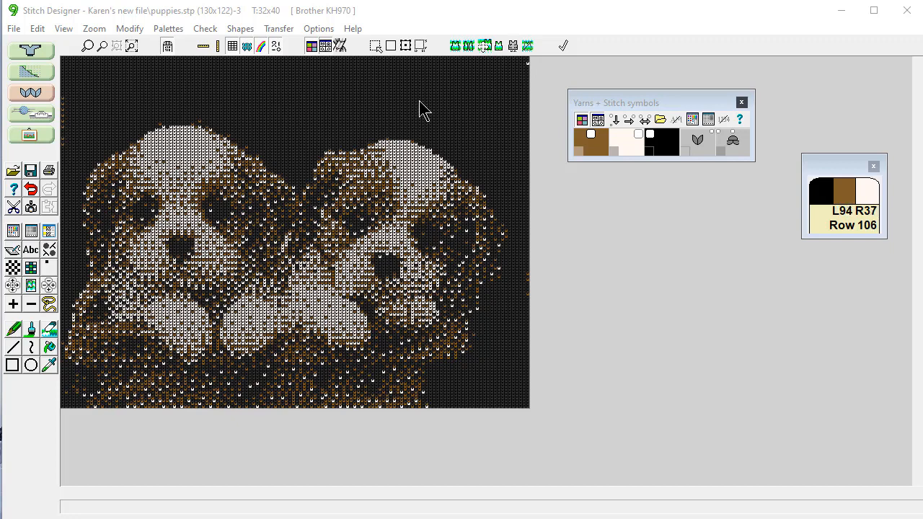
pyautogui.moveTo(447, 97)
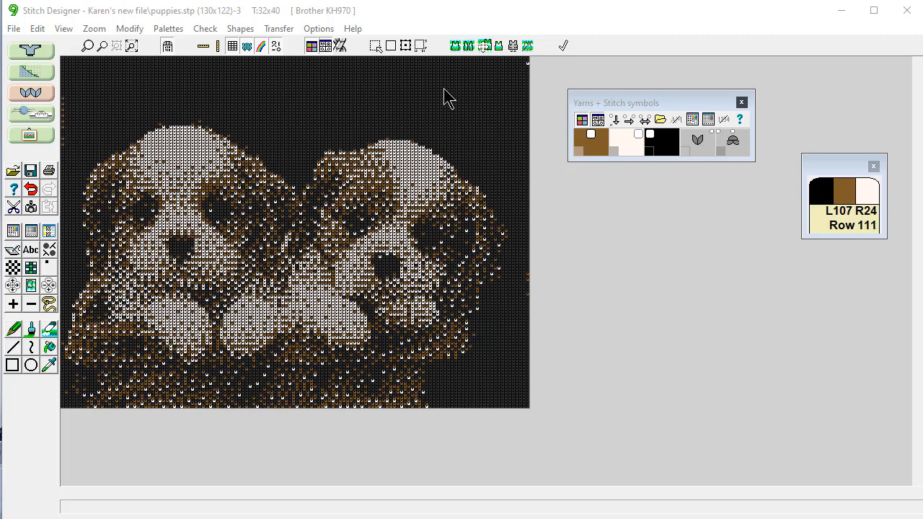
# Save the brown, cream and black pattern again as puppies.stp.
pyautogui.click(661, 141)
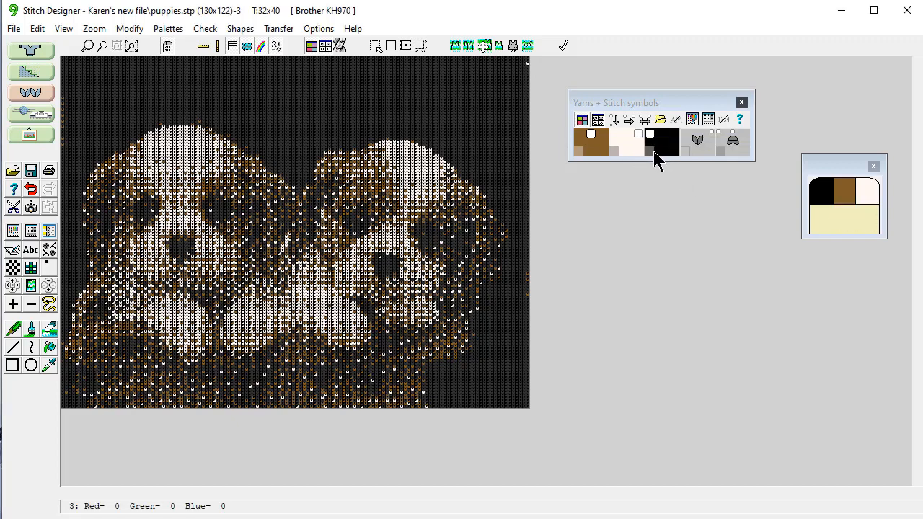
pyautogui.click(13, 28)
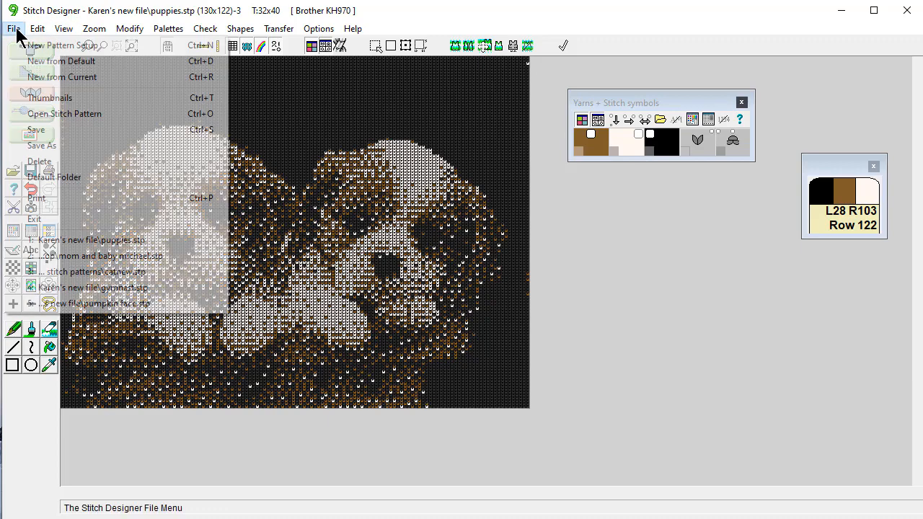
pyautogui.click(36, 130)
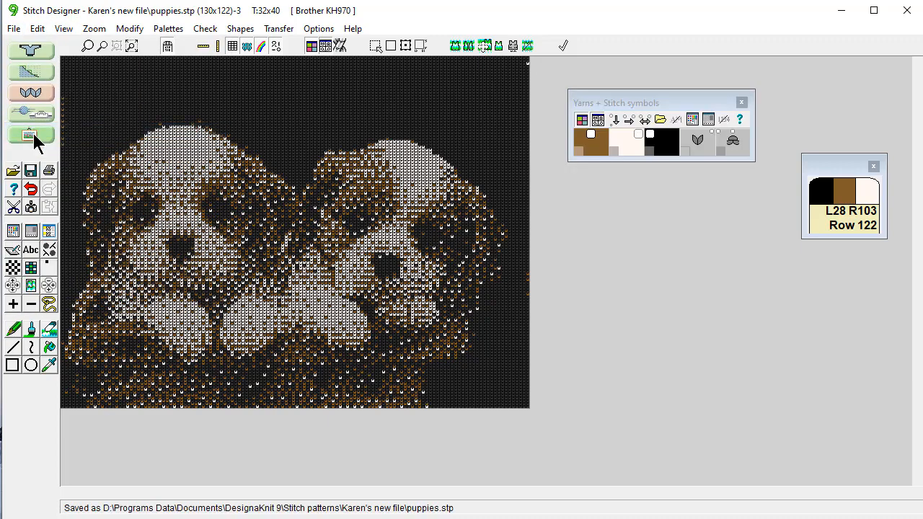
# Start a new pattern sized from the FRONT piece, declining to save the shape file.
pyautogui.click(13, 28)
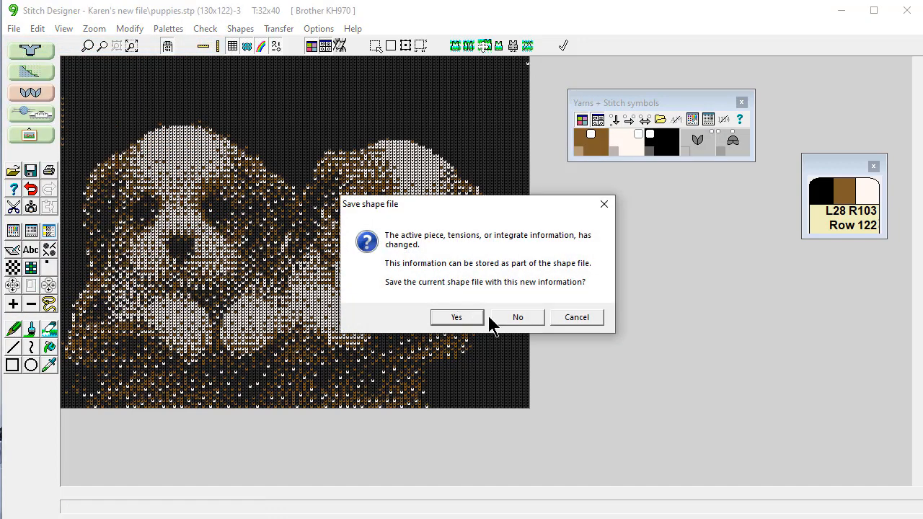
pyautogui.click(517, 318)
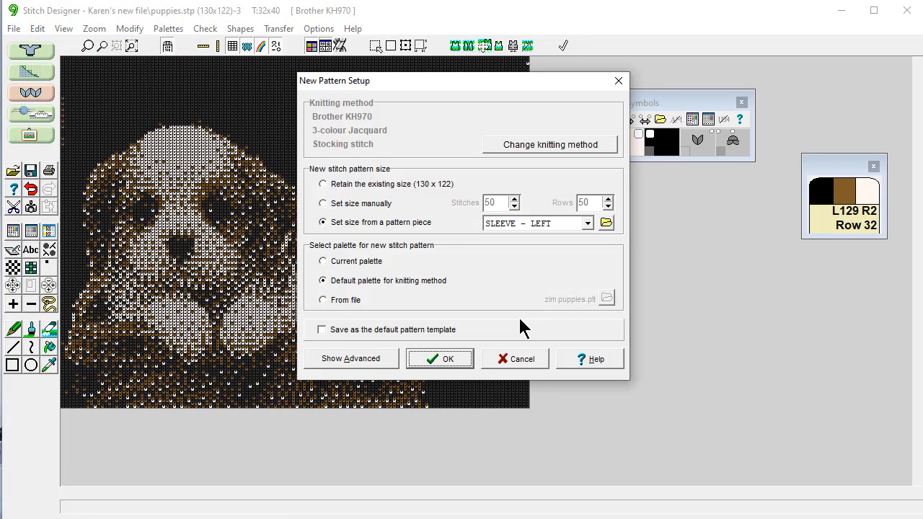
pyautogui.click(587, 223)
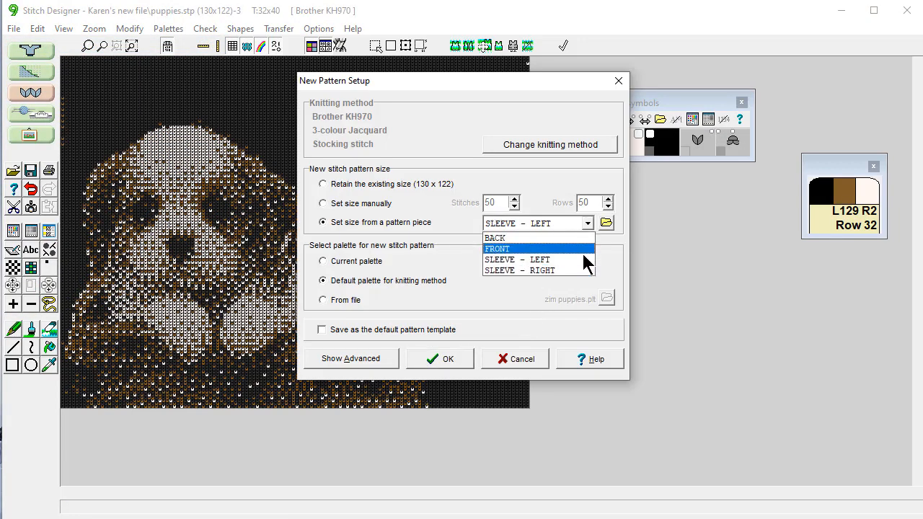
pyautogui.click(496, 248)
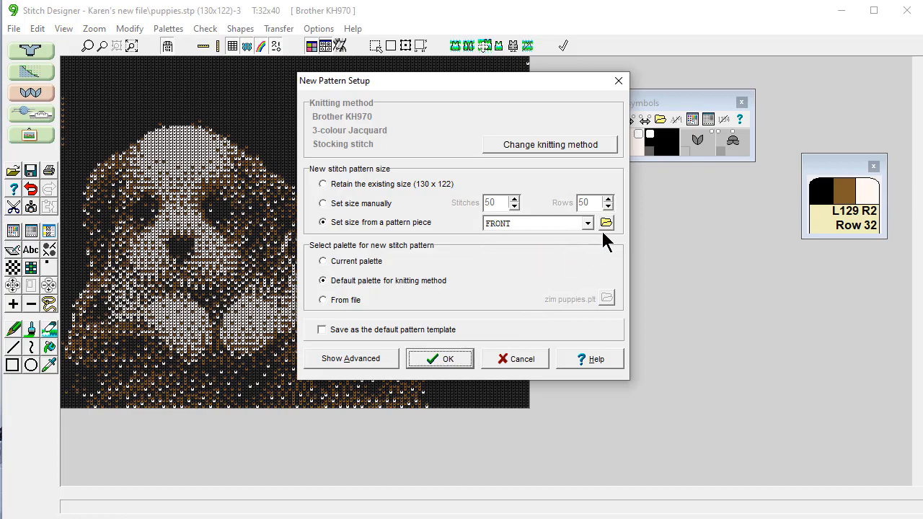
pyautogui.click(606, 222)
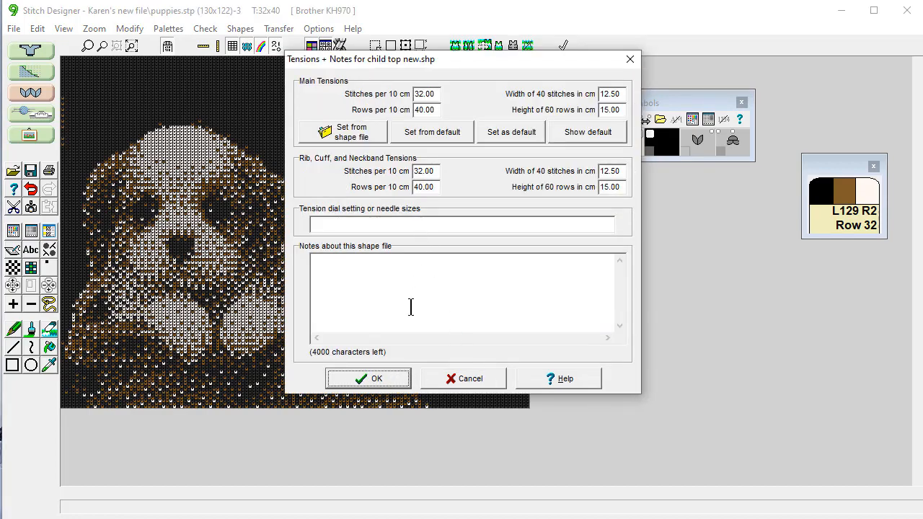
# Accept the 32×40 tensions and import puppies.stp as a single motif into the front piece.
pyautogui.click(368, 378)
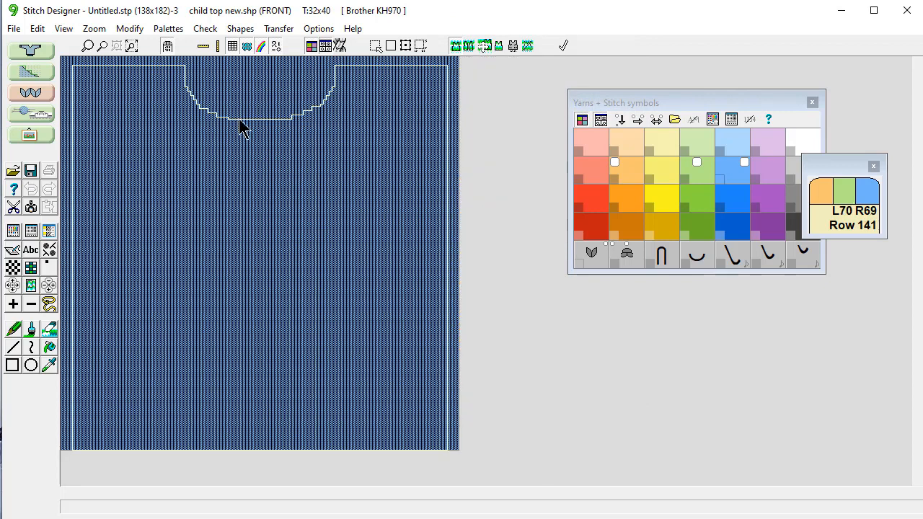
pyautogui.moveTo(719, 108)
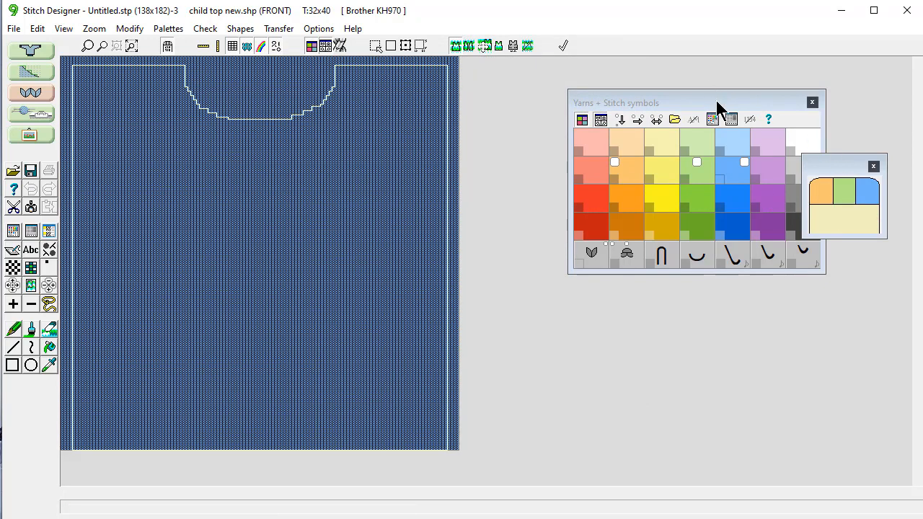
pyautogui.click(36, 28)
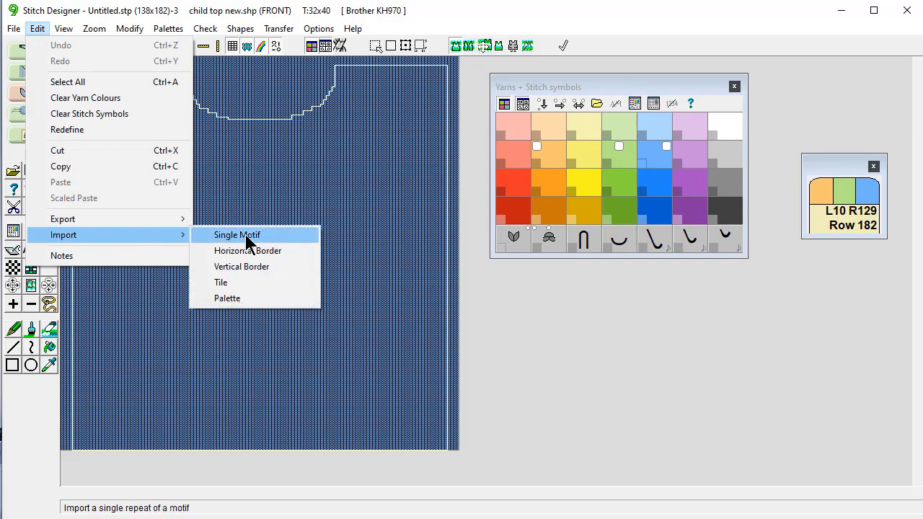
pyautogui.click(237, 235)
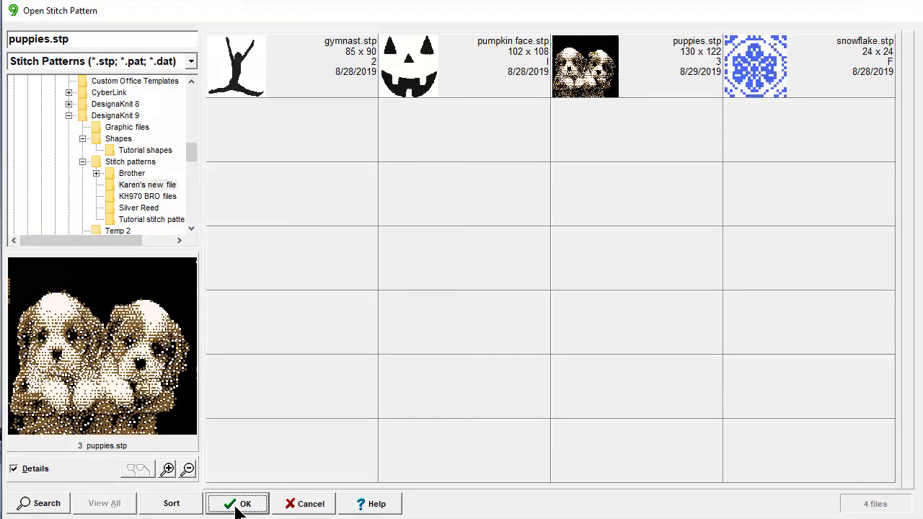
pyautogui.click(237, 503)
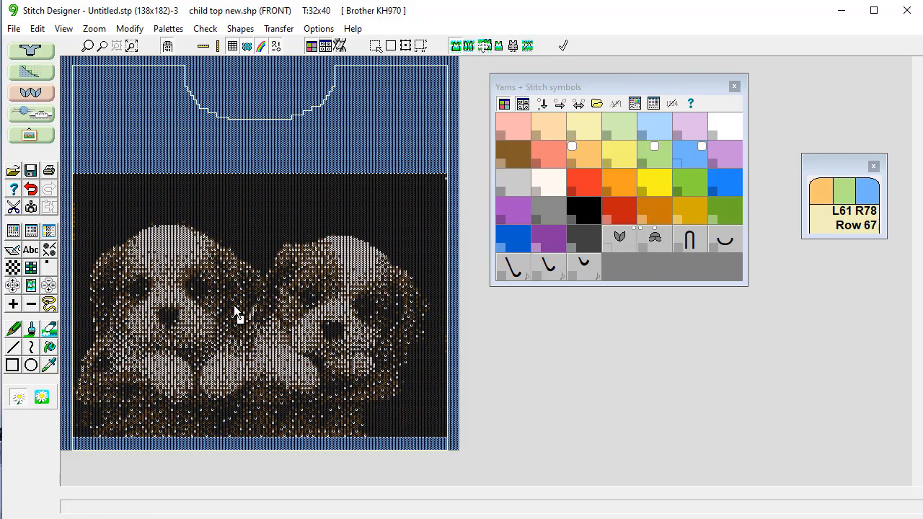
pyautogui.moveTo(444, 245)
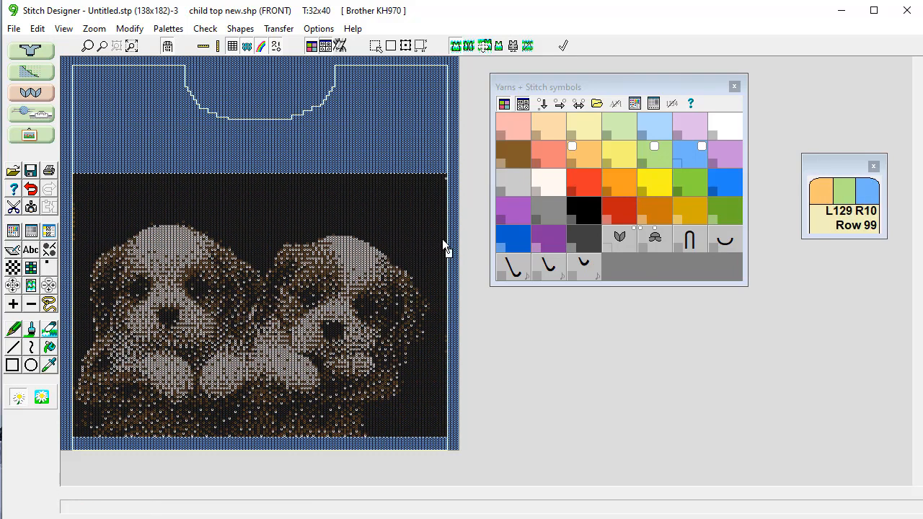
pyautogui.moveTo(453, 252)
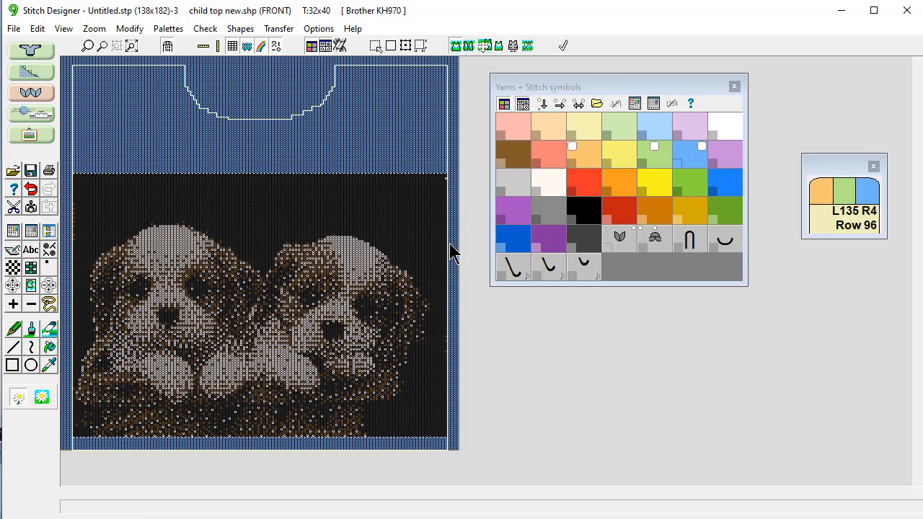
pyautogui.moveTo(374, 207)
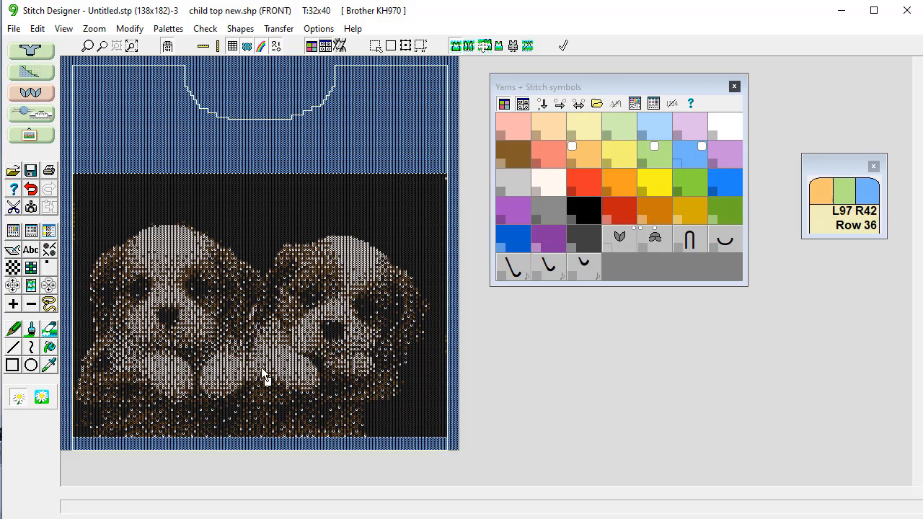
pyautogui.moveTo(280, 348)
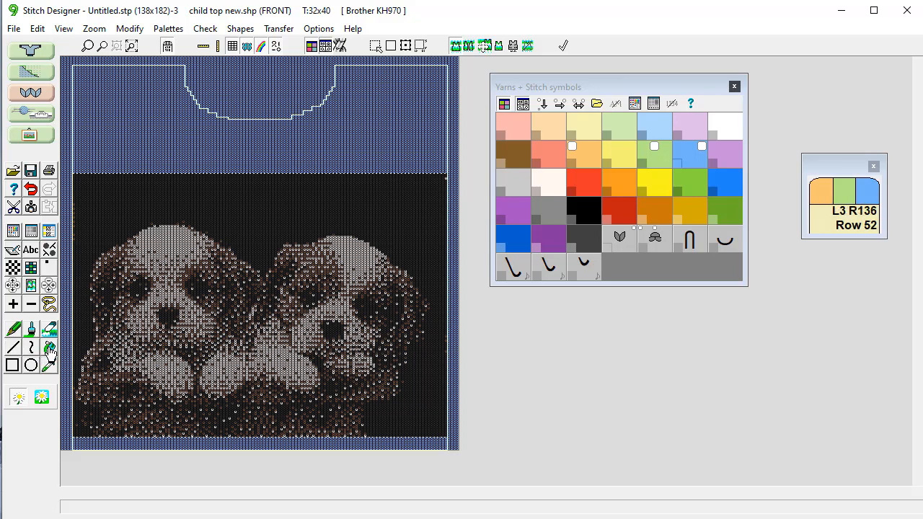
# Flood-fill the blue background above the puppies with black.
pyautogui.click(584, 210)
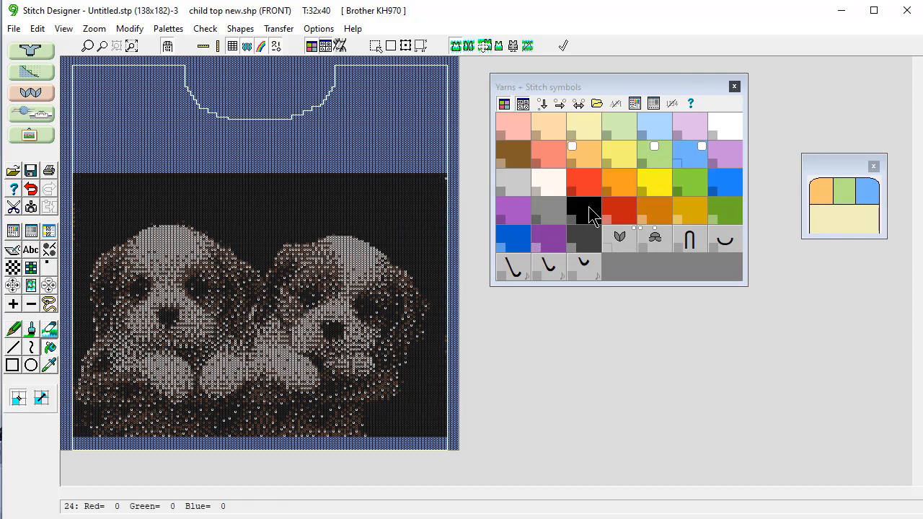
pyautogui.click(584, 209)
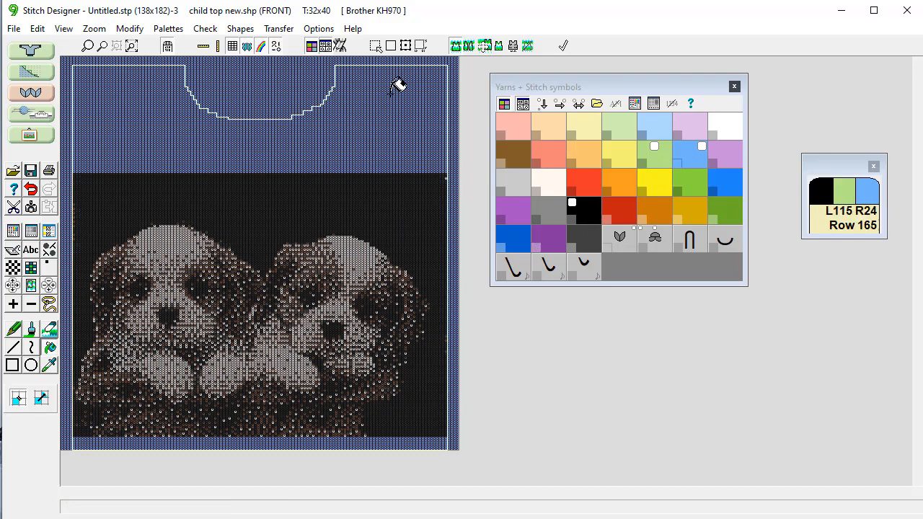
pyautogui.click(458, 46)
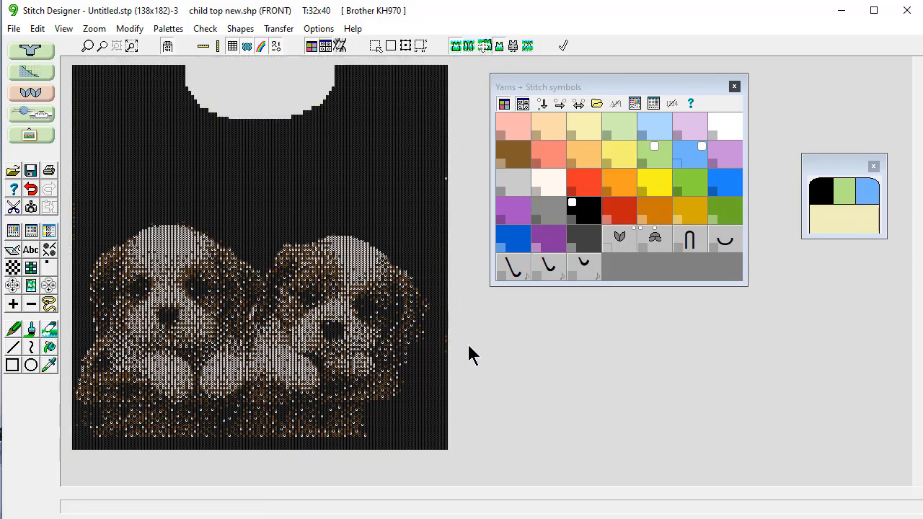
pyautogui.moveTo(532, 350)
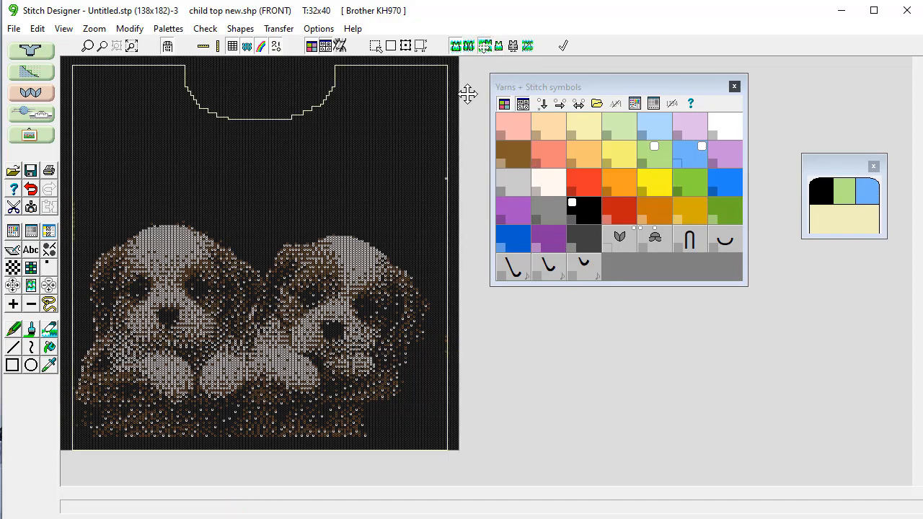
pyautogui.moveTo(304, 183)
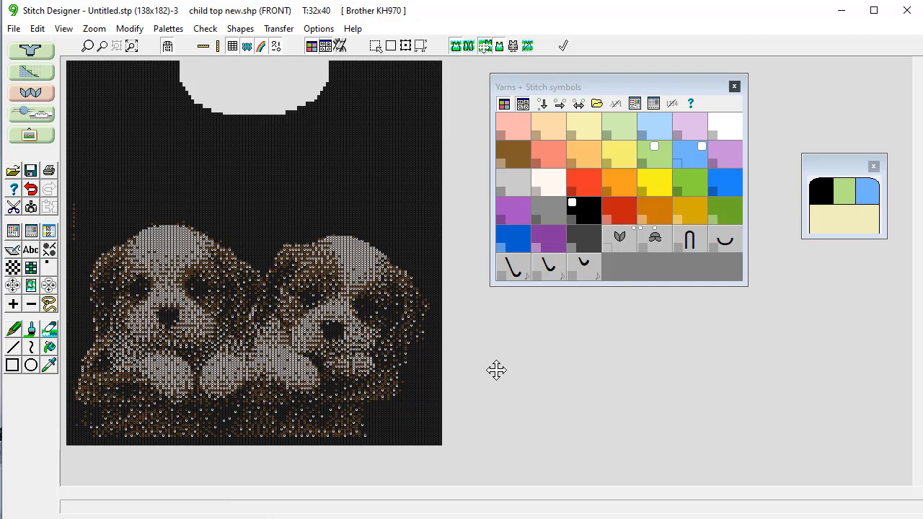
pyautogui.moveTo(460, 377)
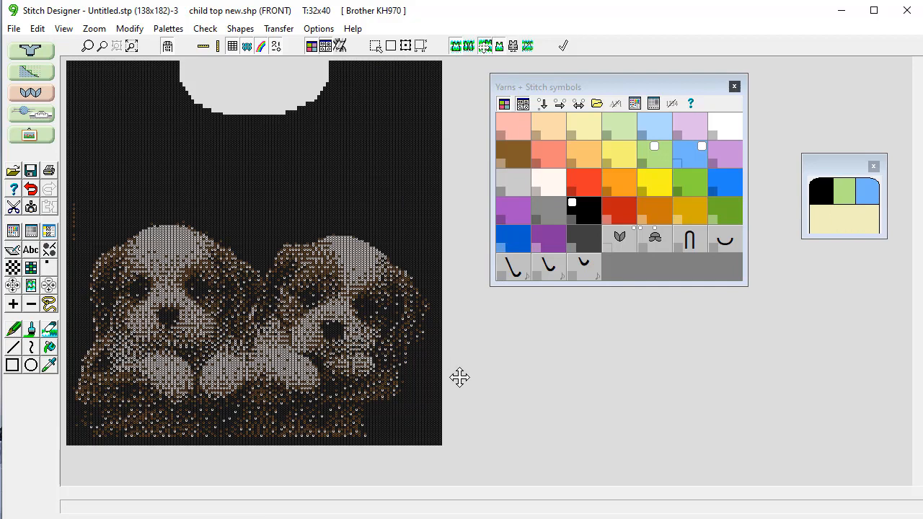
pyautogui.moveTo(467, 386)
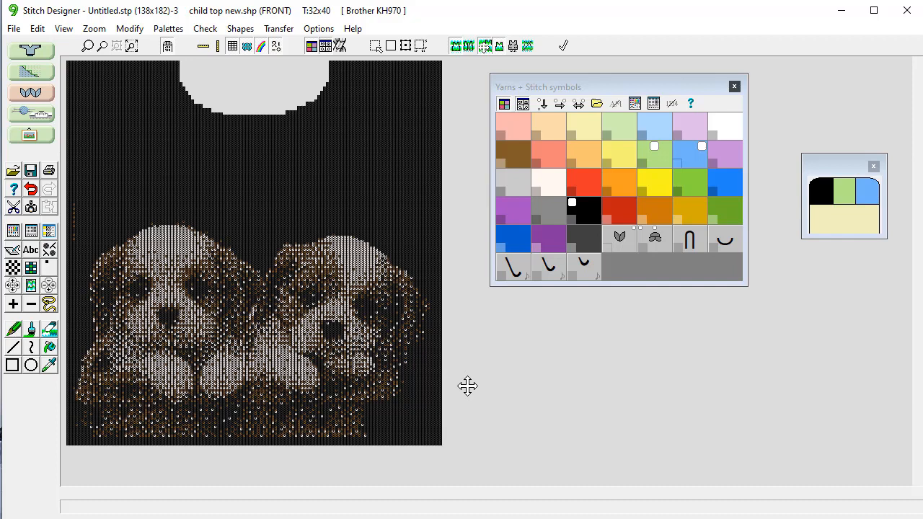
pyautogui.moveTo(481, 379)
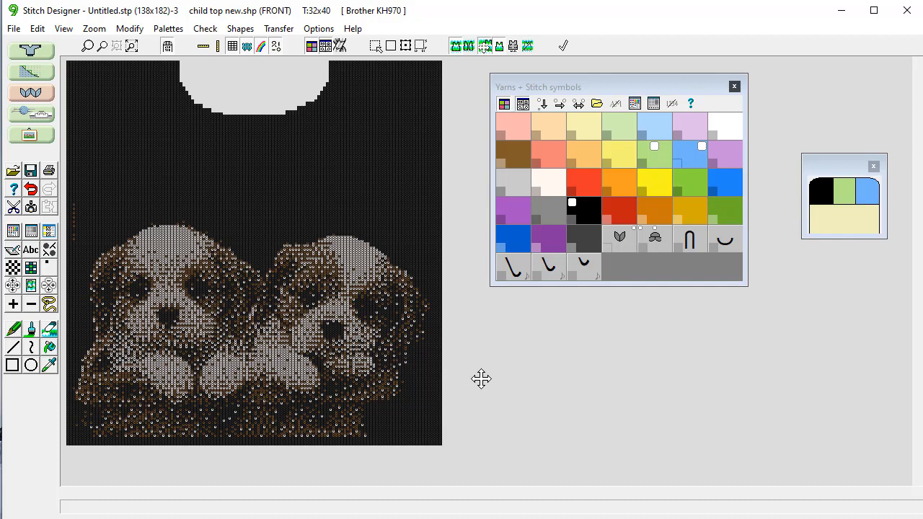
# Save the pattern as 'puppy front' in the new pattern files folder.
pyautogui.click(13, 28)
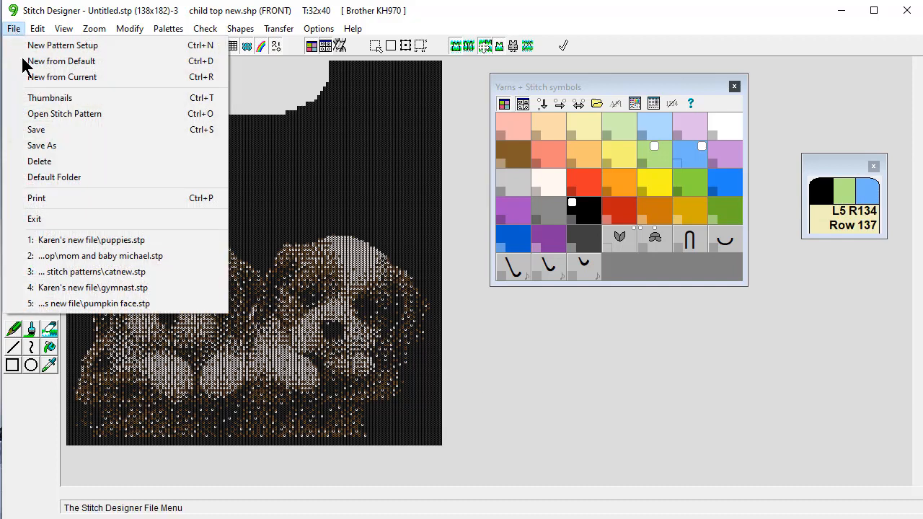
pyautogui.moveTo(41, 145)
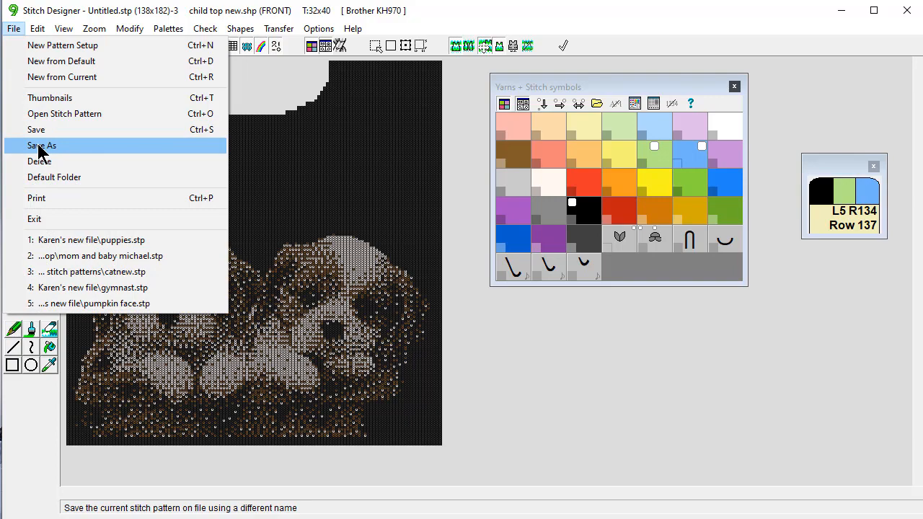
pyautogui.click(41, 145)
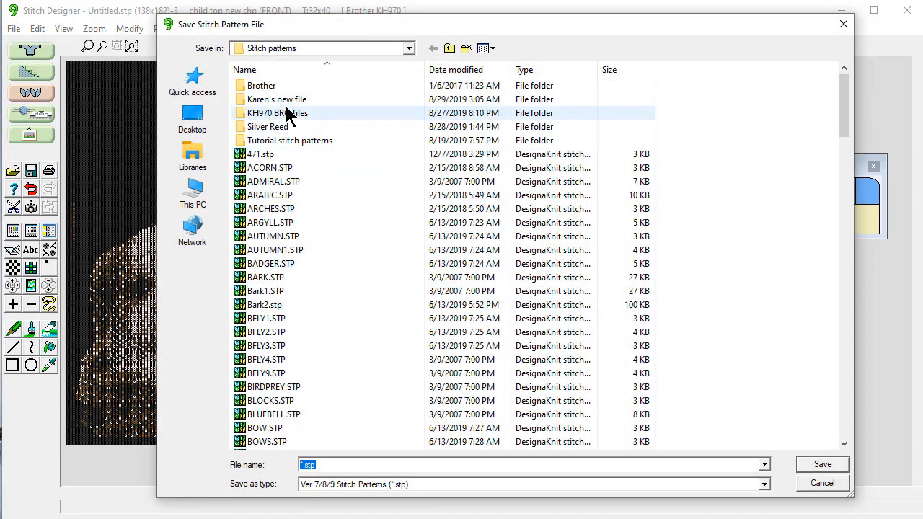
pyautogui.doubleClick(276, 99)
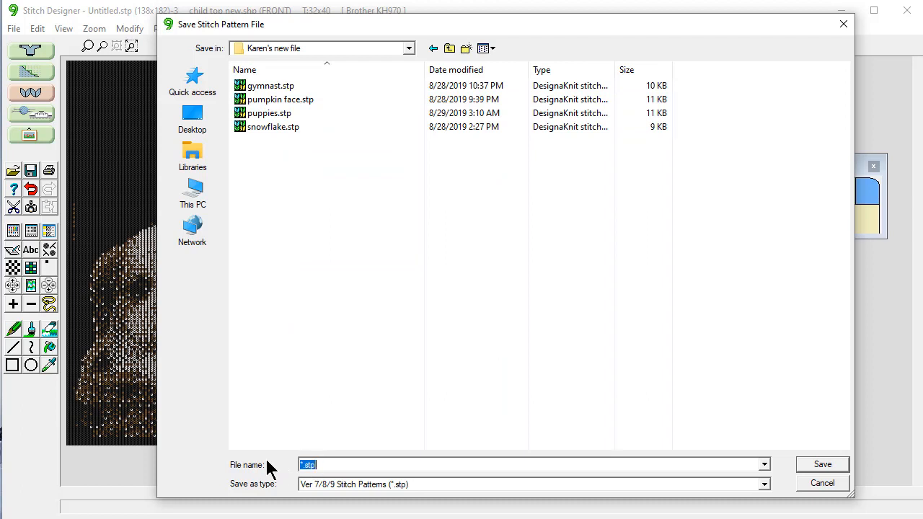
pyautogui.write('puppy fr')
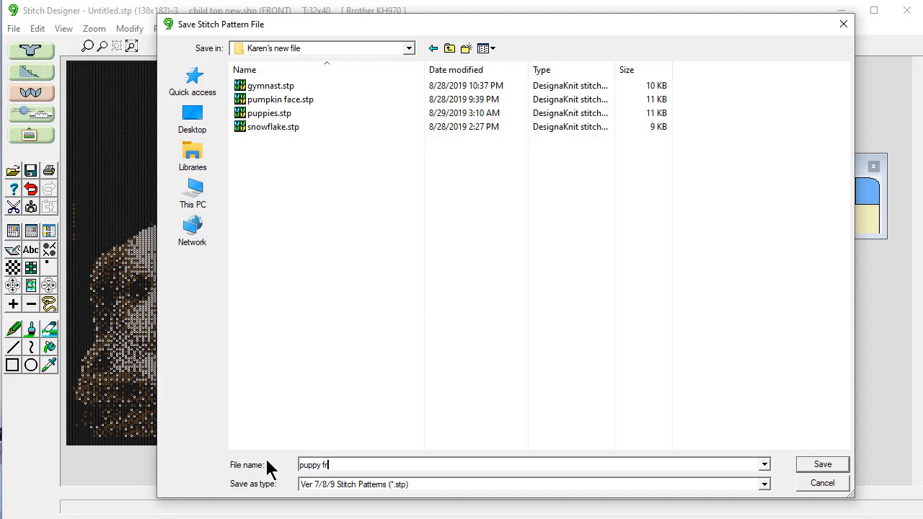
pyautogui.click(821, 464)
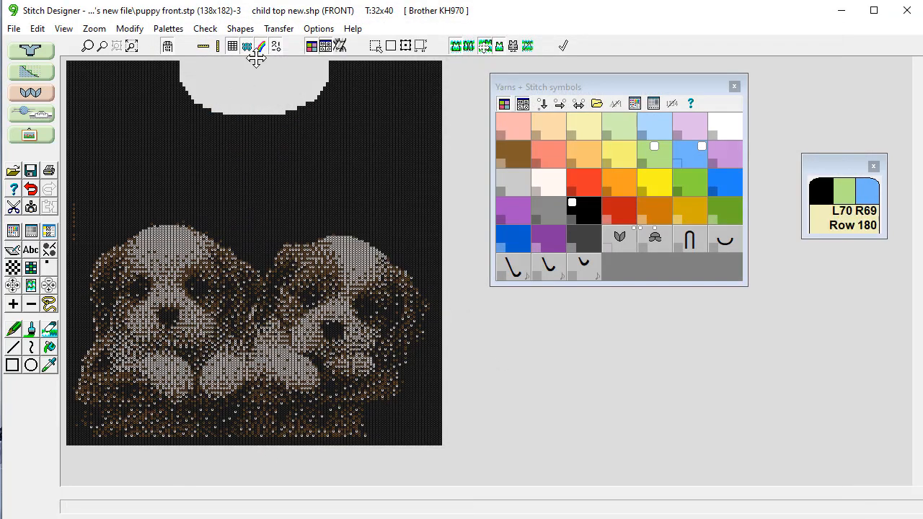
# Integrate puppy front.stp with the front piece of the child top shape.
pyautogui.click(240, 29)
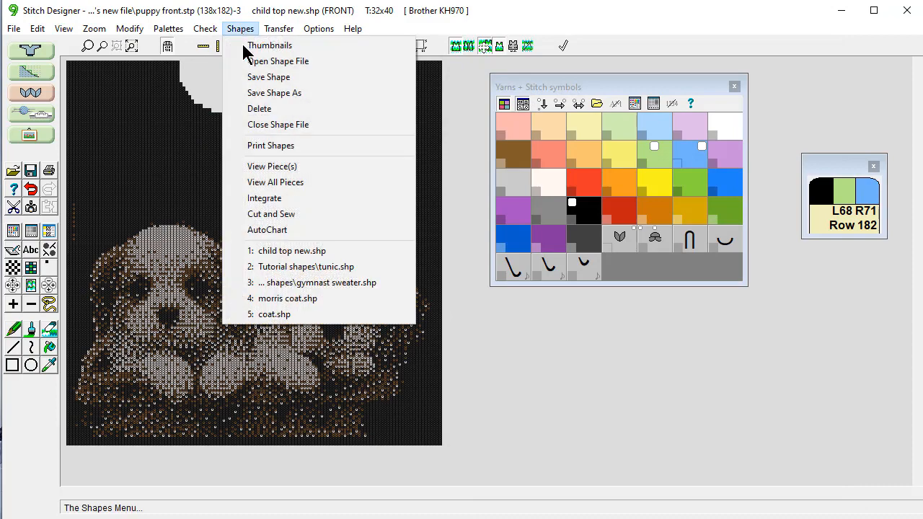
pyautogui.click(264, 197)
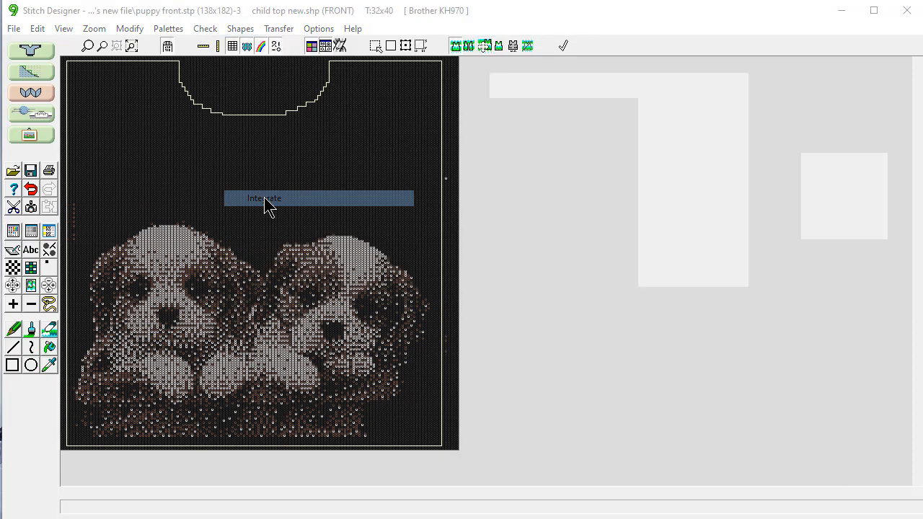
pyautogui.click(263, 197)
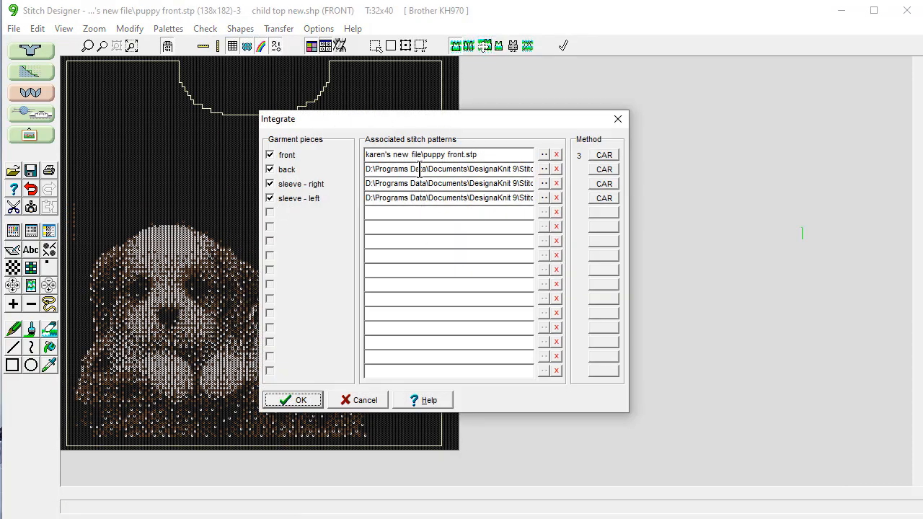
pyautogui.moveTo(502, 154)
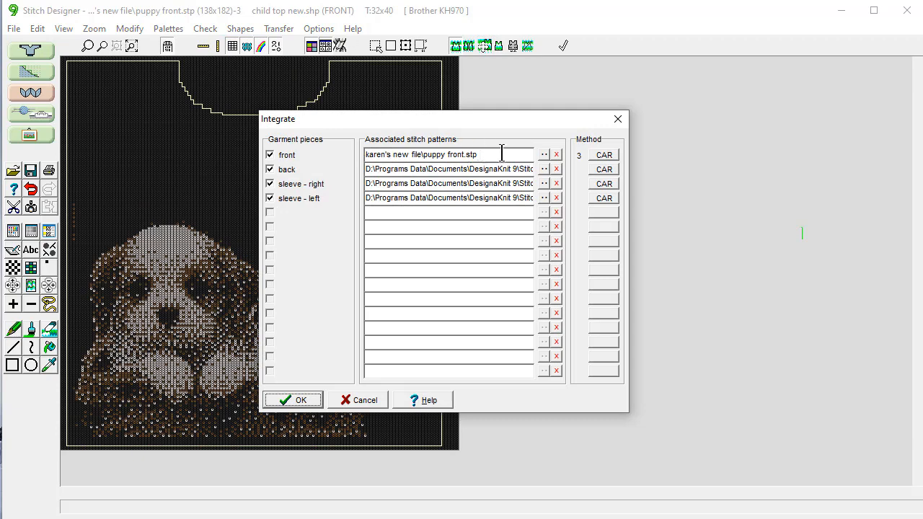
pyautogui.moveTo(389, 409)
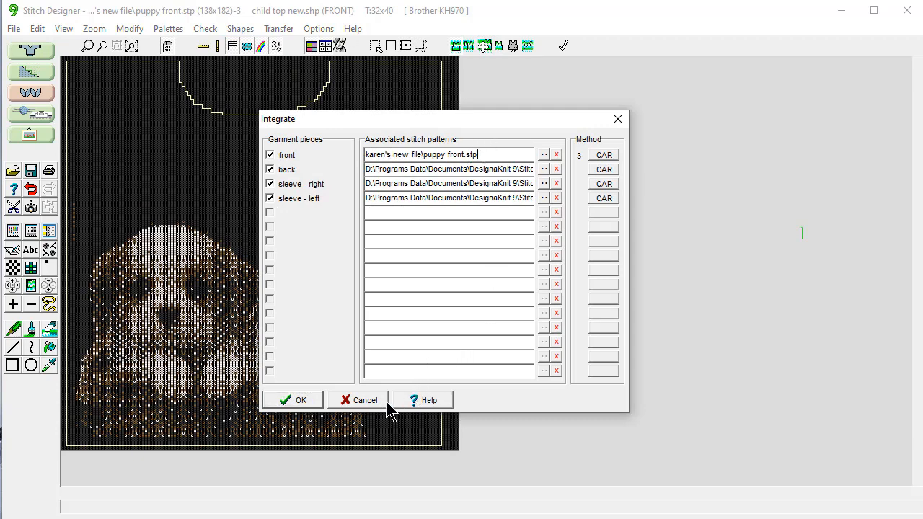
pyautogui.click(292, 399)
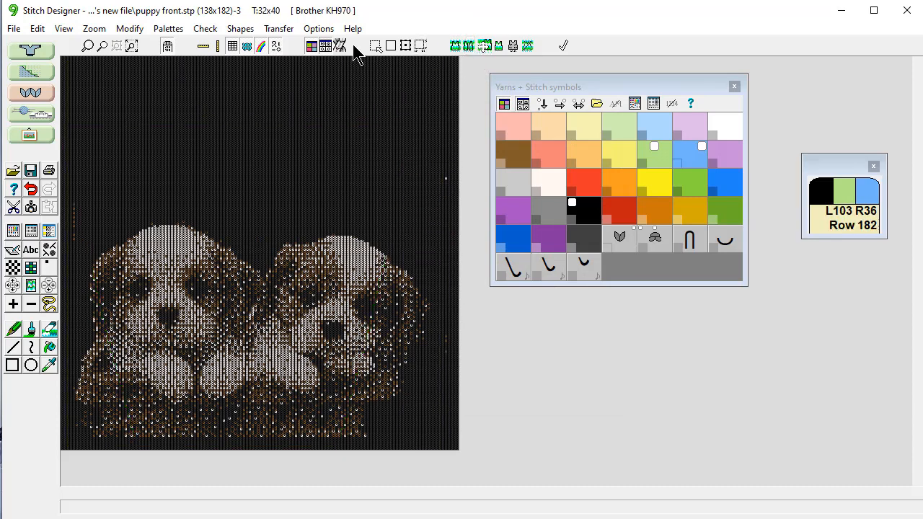
# Redisplay the child top front shape over the puppy pattern, trimmed to the neckline.
pyautogui.click(278, 28)
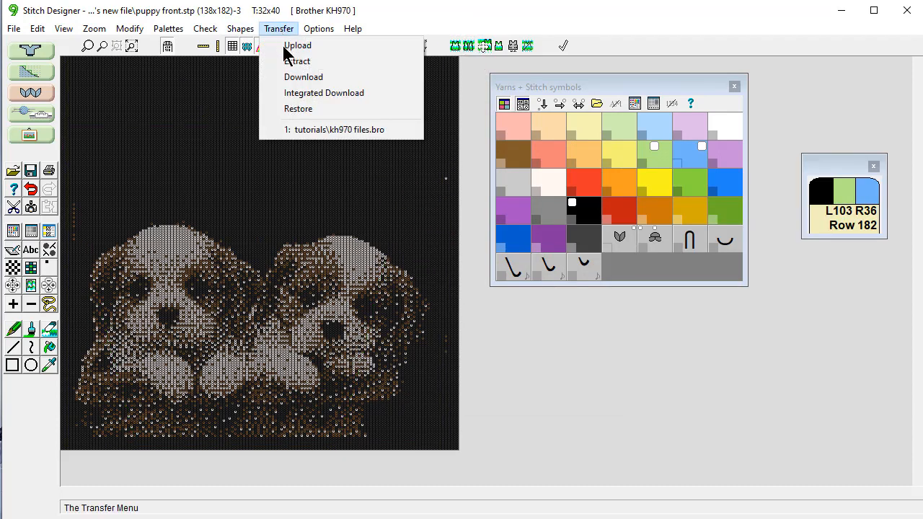
pyautogui.moveTo(535, 343)
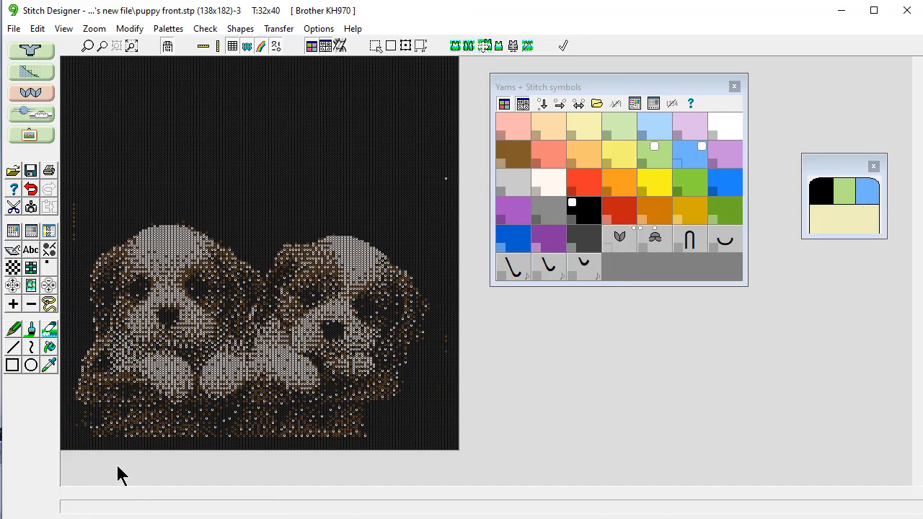
pyautogui.click(498, 46)
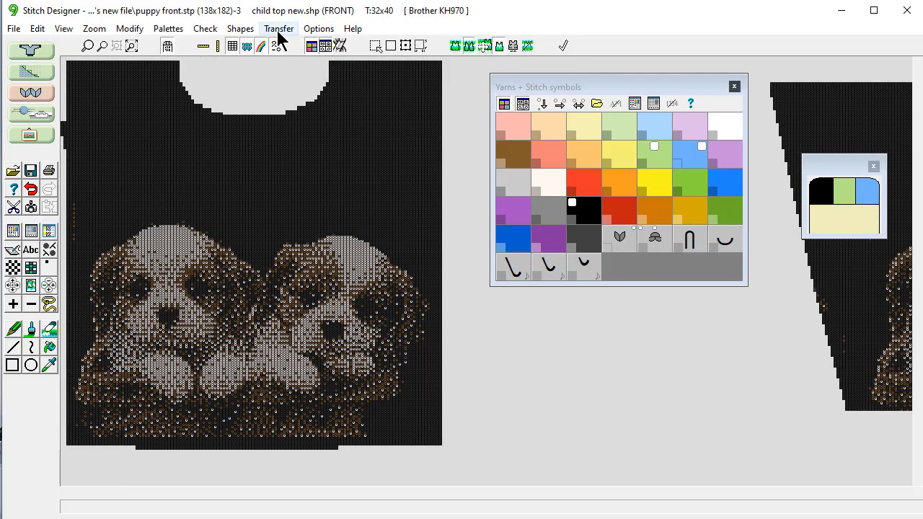
# Begin an Integrated Download with front, back and both sleeves linked to puppy front.stp.
pyautogui.click(278, 28)
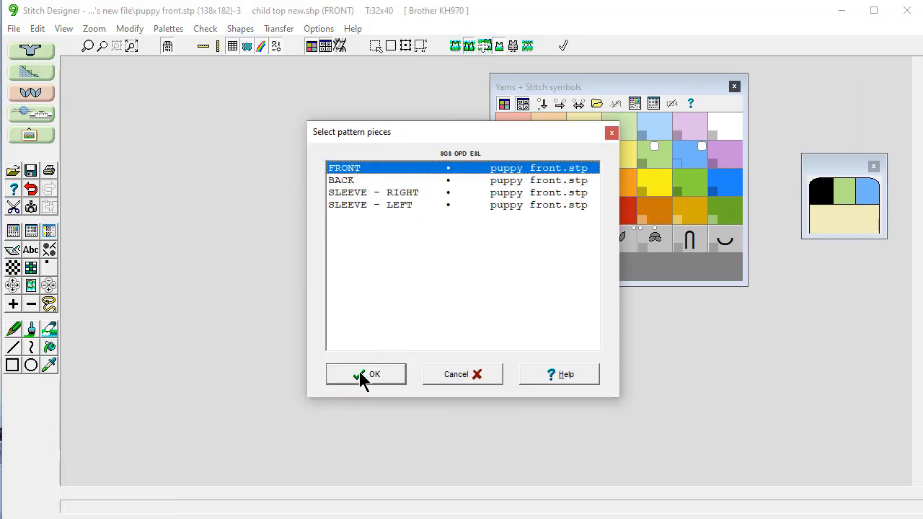
pyautogui.click(366, 375)
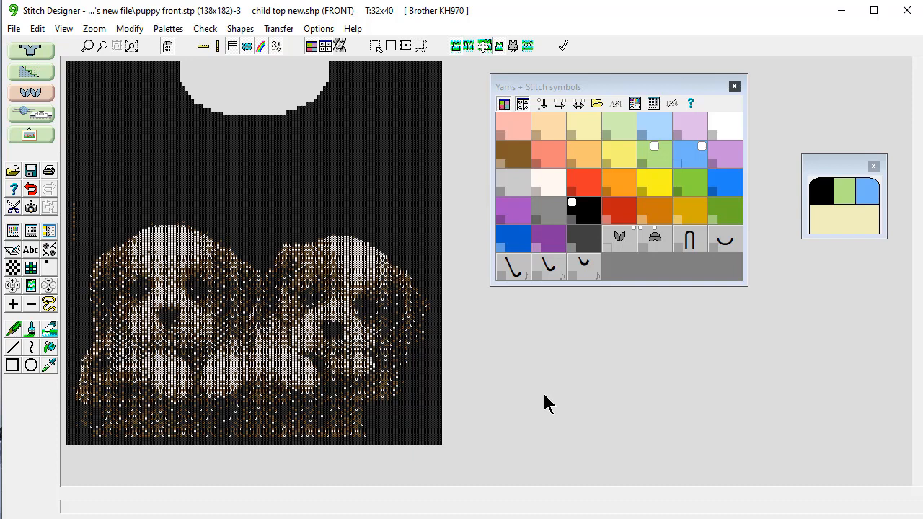
pyautogui.moveTo(550, 404)
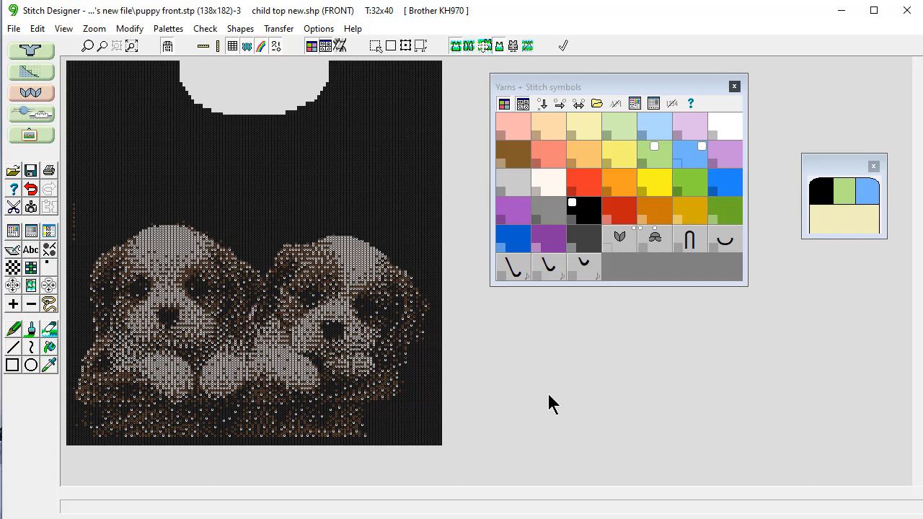
pyautogui.moveTo(559, 388)
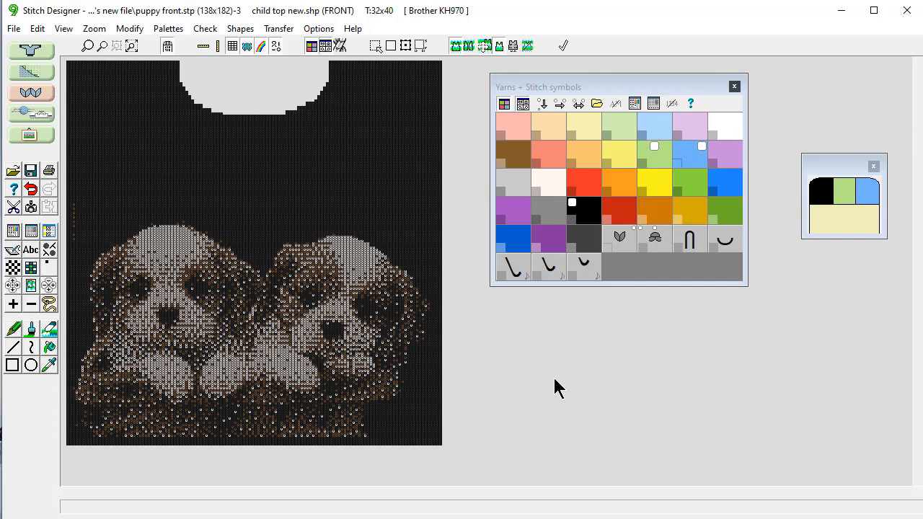
pyautogui.moveTo(540, 373)
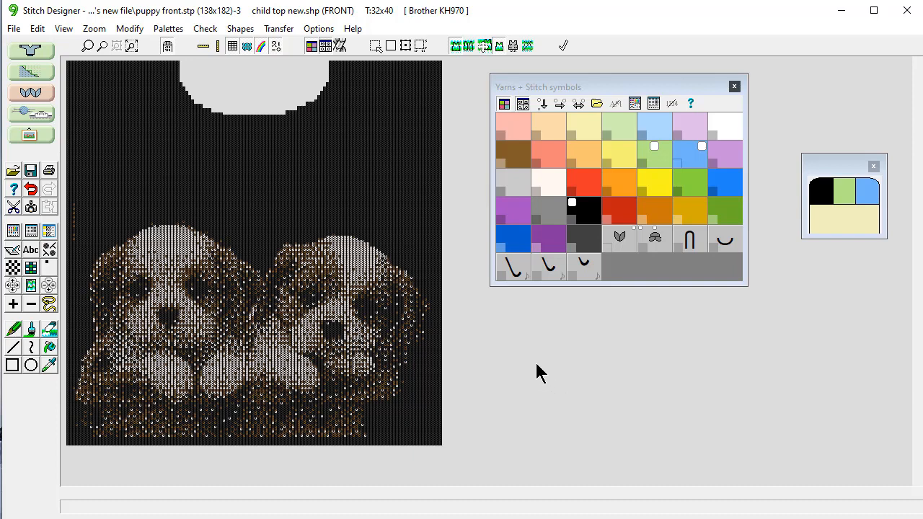
pyautogui.moveTo(520, 359)
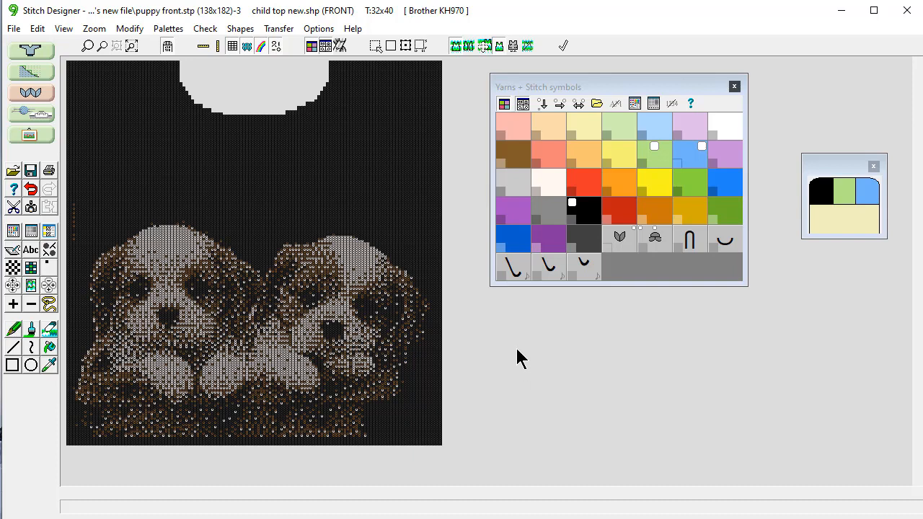
pyautogui.moveTo(490, 319)
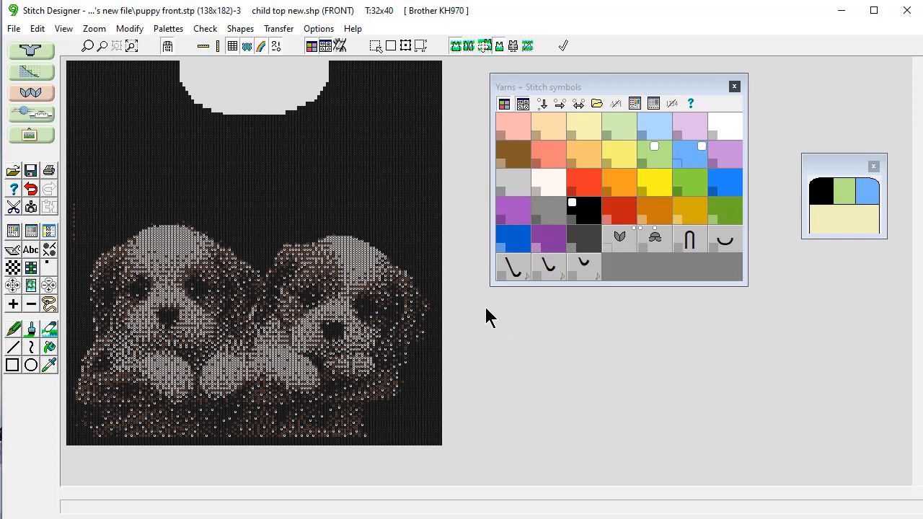
pyautogui.moveTo(504, 359)
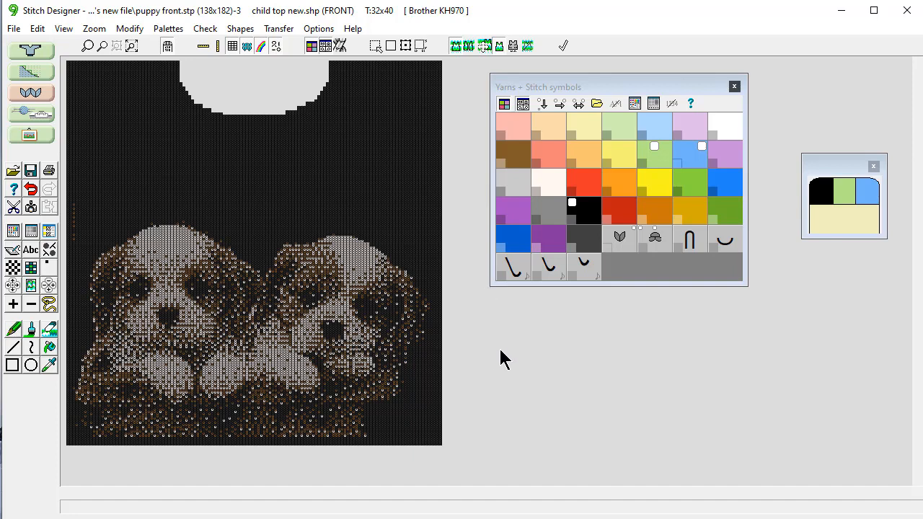
pyautogui.moveTo(507, 377)
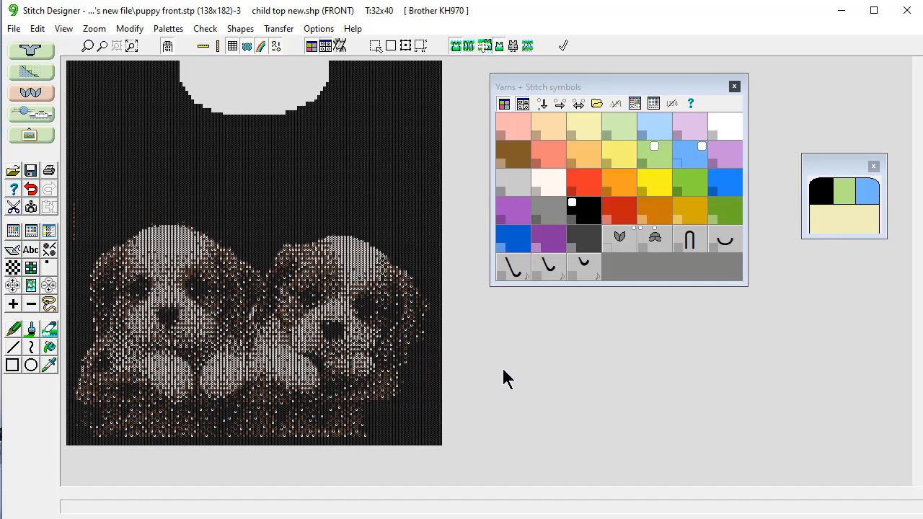